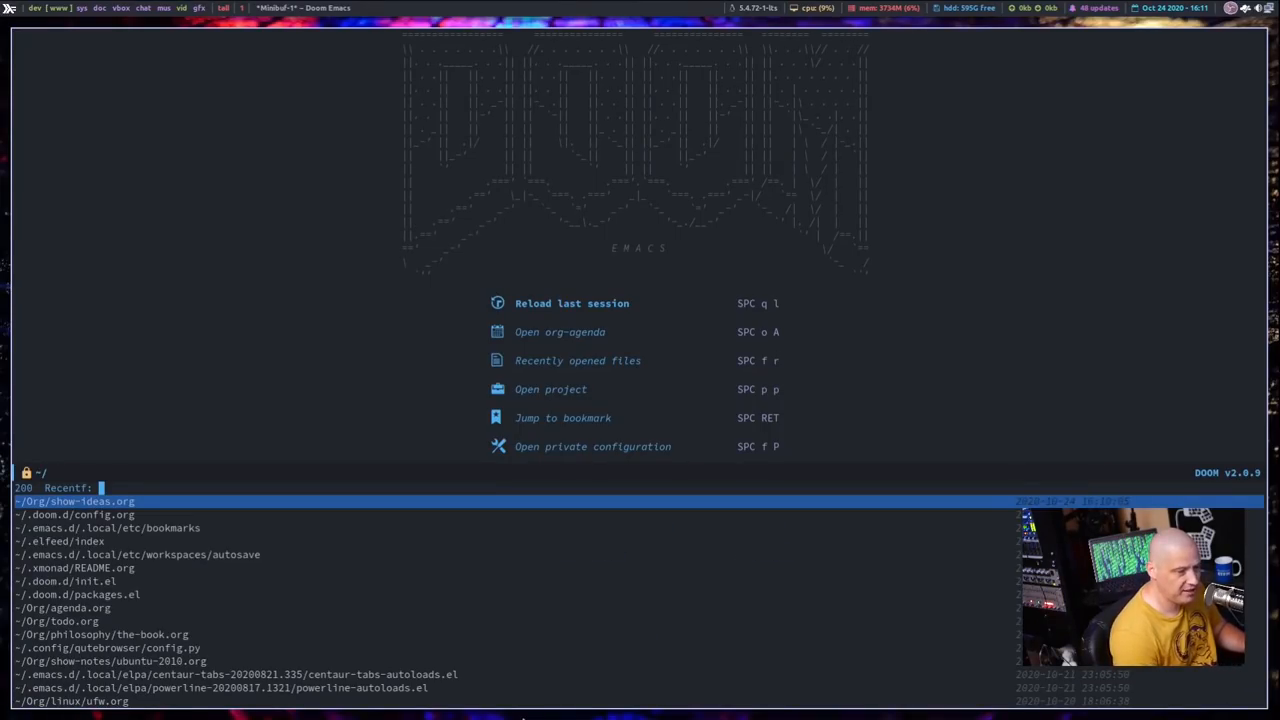
Step: Open ~/.doom.d/config.org from the dashboard's recent files and scroll to the FONTS section
text(doom)
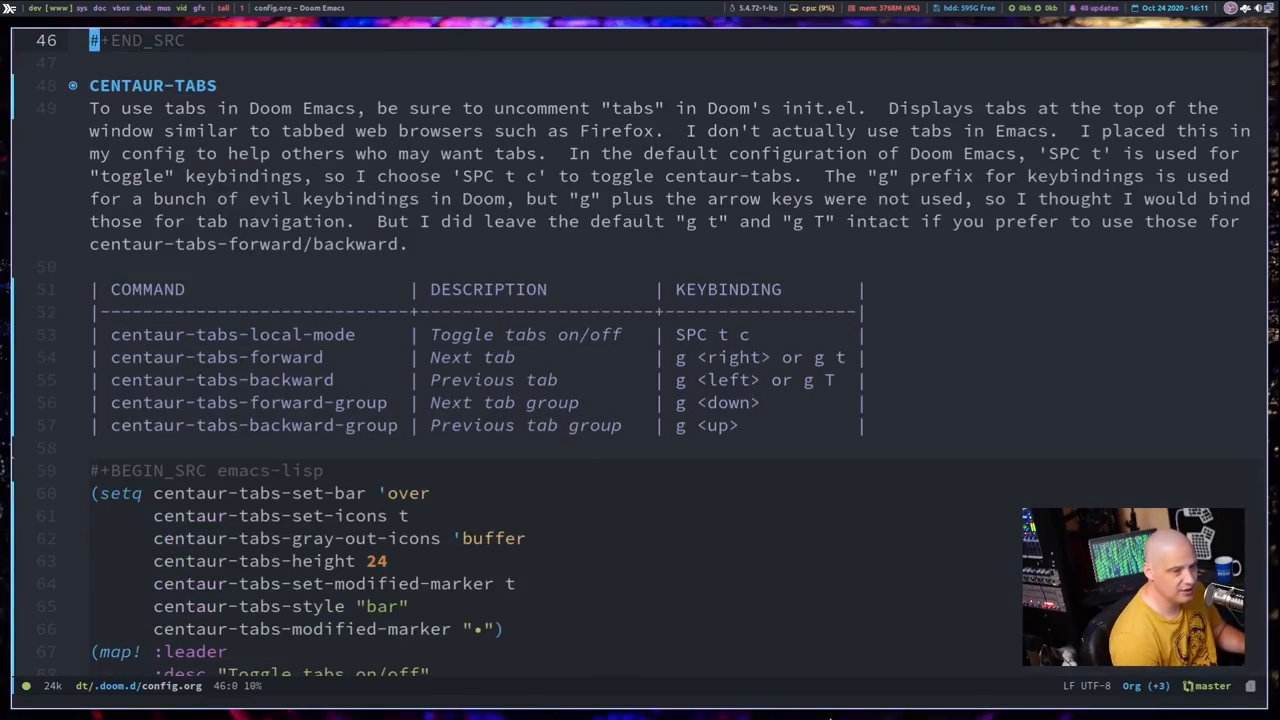
scroll(down, 3)
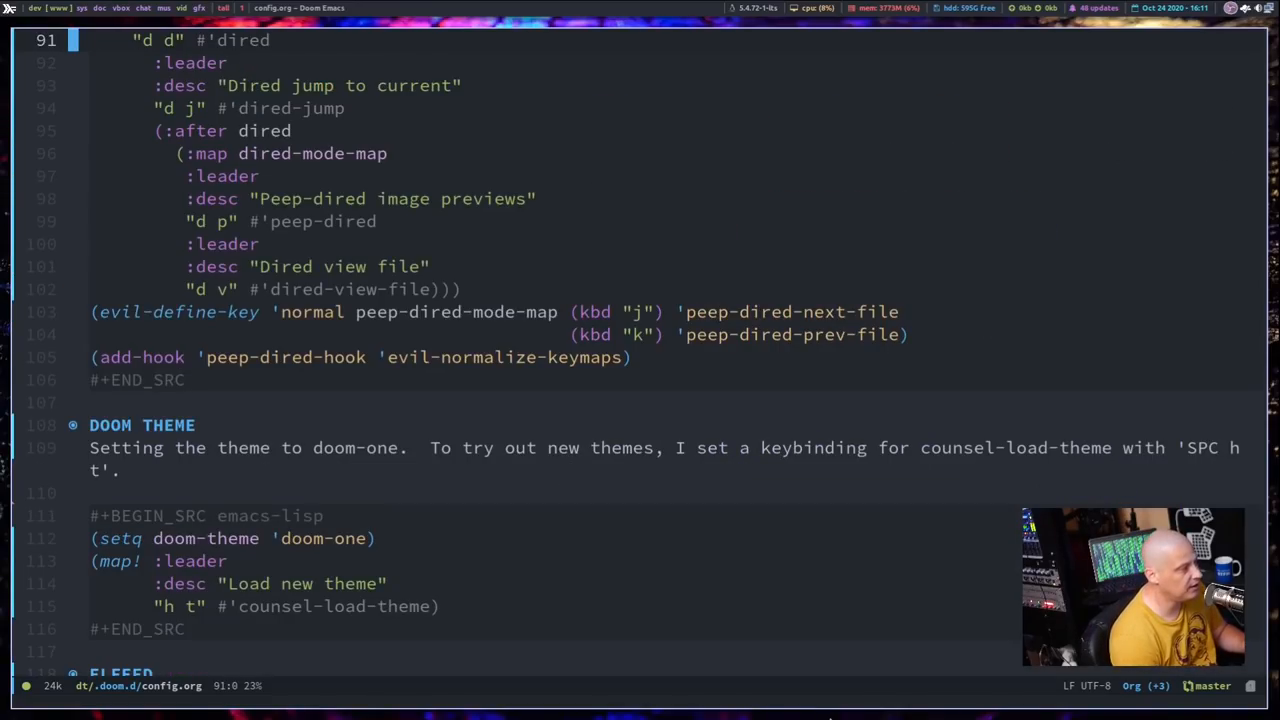
scroll(down, 3)
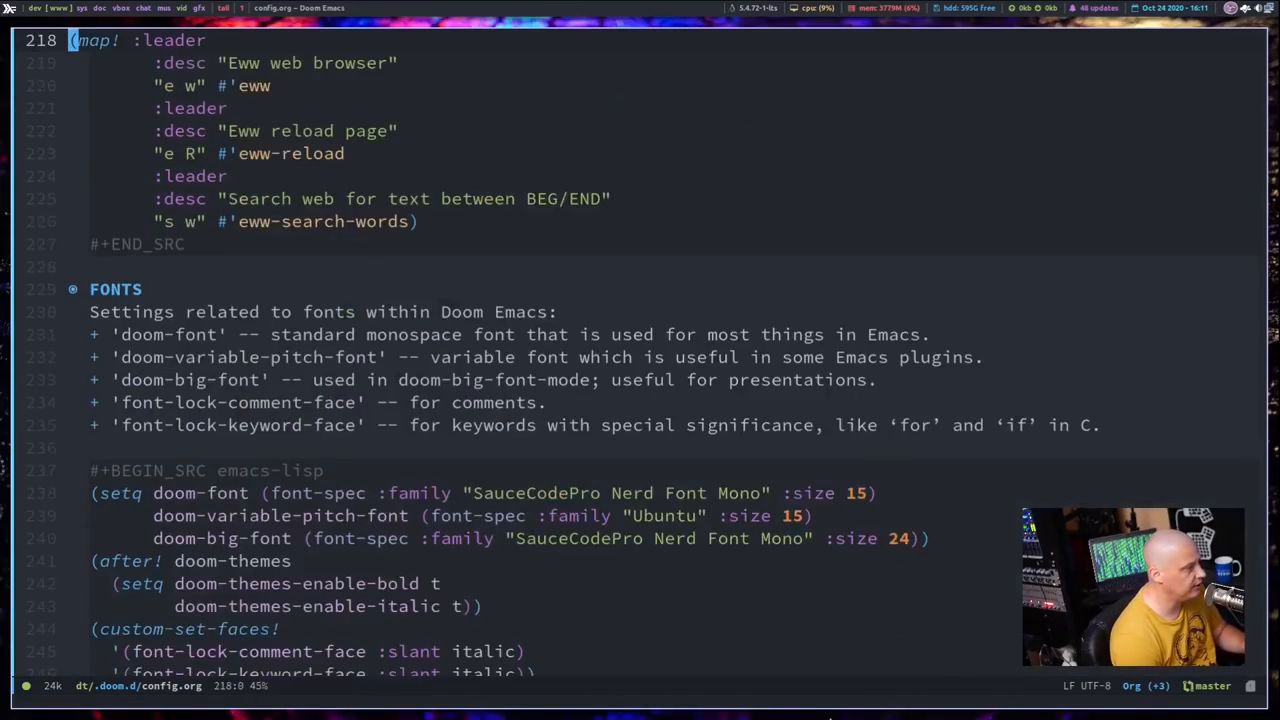
scroll(down, 3)
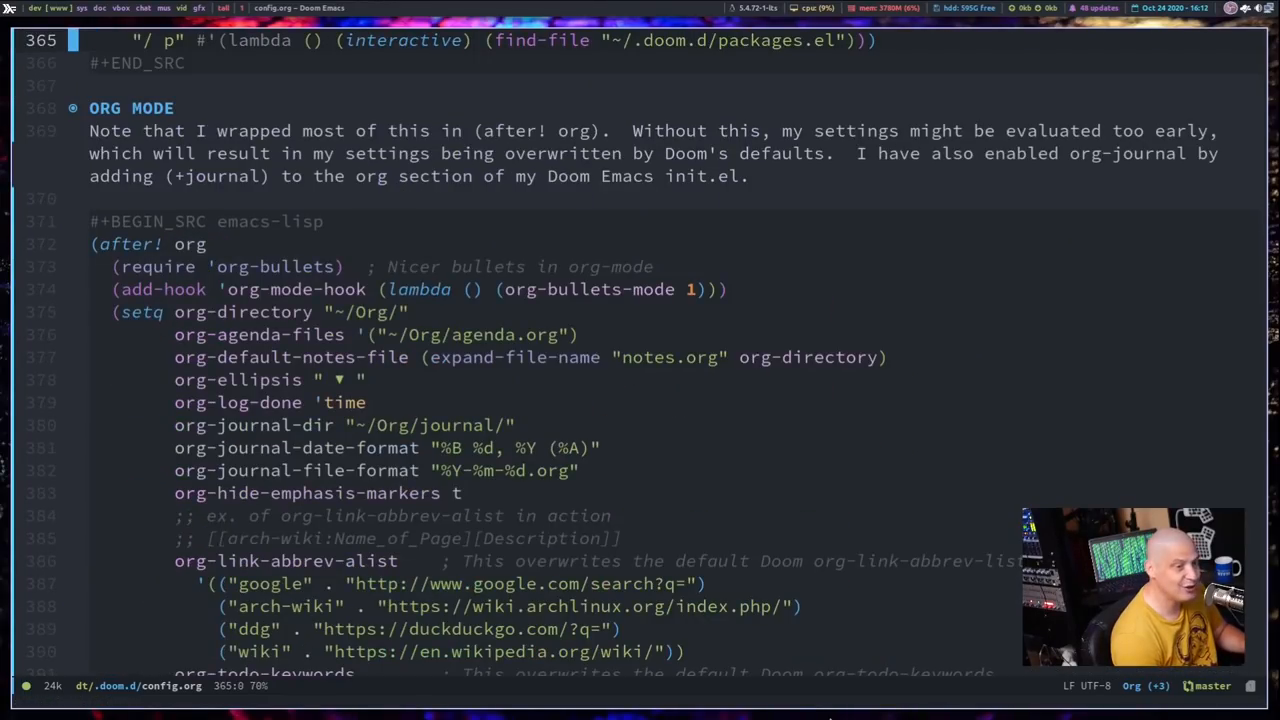
scroll(down, 3)
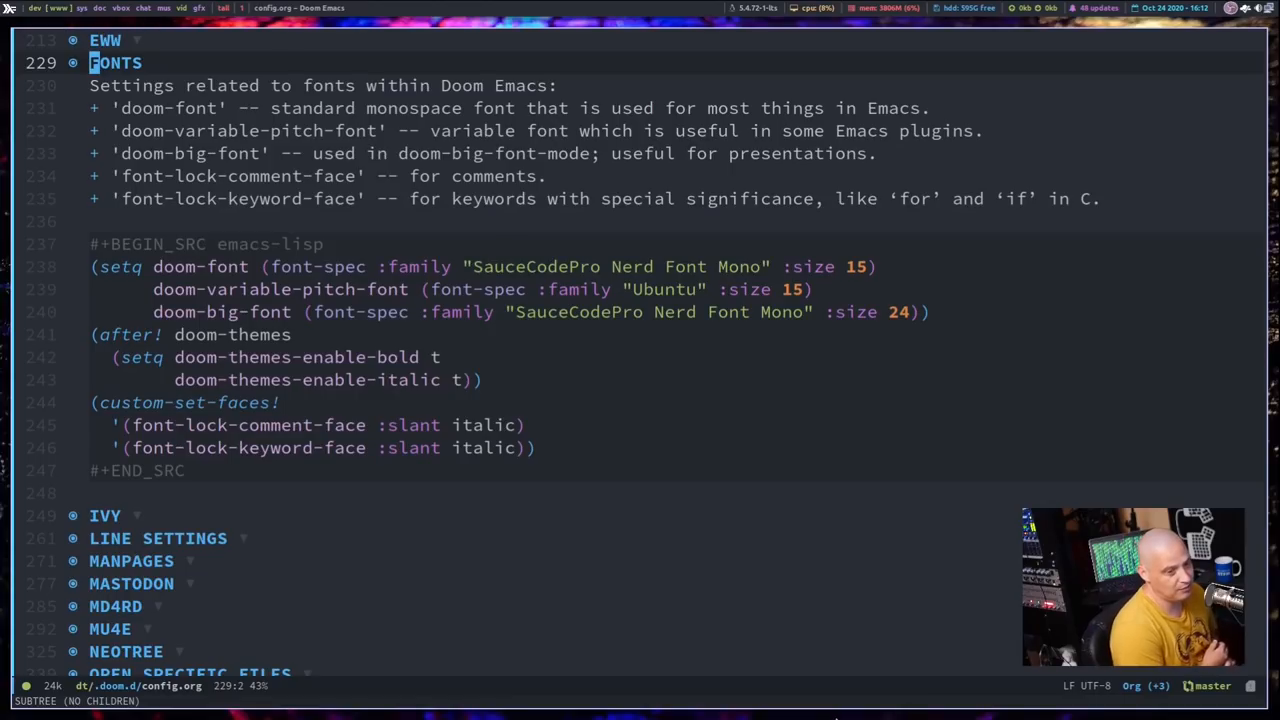
mouse_move(598, 568)
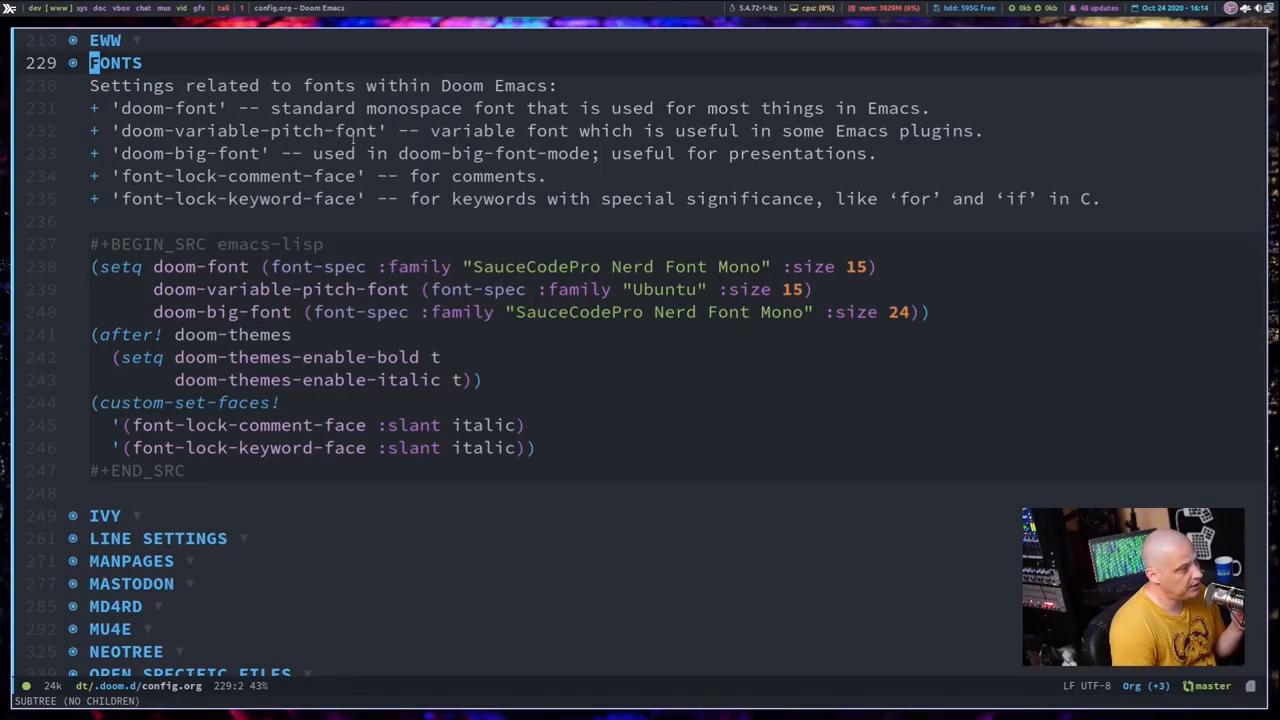
mouse_move(630, 687)
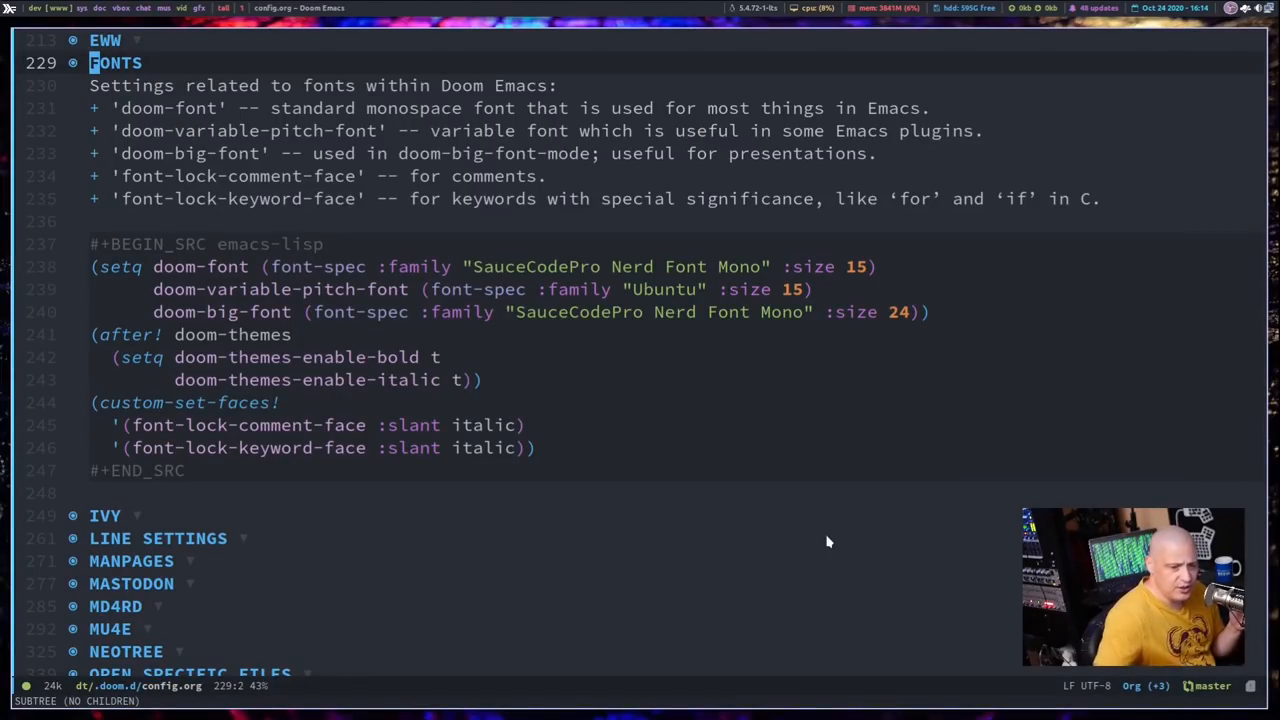
mouse_move(721, 336)
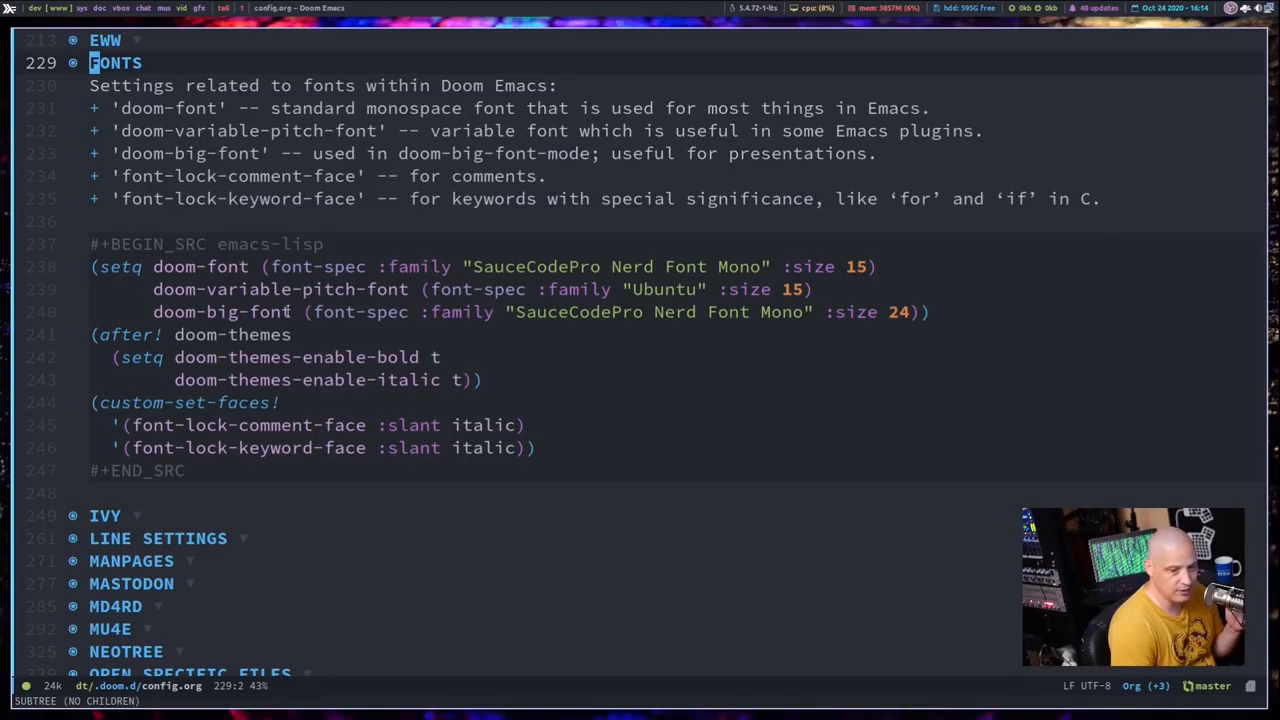
mouse_move(658, 420)
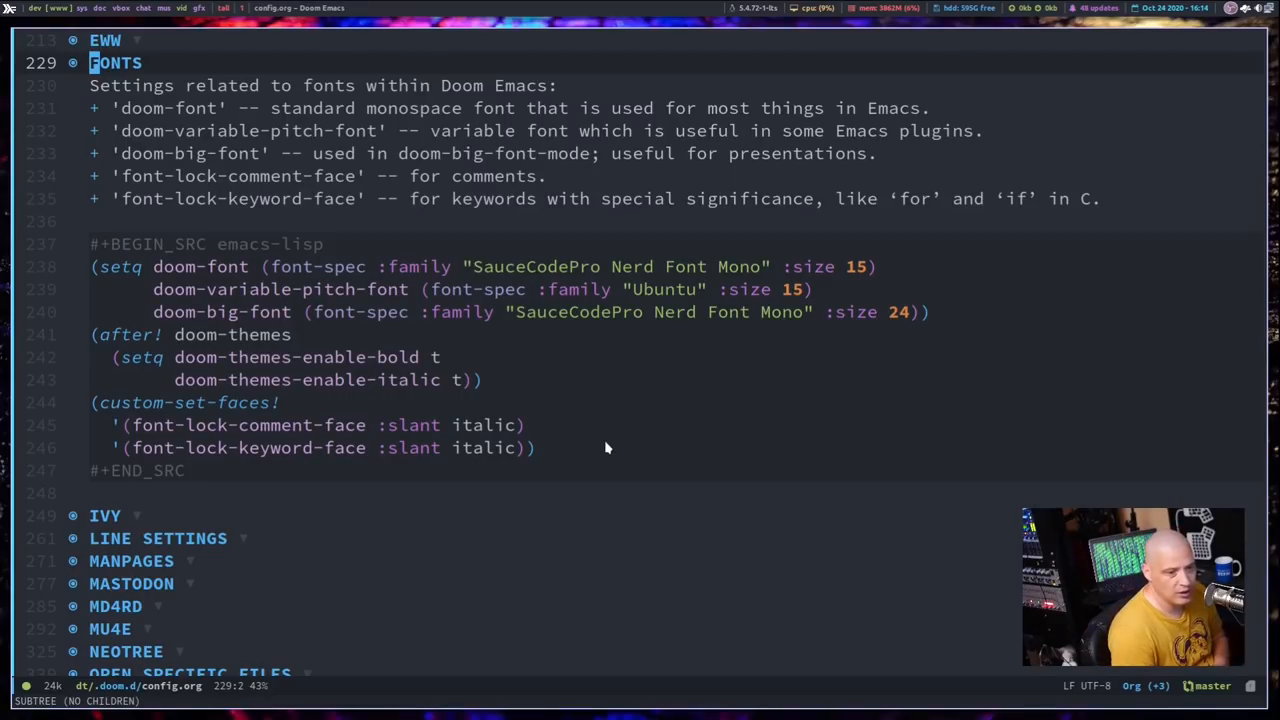
mouse_move(768, 474)
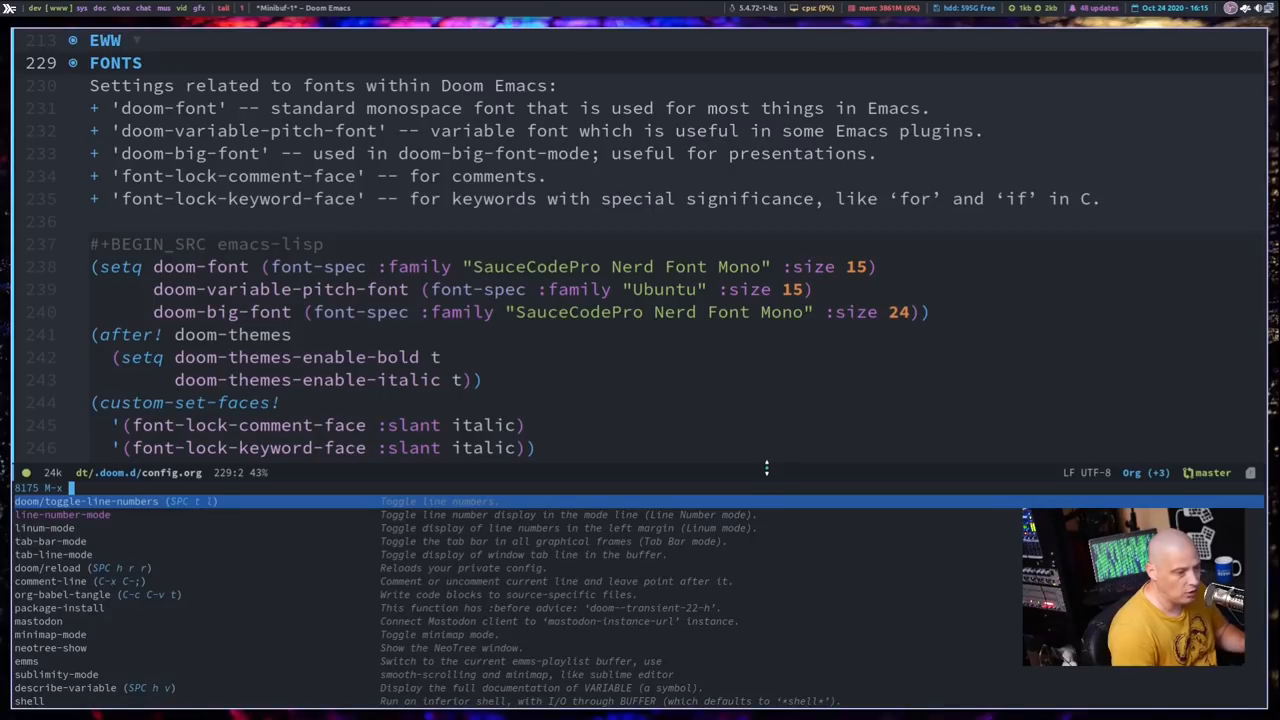
Step: Find 'big' in M-x, enable doom-big-font-mode, then disable it again
text(big)
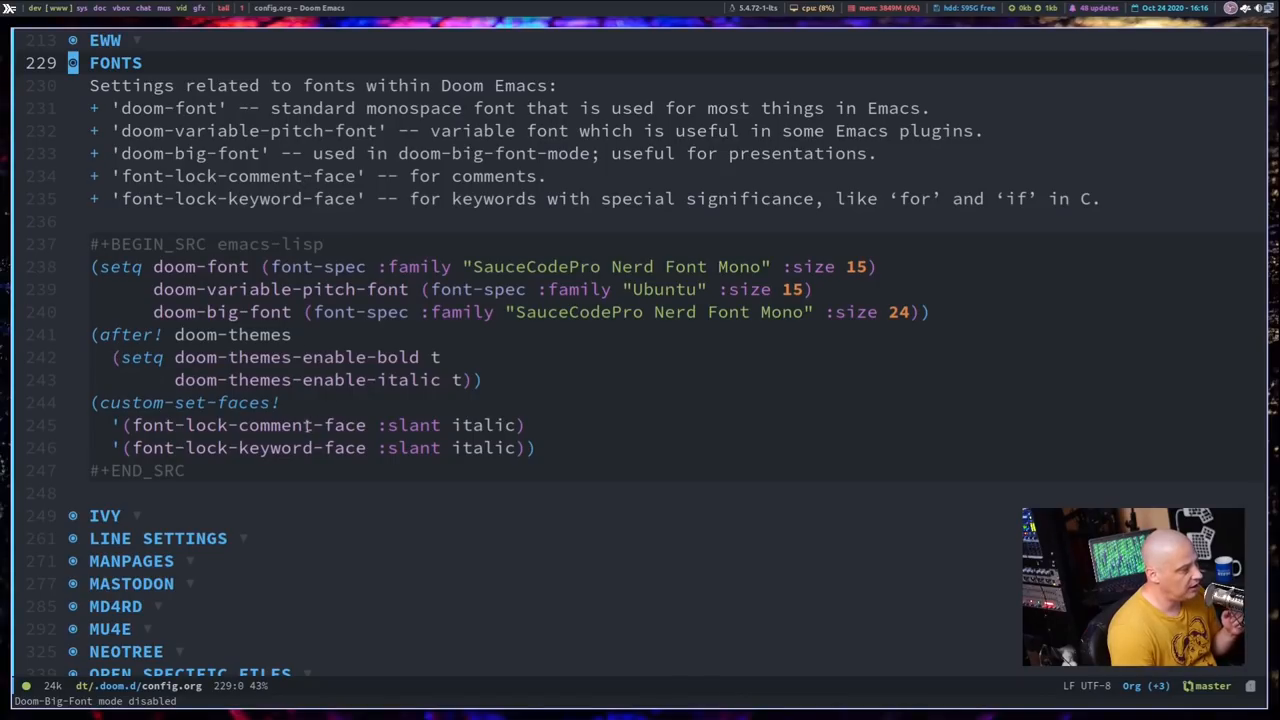
mouse_move(756, 464)
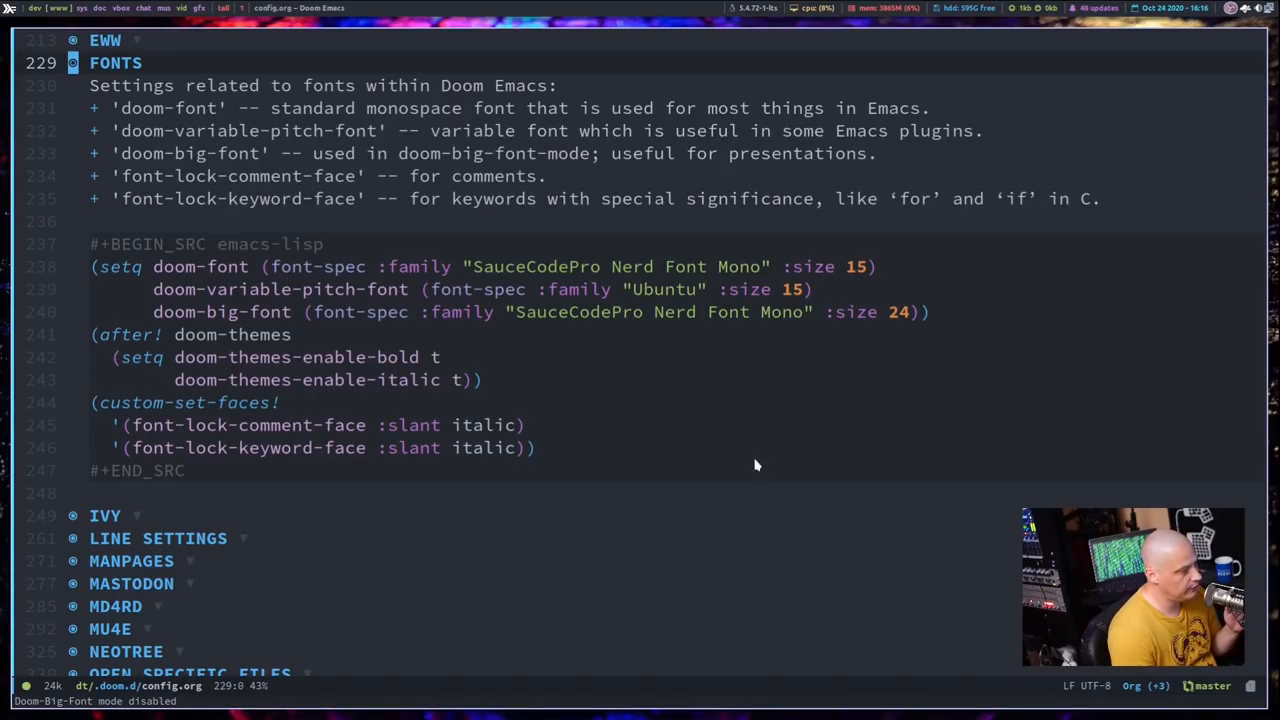
mouse_move(730, 450)
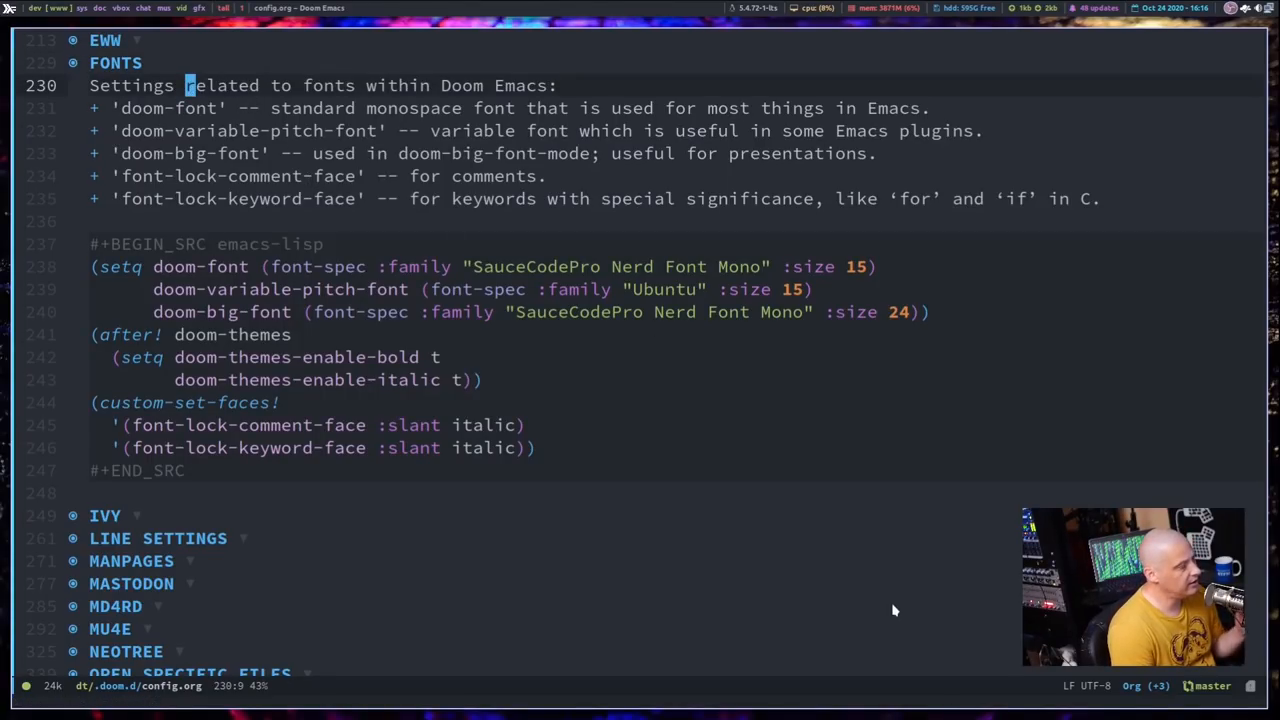
Step: Wrap 'related' in the FONTS description with slashes to italicize it
key(i)
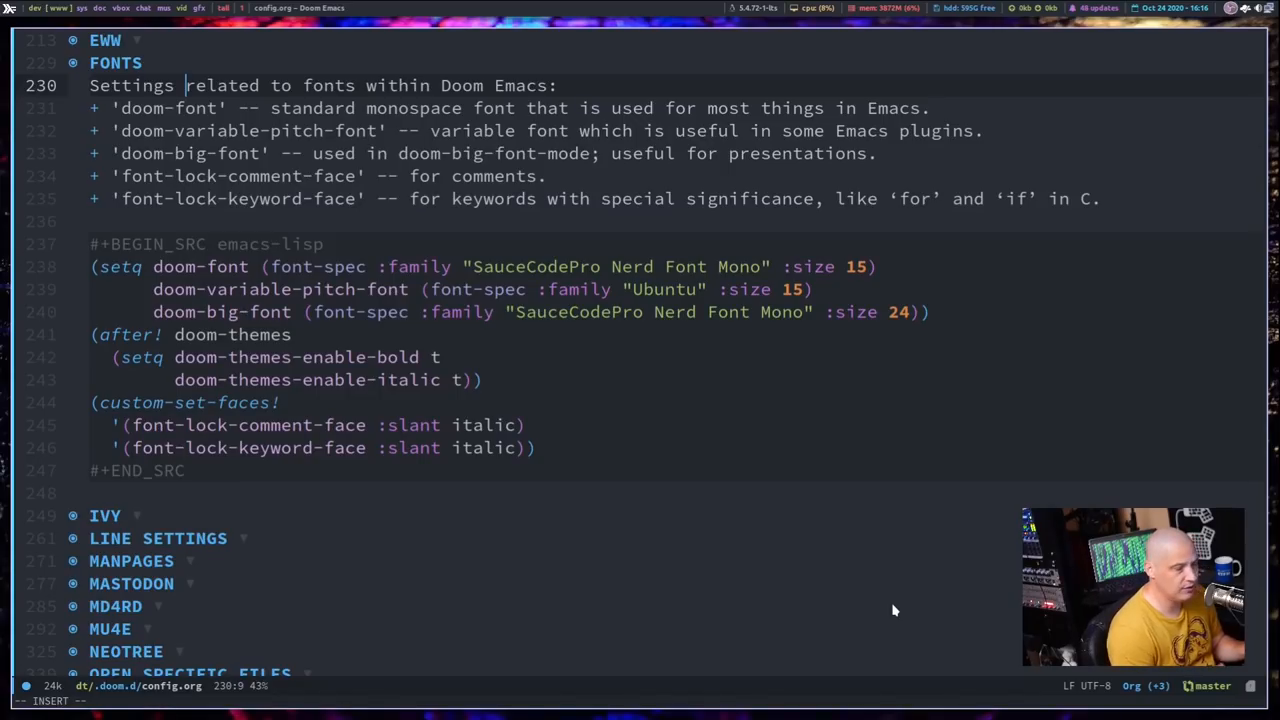
text(/)
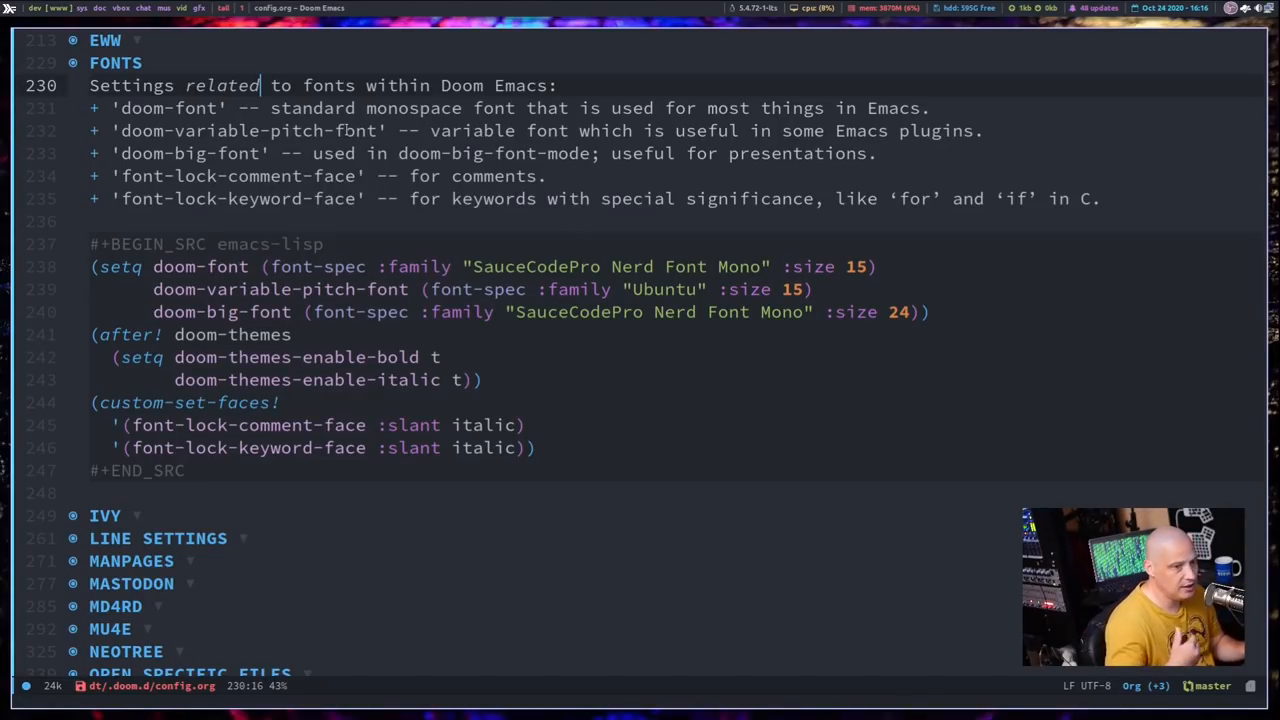
text(/)
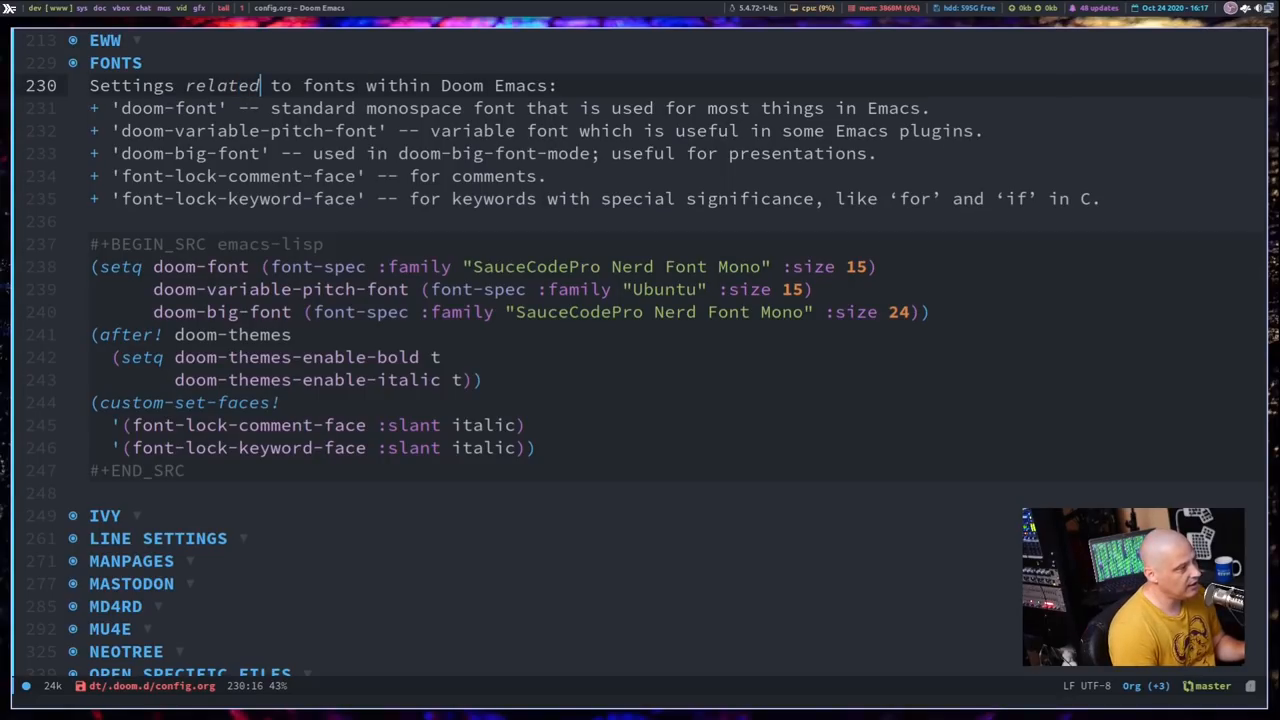
Step: Replace the italic '/related/' with '*related*' so the word shows in bold
key(BackSpace)
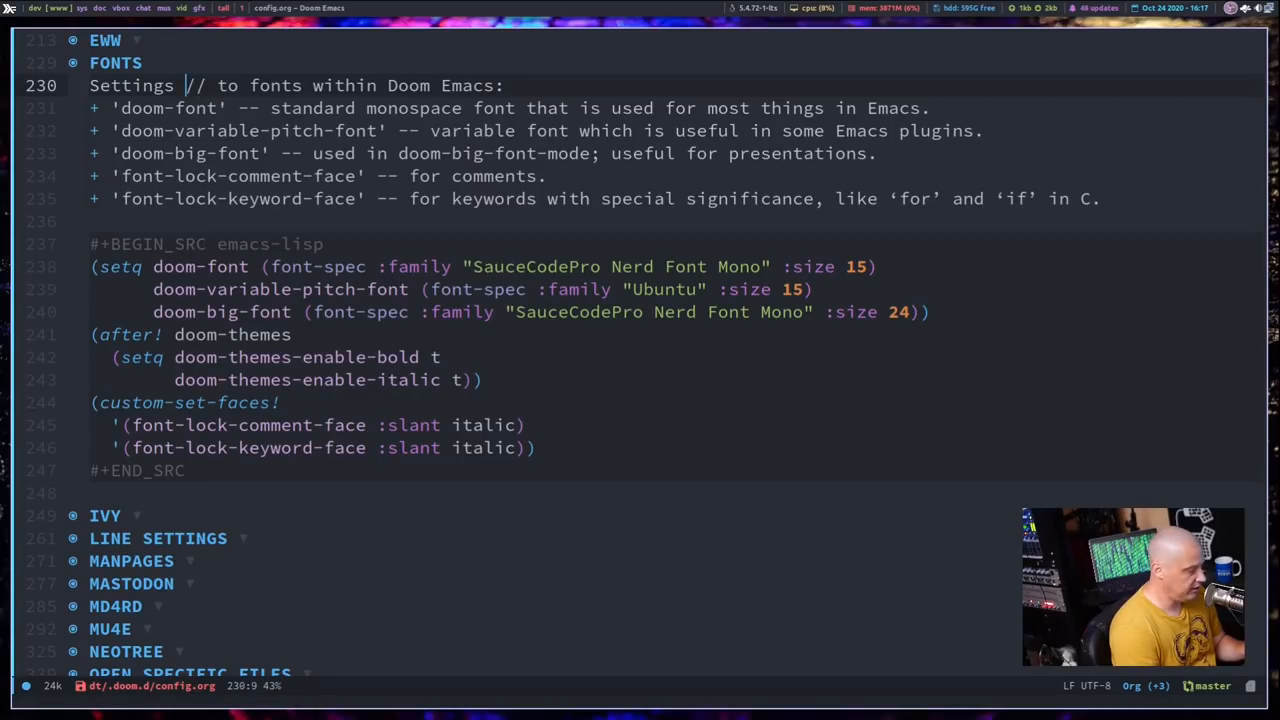
key(BackSpace)
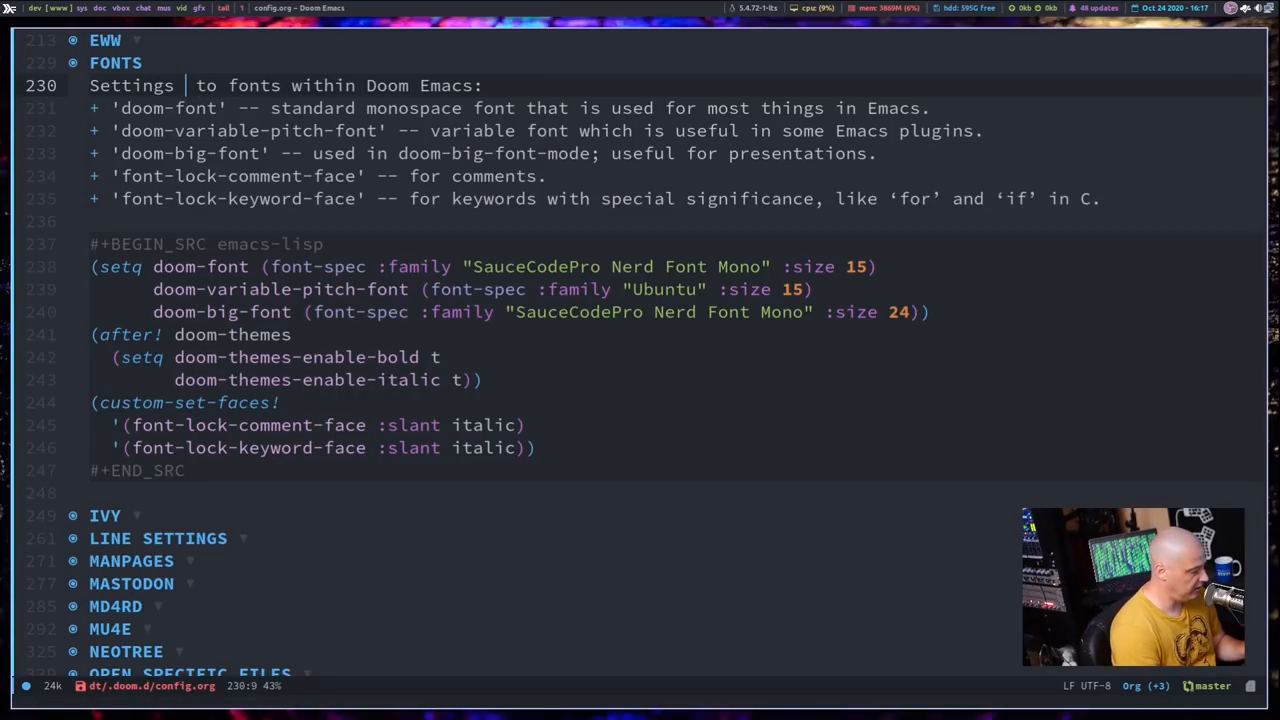
text(*)
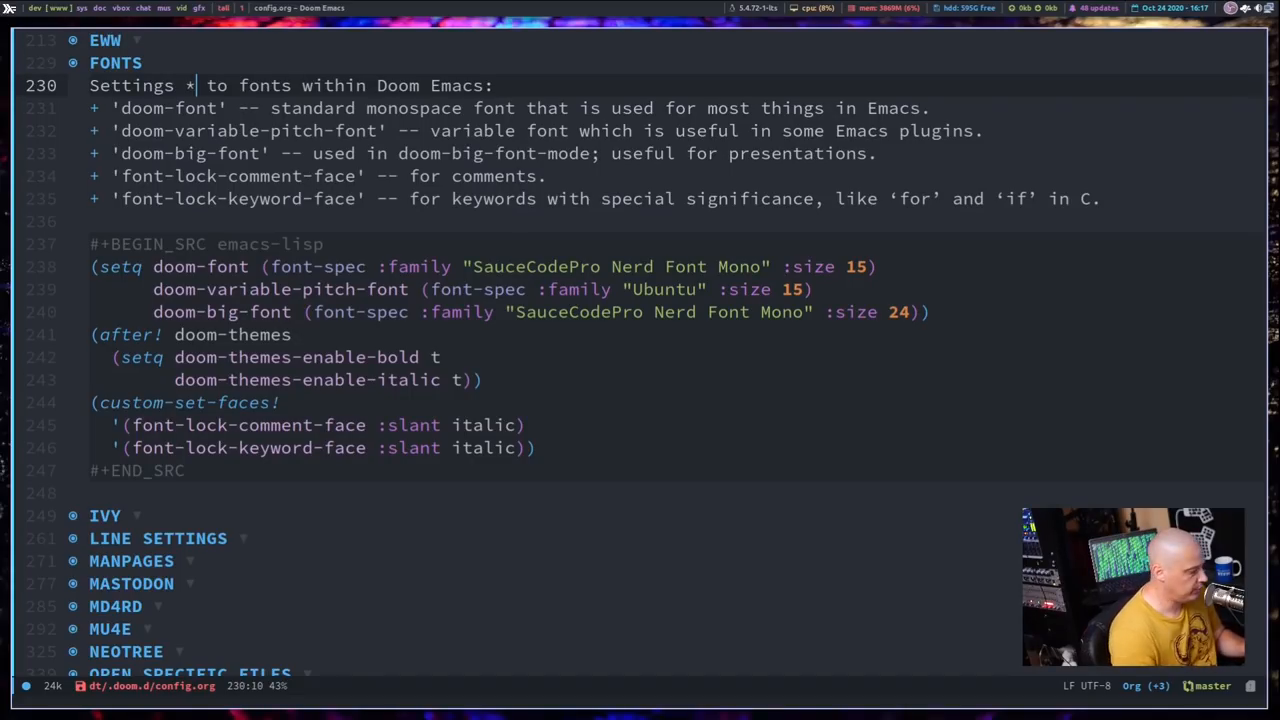
text(related)
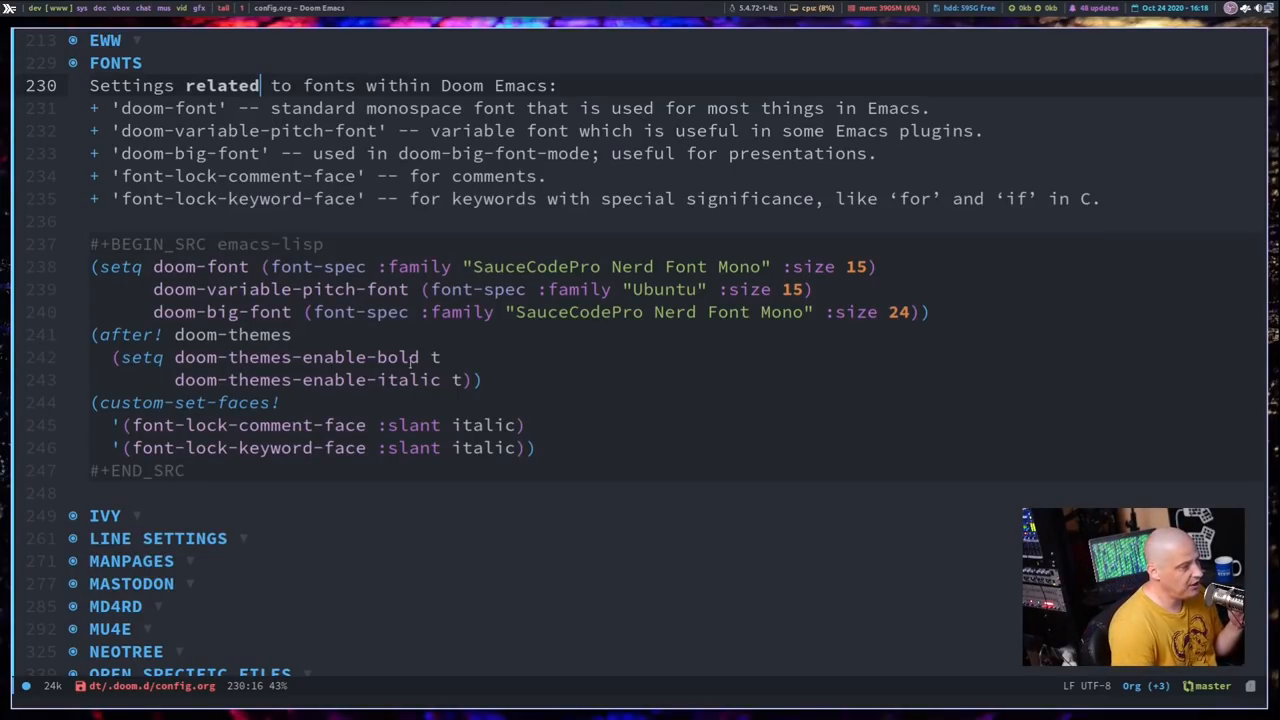
mouse_move(318, 415)
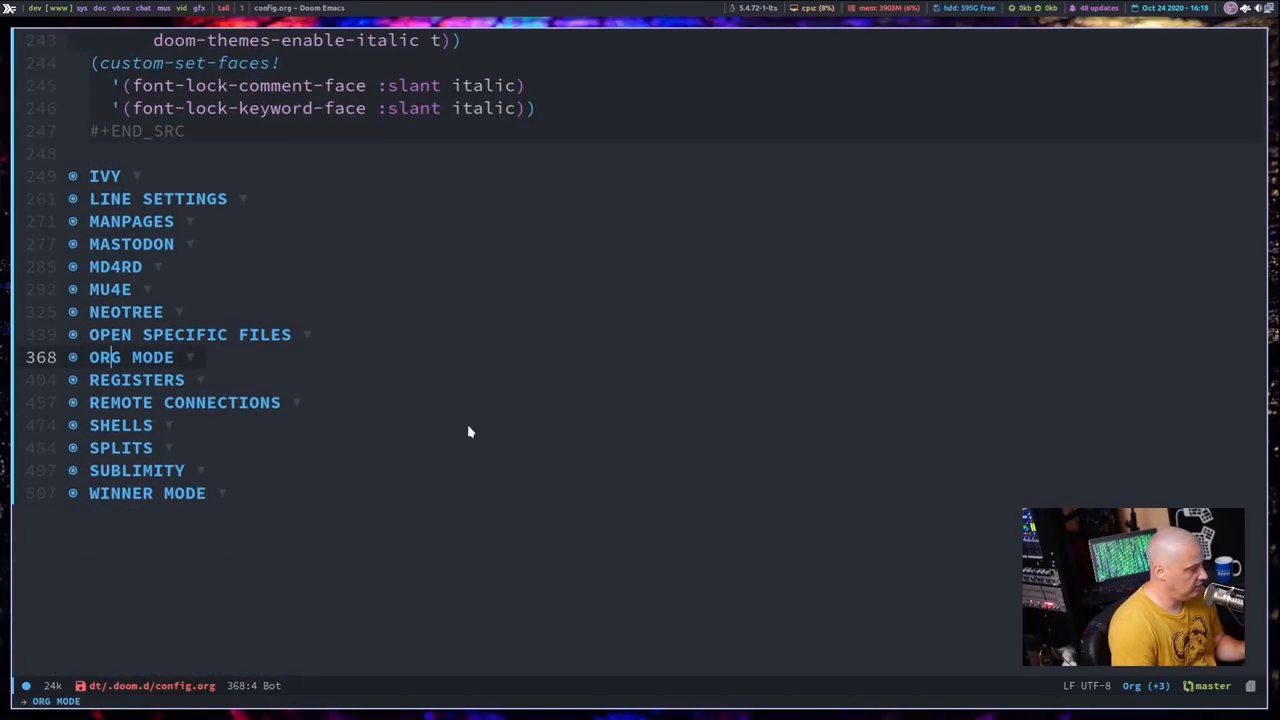
Step: Unfold the ORG MODE heading and inspect org-hide-emphasis-markers set to t
click(131, 357)
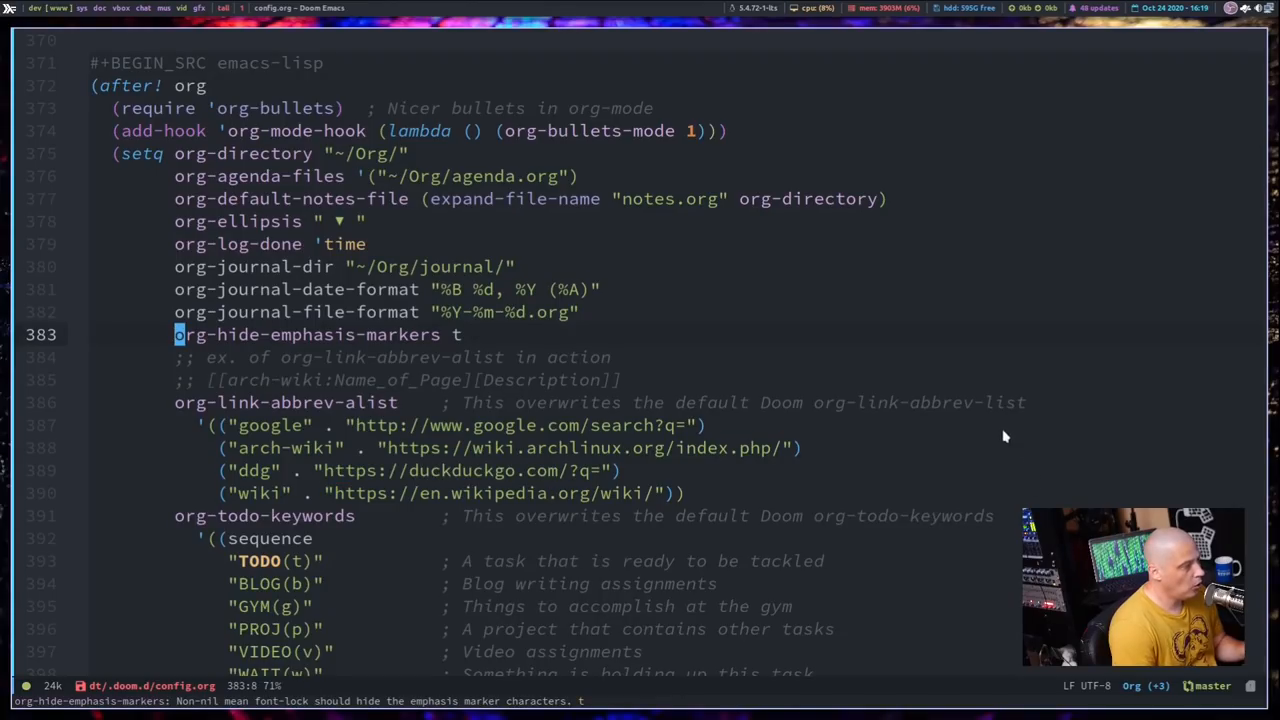
mouse_move(1023, 347)
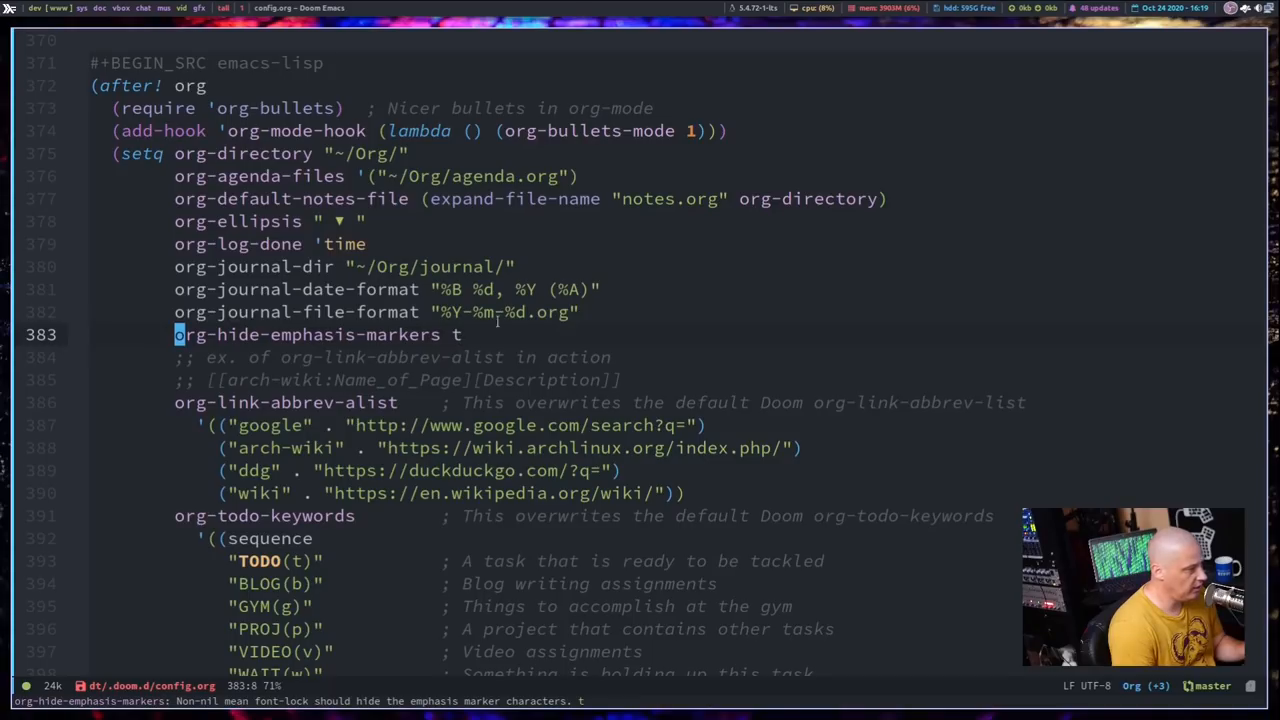
mouse_move(910, 383)
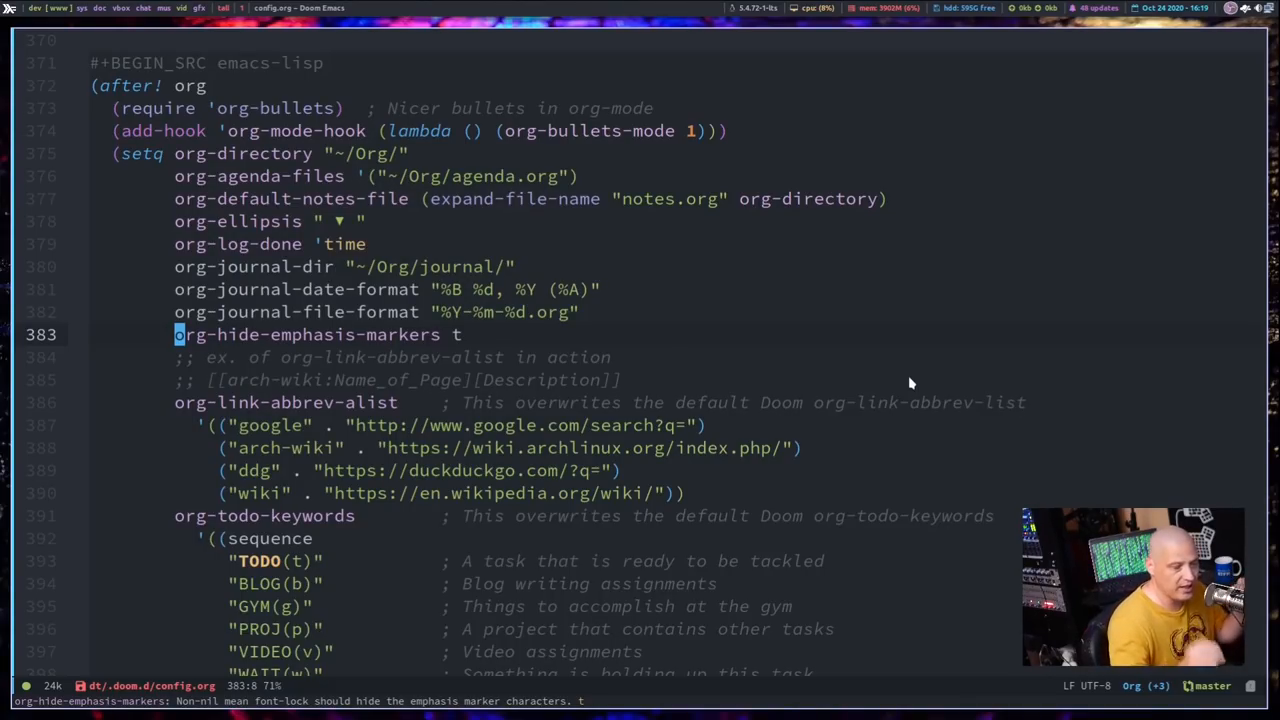
mouse_move(614, 357)
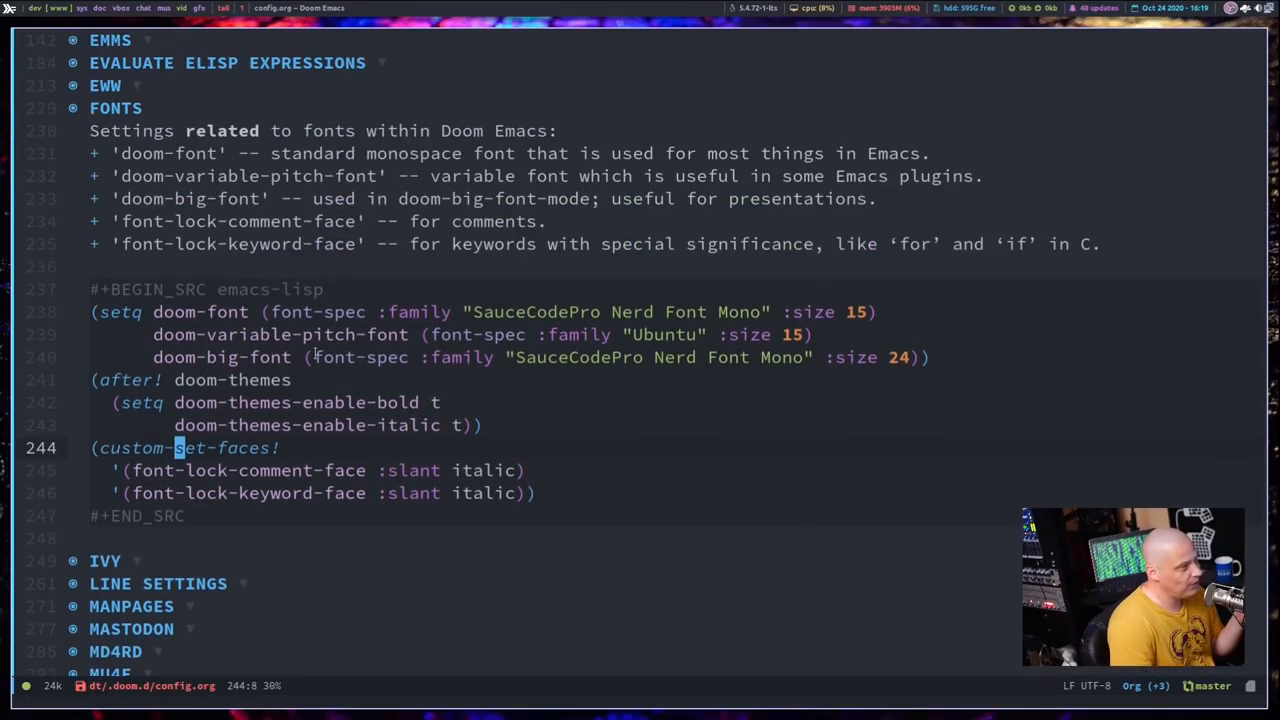
mouse_move(878, 392)
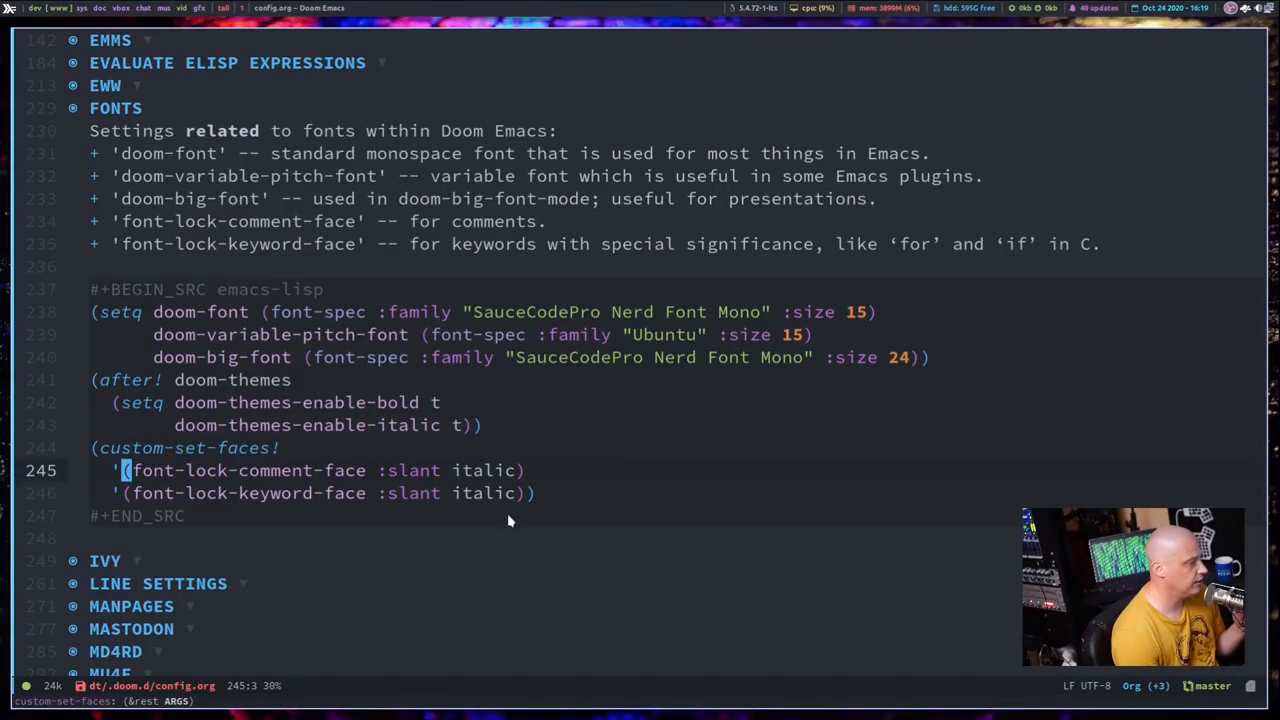
mouse_move(710, 543)
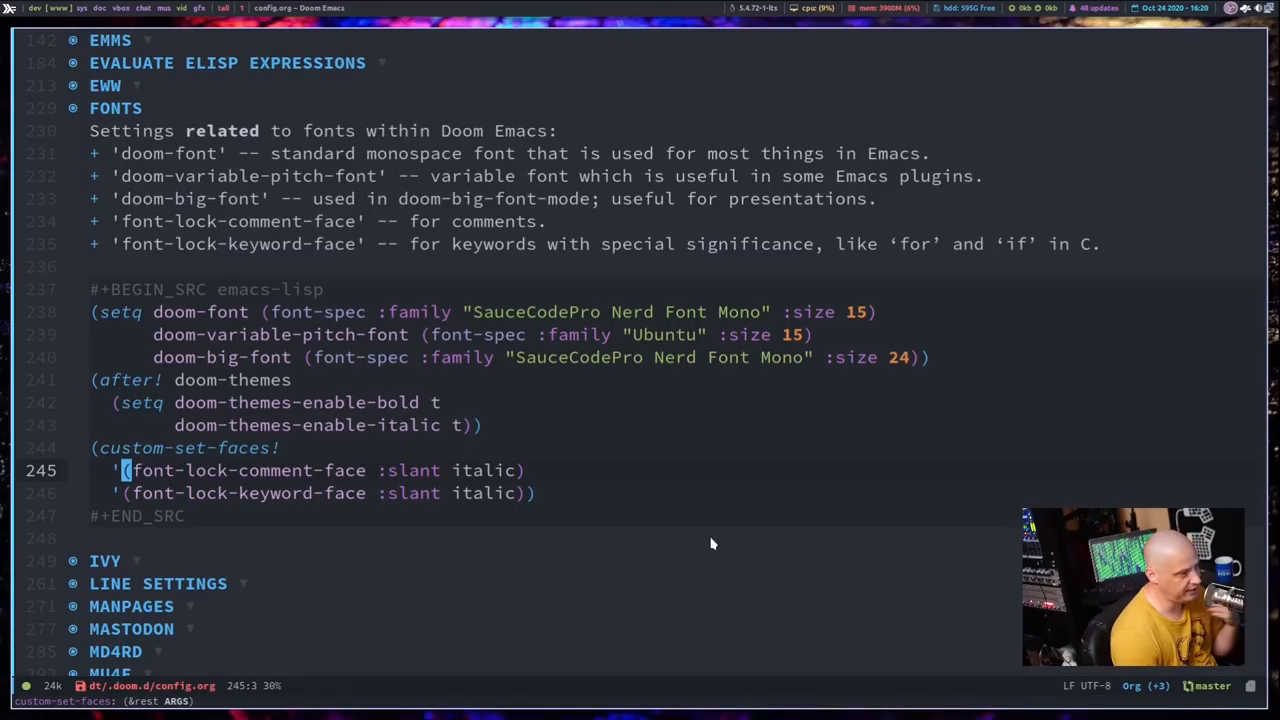
mouse_move(197, 518)
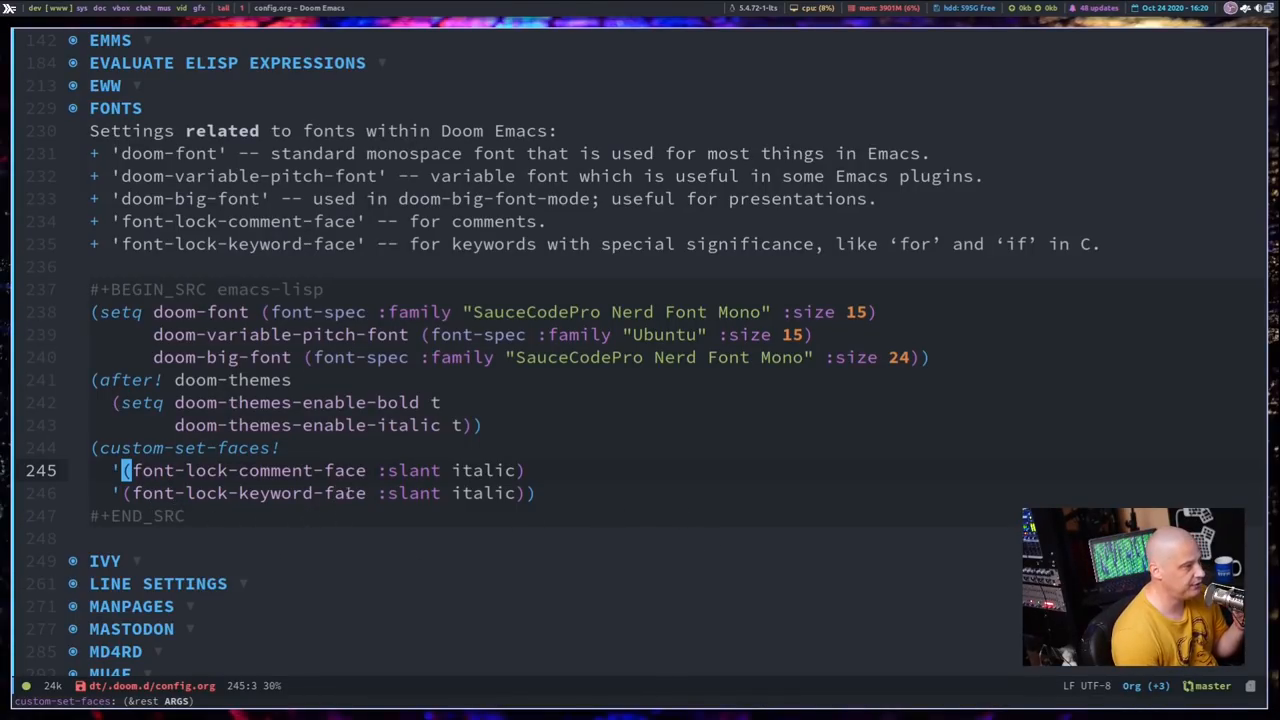
mouse_move(643, 530)
text(xmo)
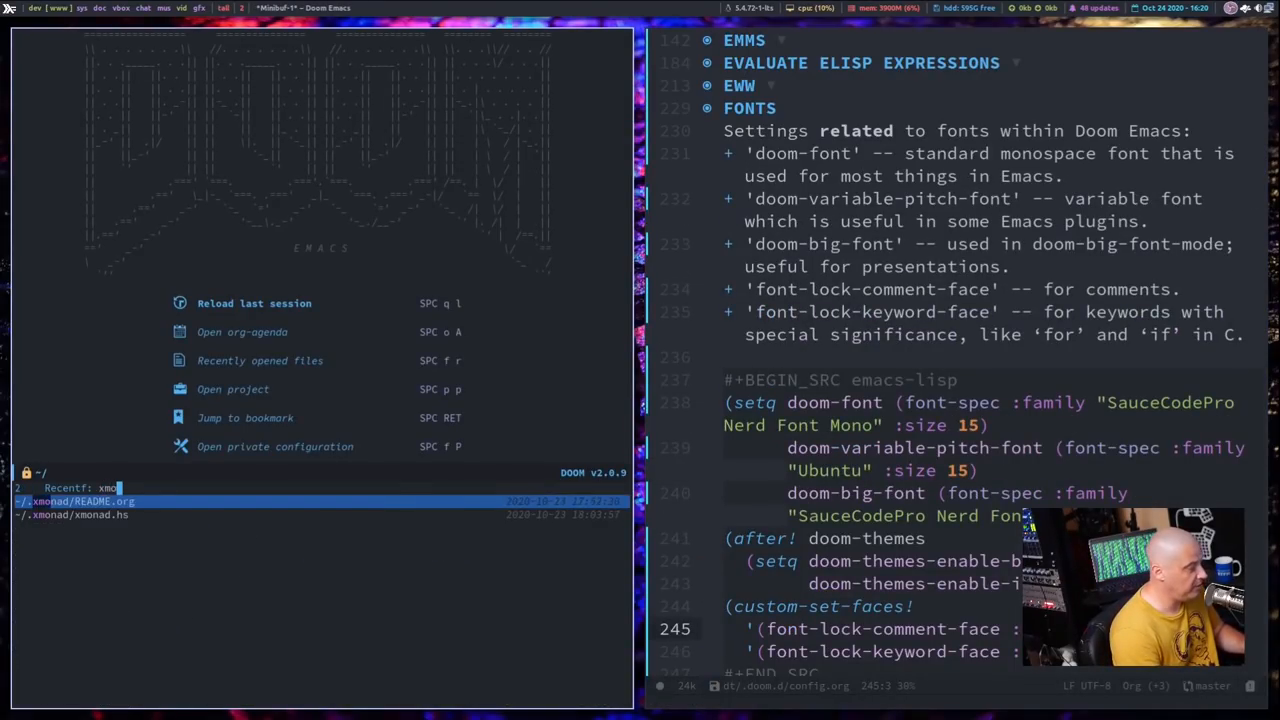
Step: Open ~/.xmonad/README.org from recent files in the left split window
click(75, 501)
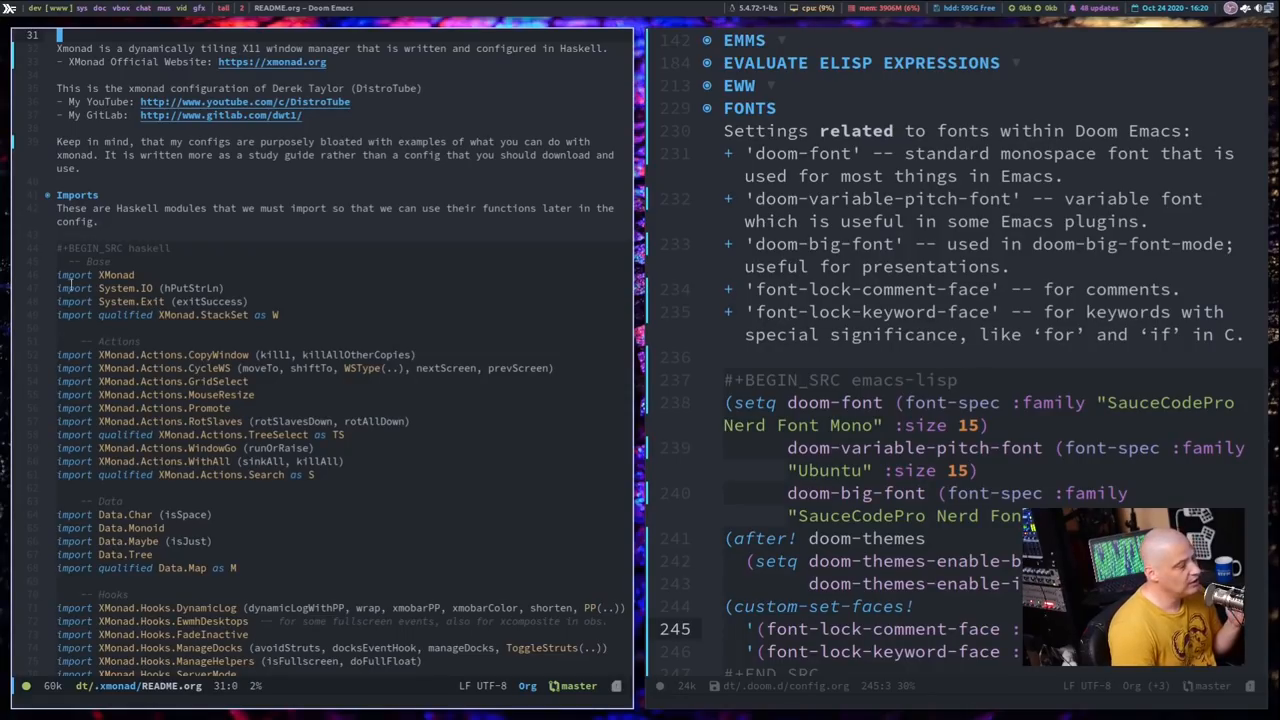
mouse_move(170, 272)
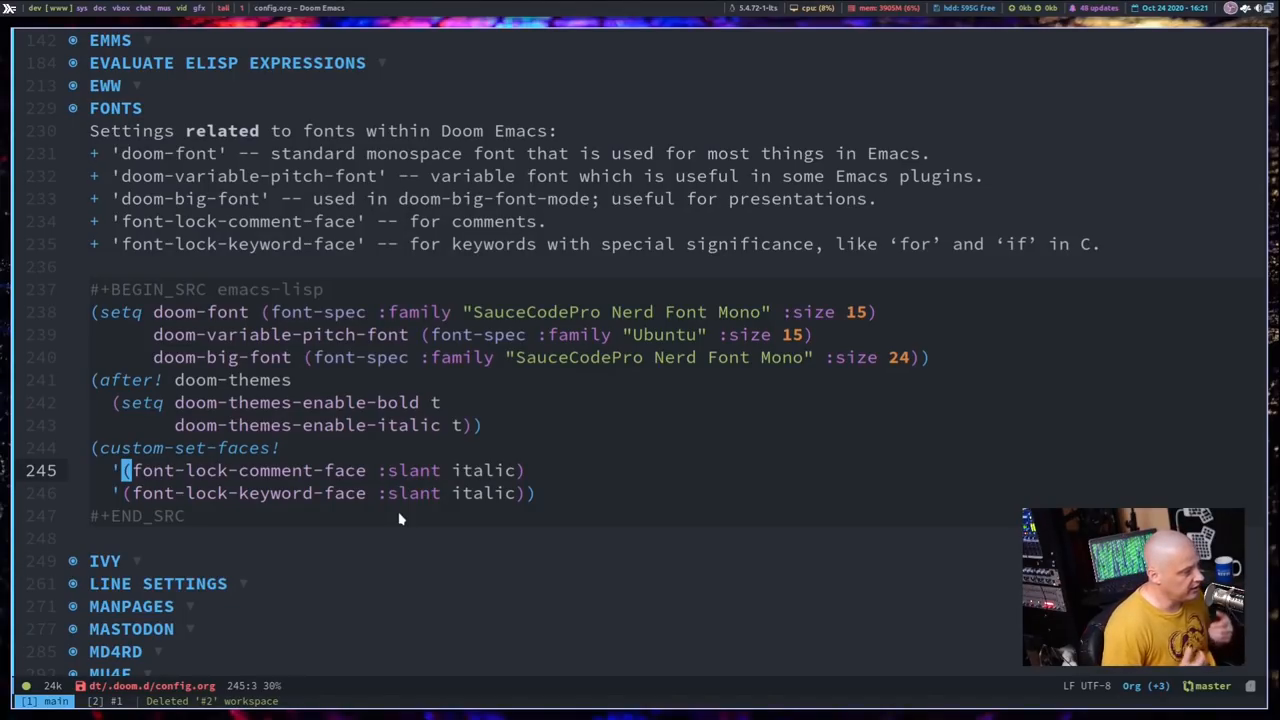
mouse_move(527, 513)
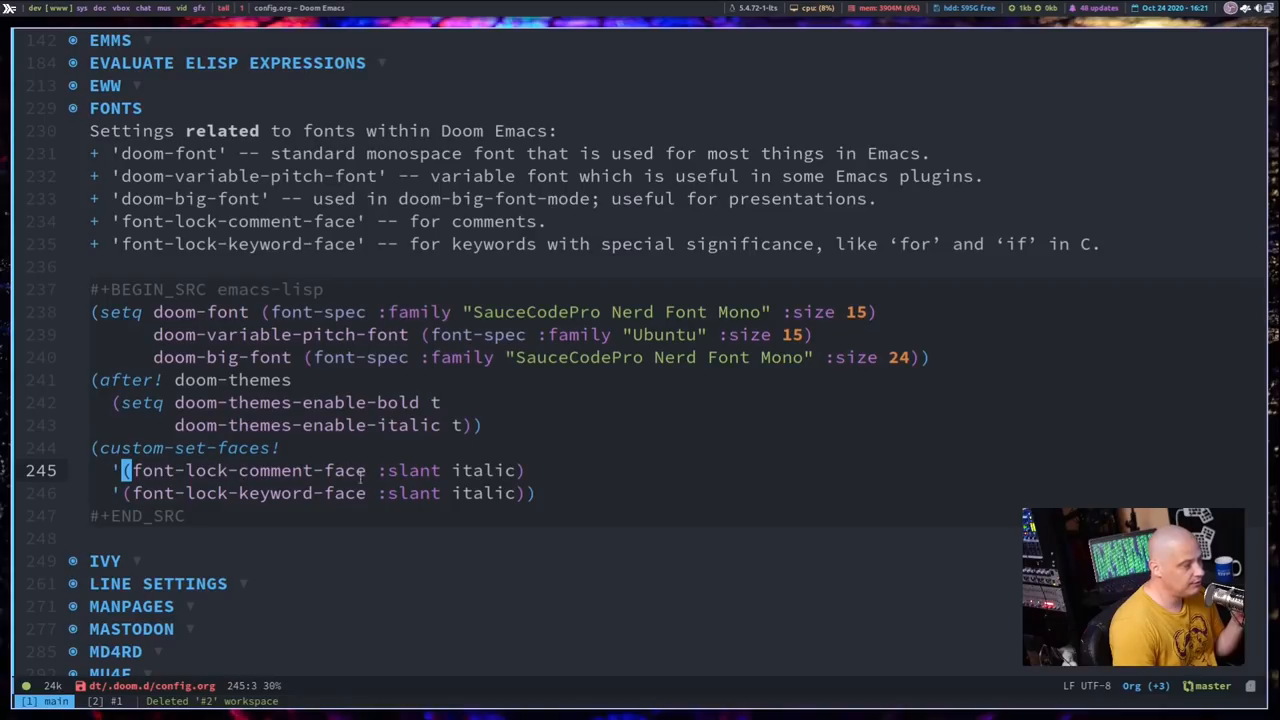
mouse_move(823, 551)
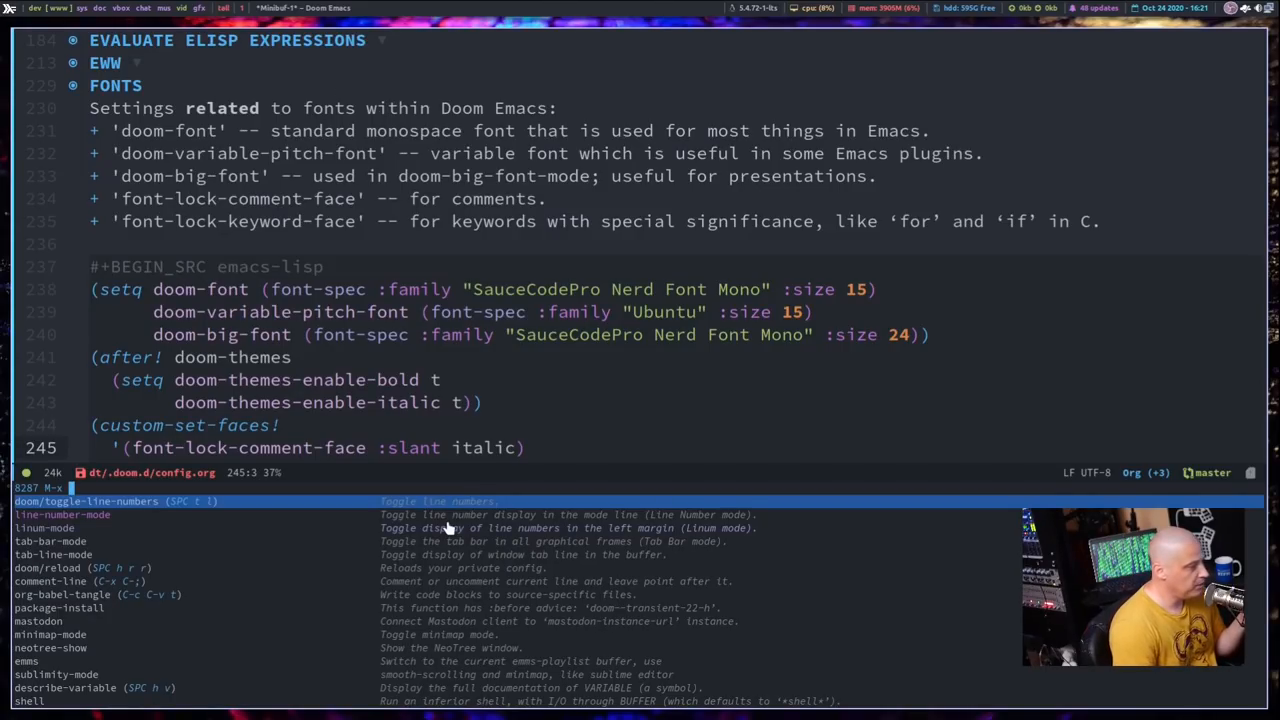
mouse_move(458, 587)
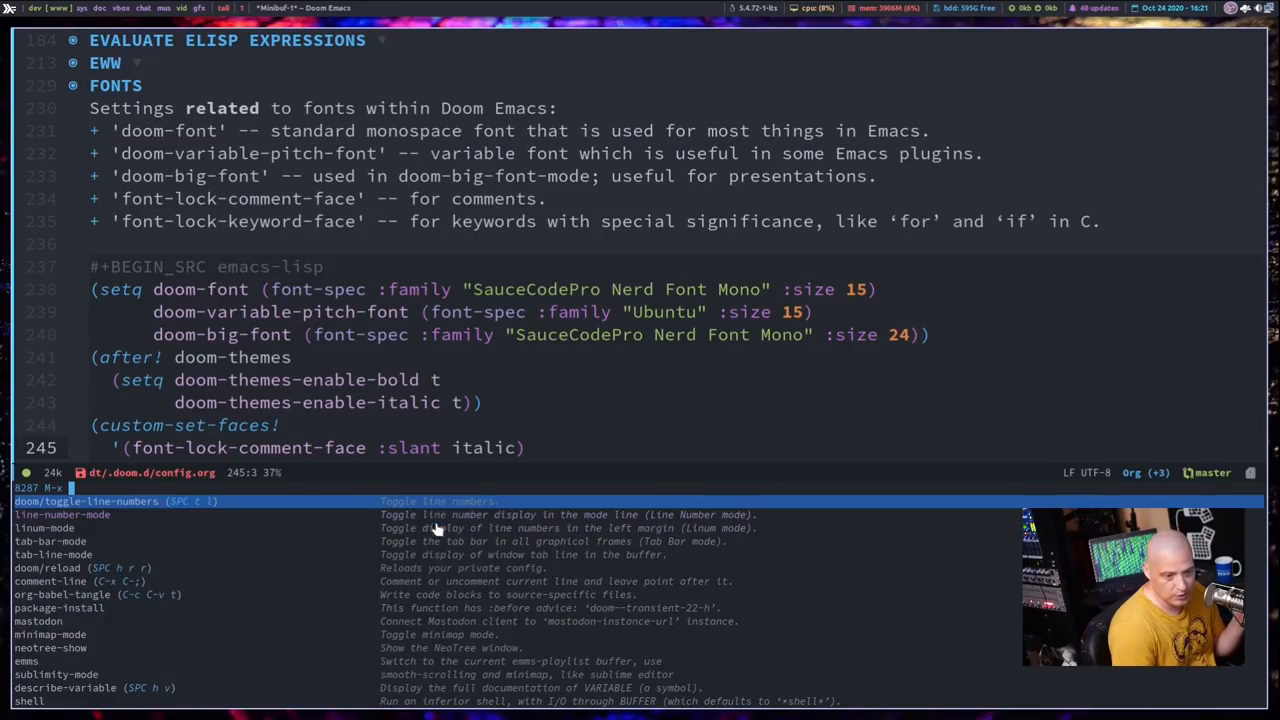
mouse_move(435, 585)
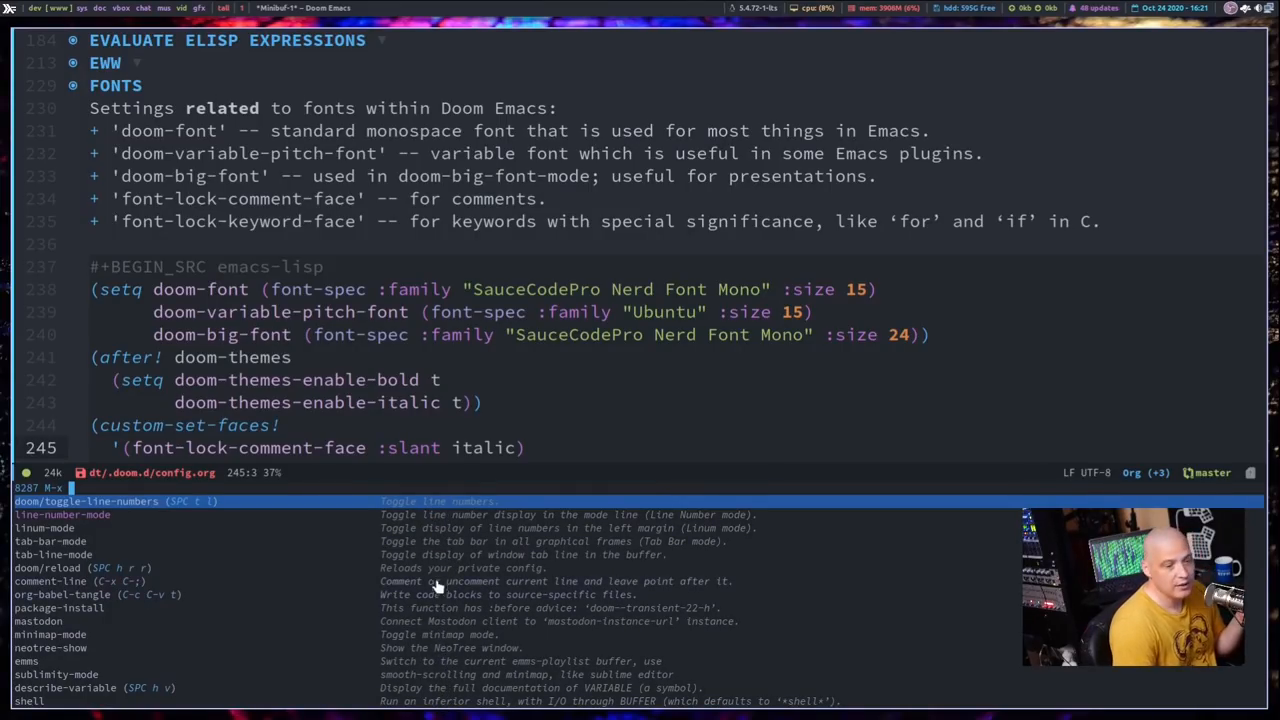
mouse_move(145, 595)
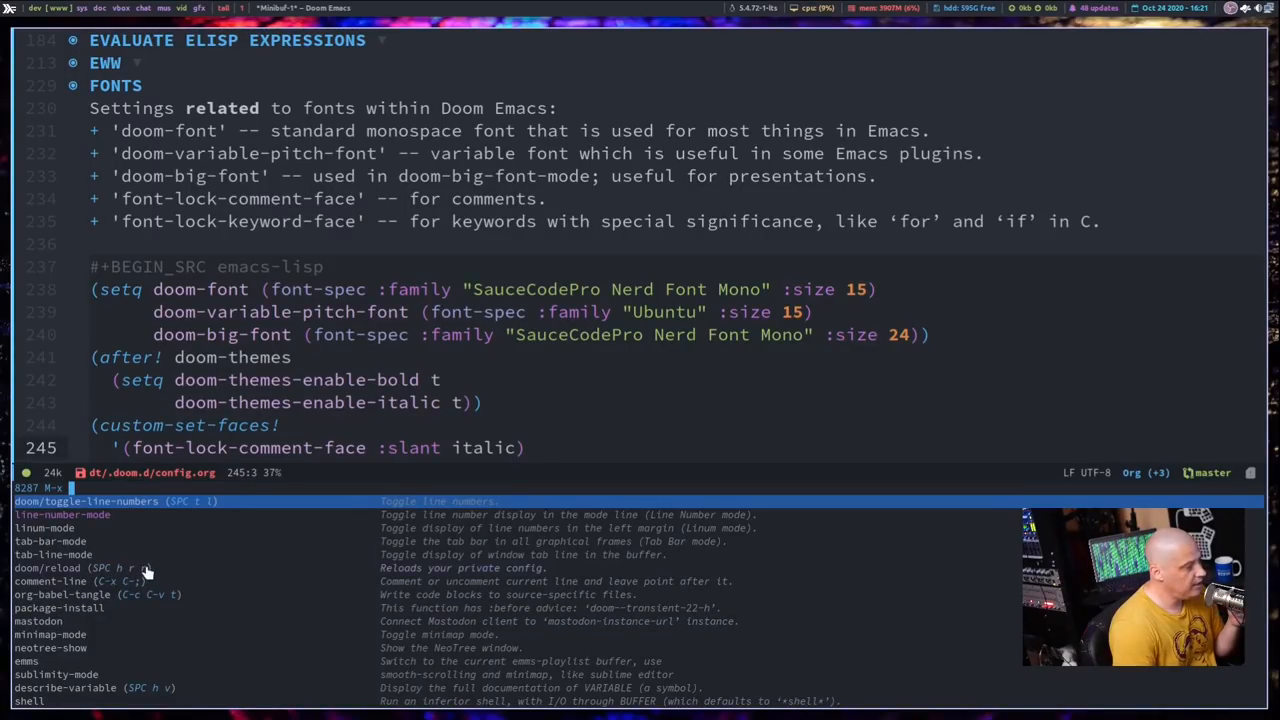
mouse_move(130, 575)
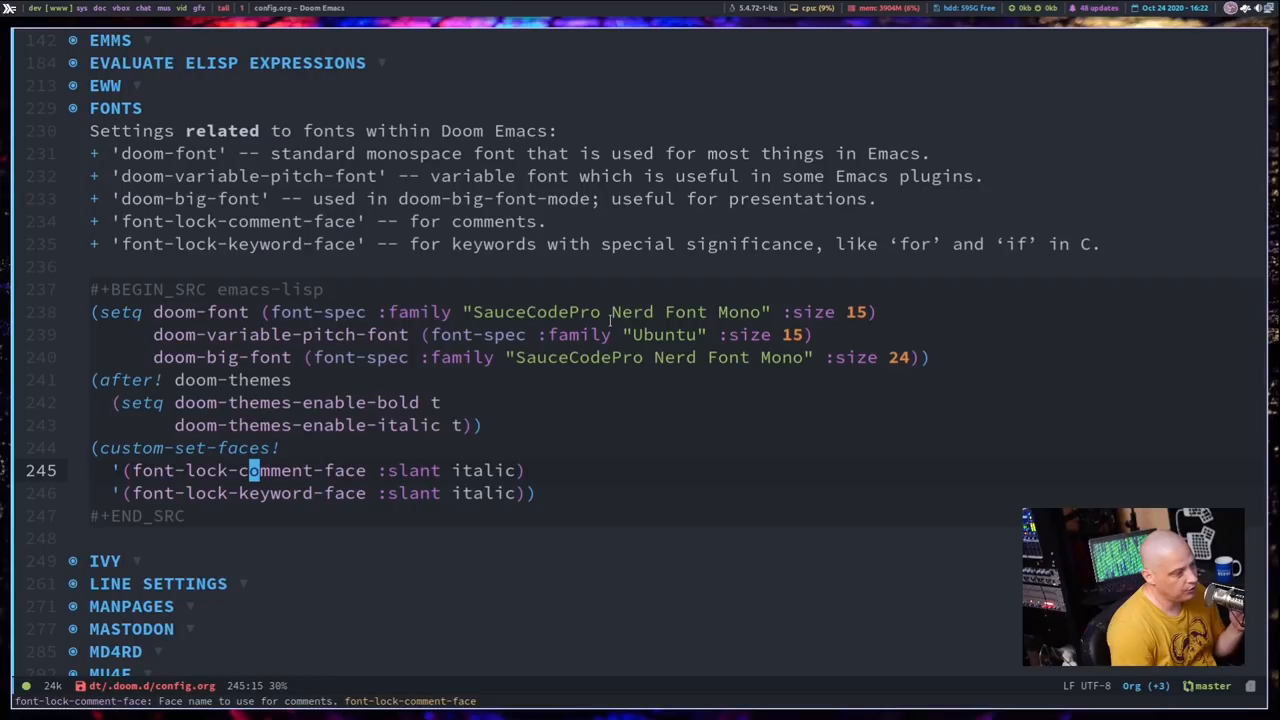
mouse_move(647, 553)
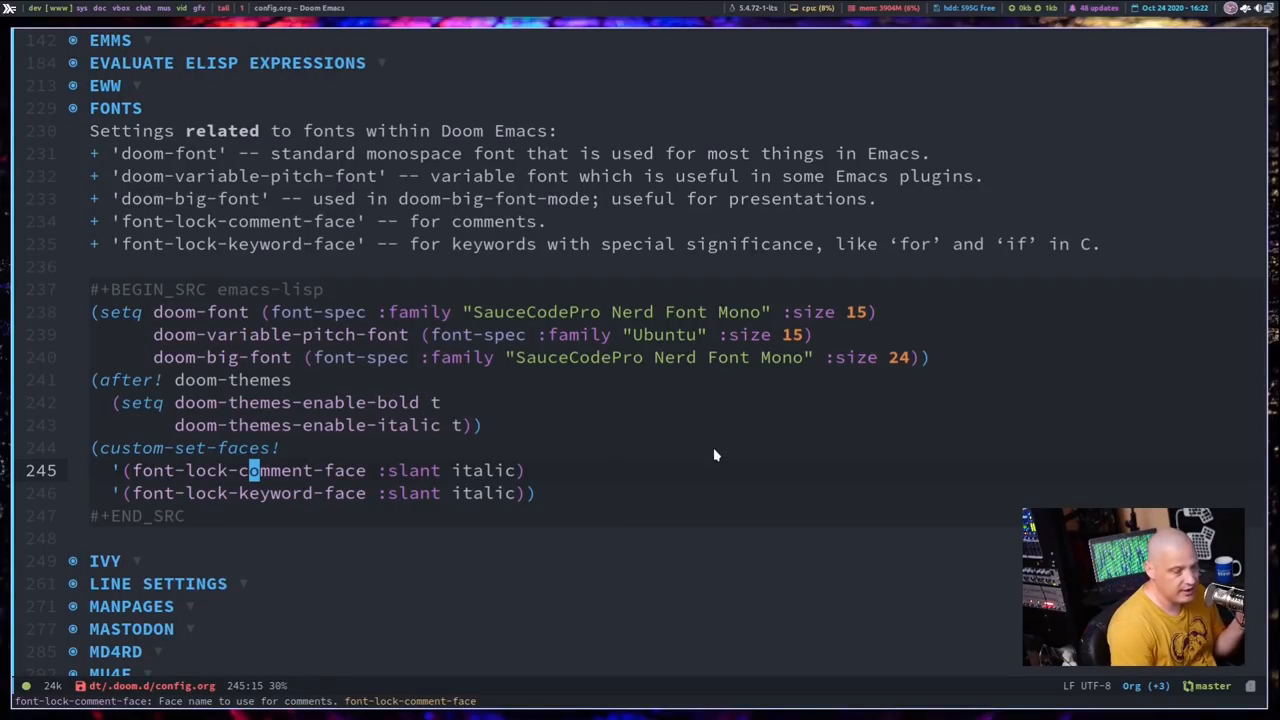
mouse_move(725, 440)
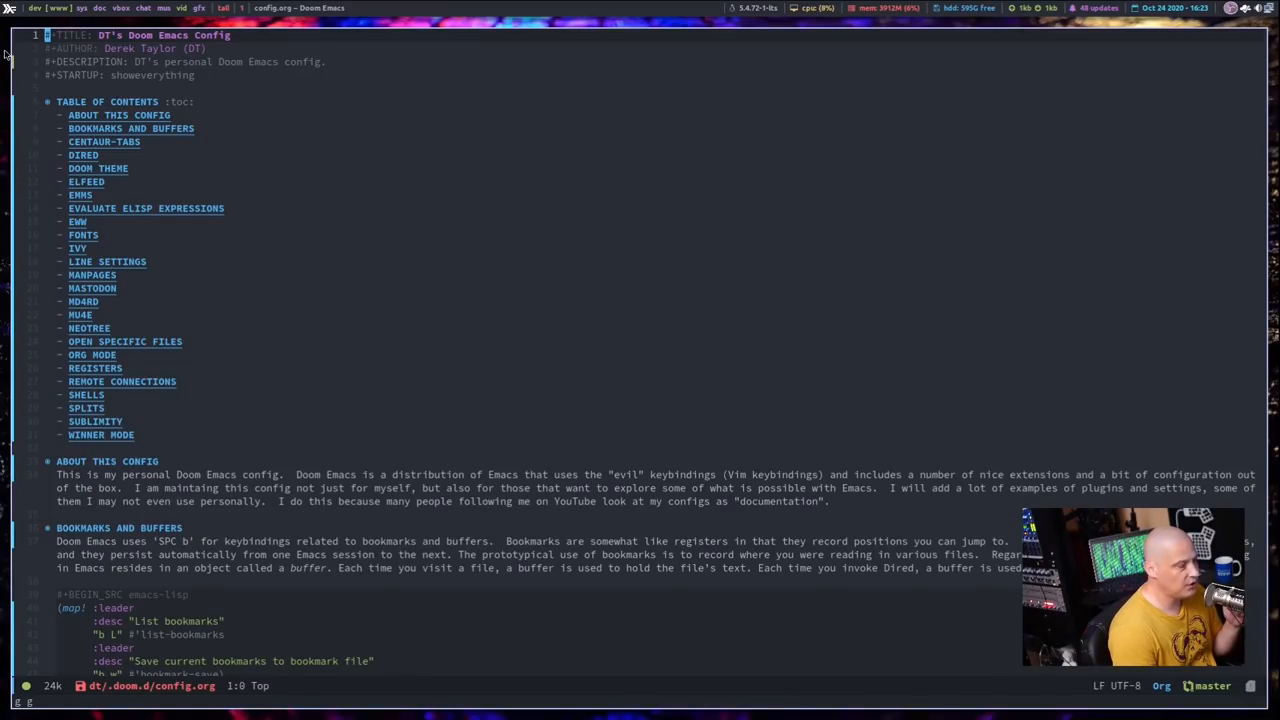
mouse_move(15, 112)
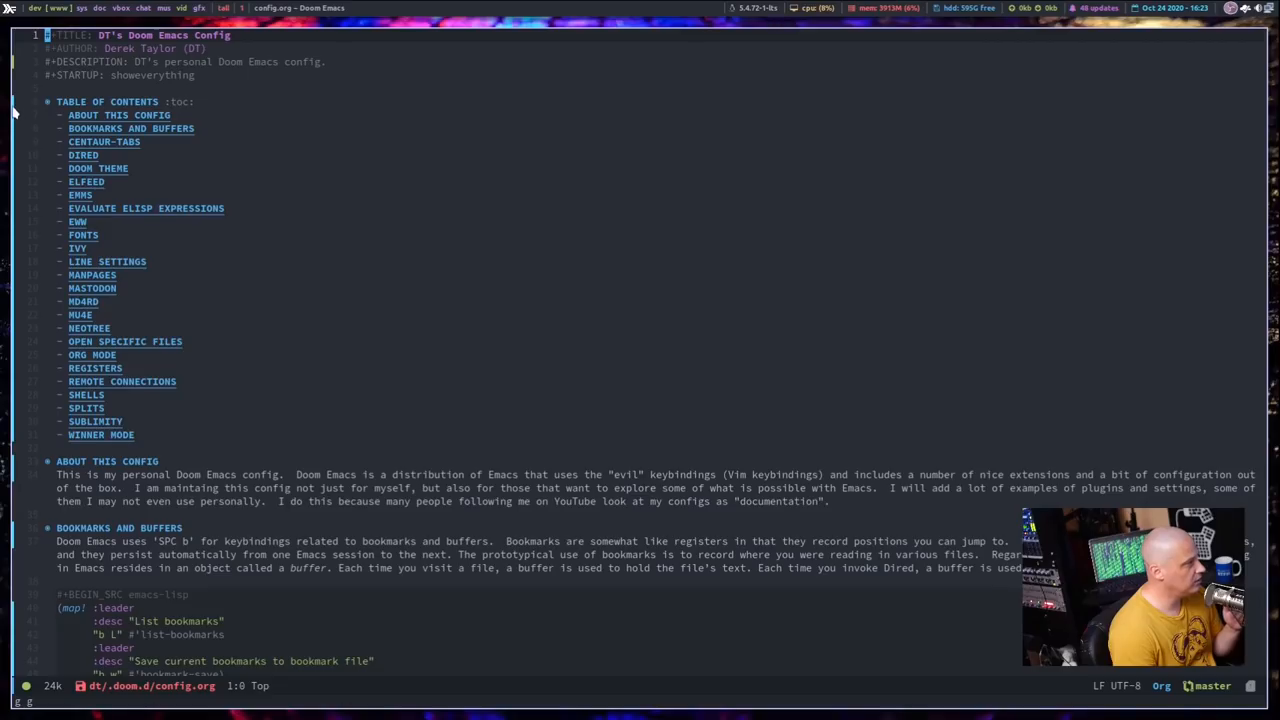
mouse_move(18, 477)
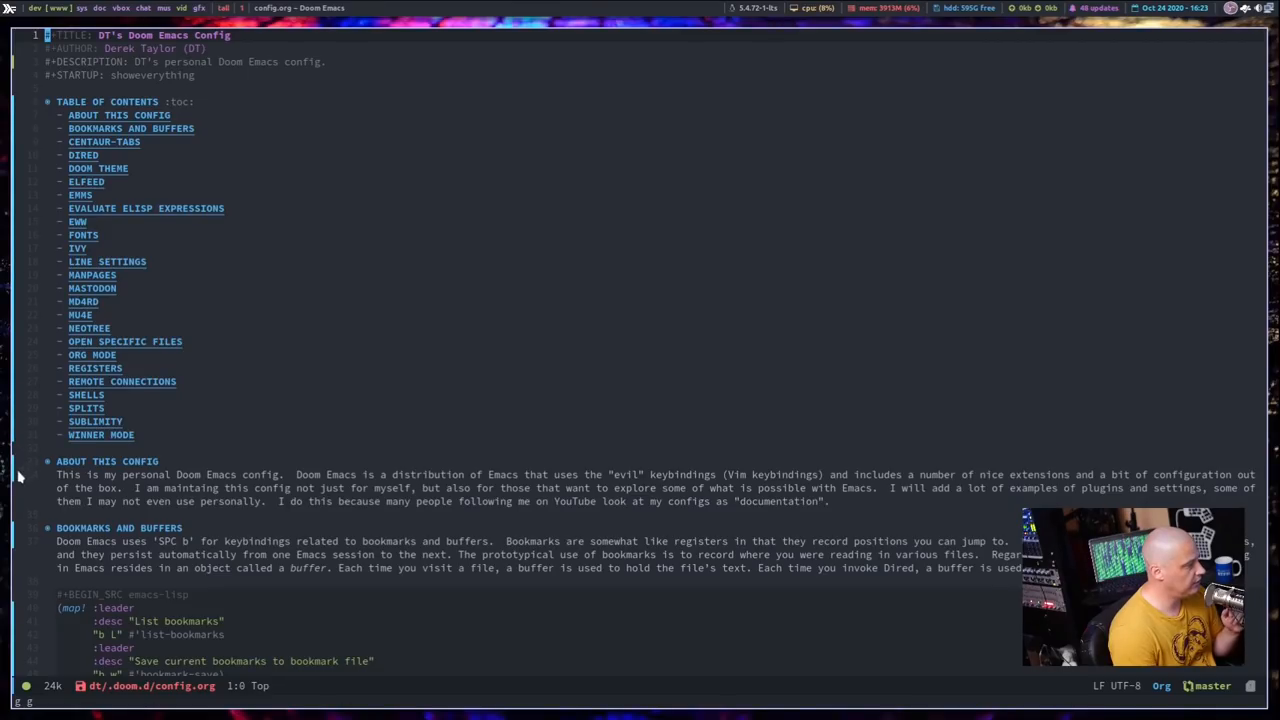
Step: Scroll config.org down to the CENTAUR-TABS section and its keybinding table
scroll(down, 3)
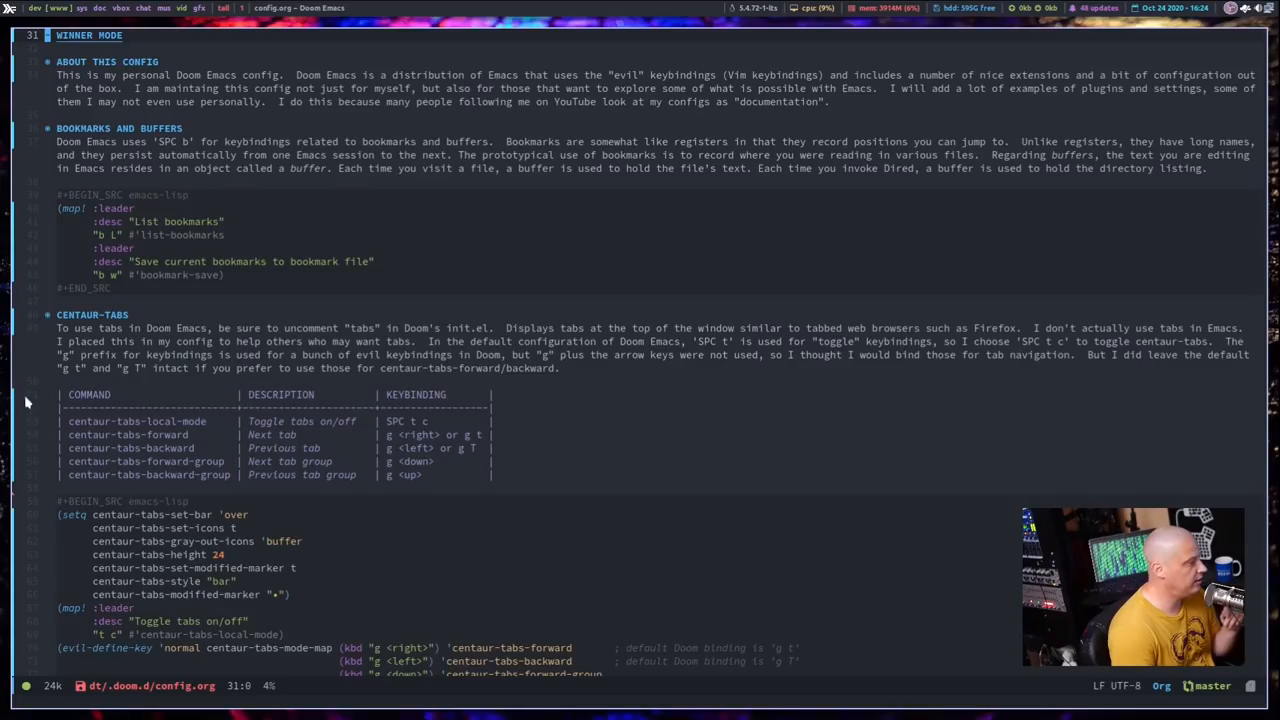
scroll(down, 3)
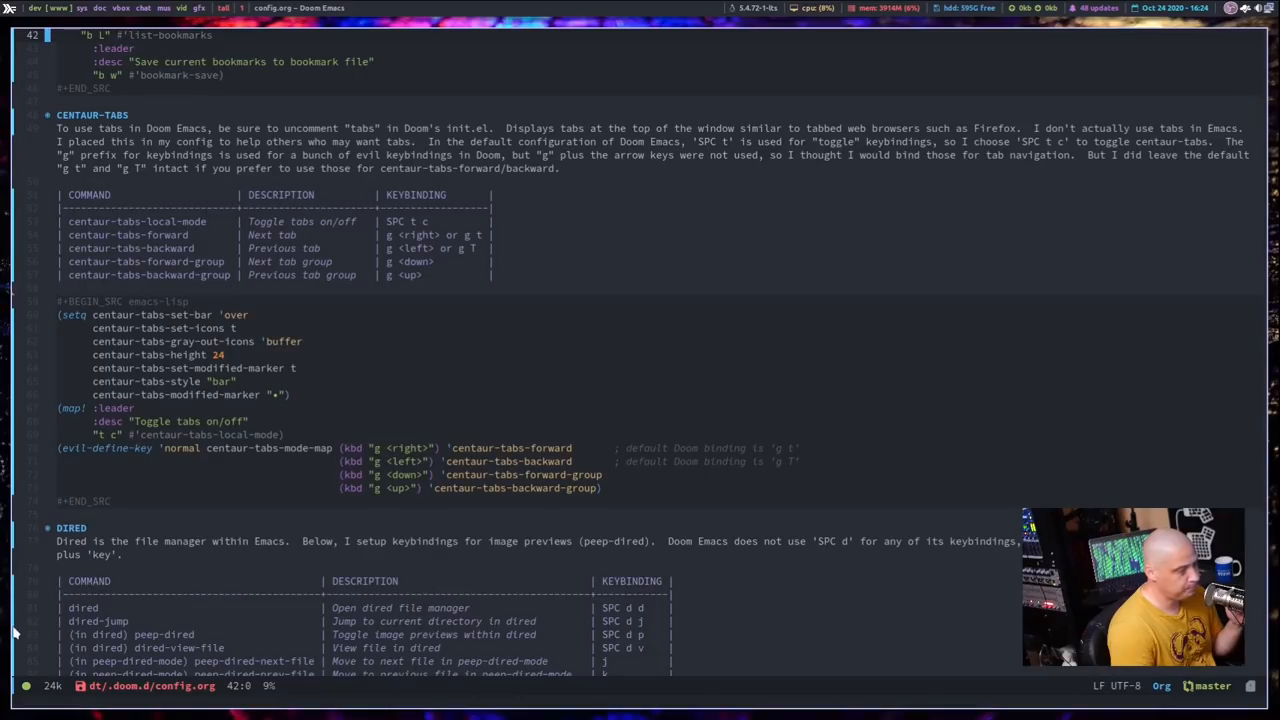
mouse_move(18, 67)
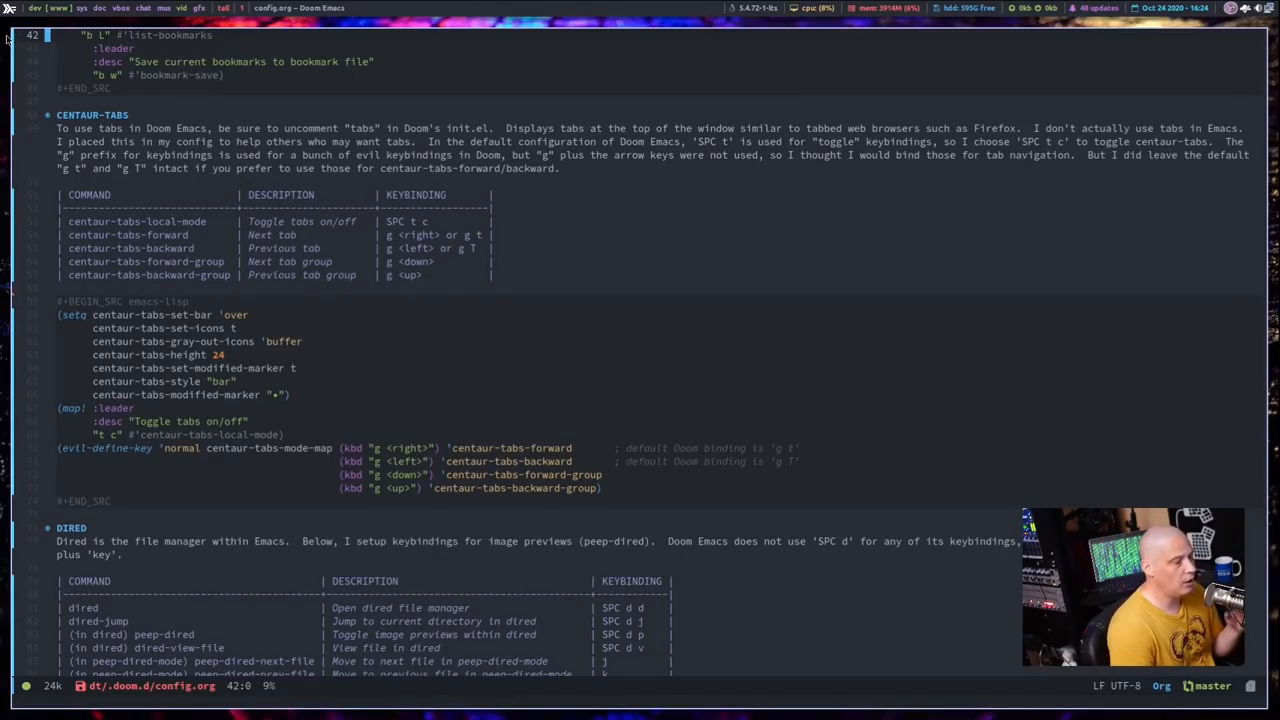
mouse_move(238, 383)
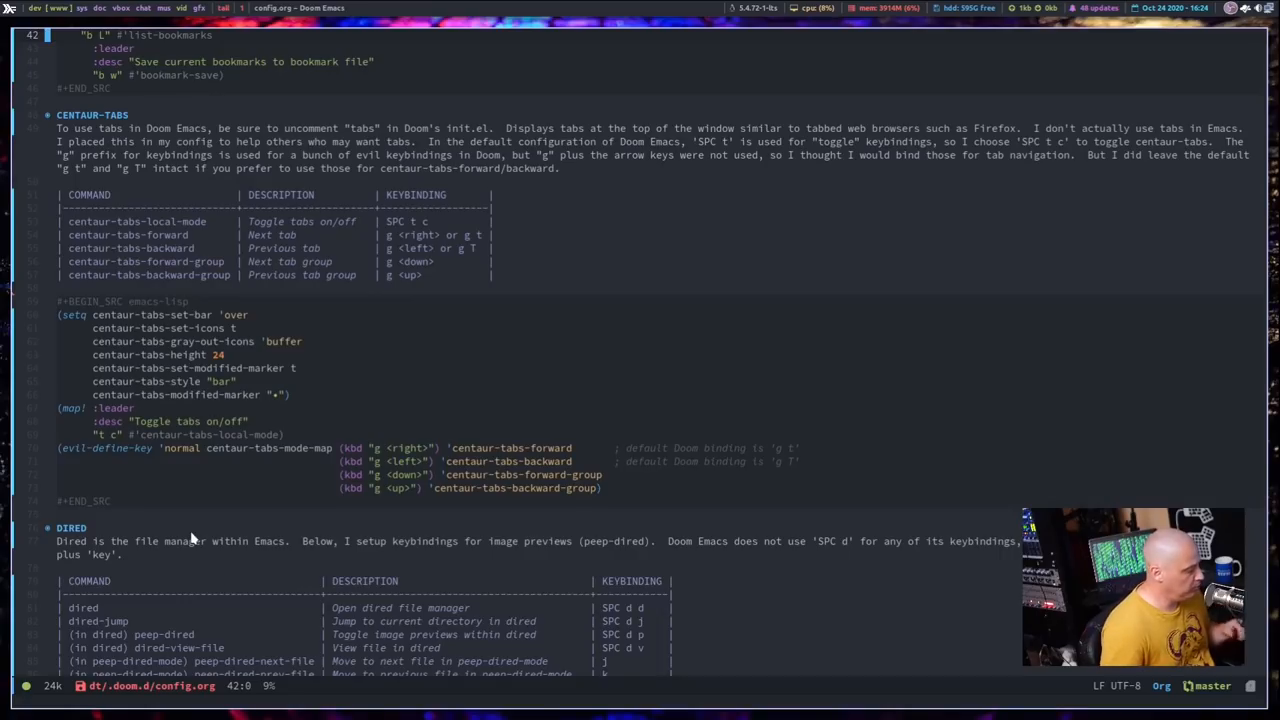
mouse_move(15, 112)
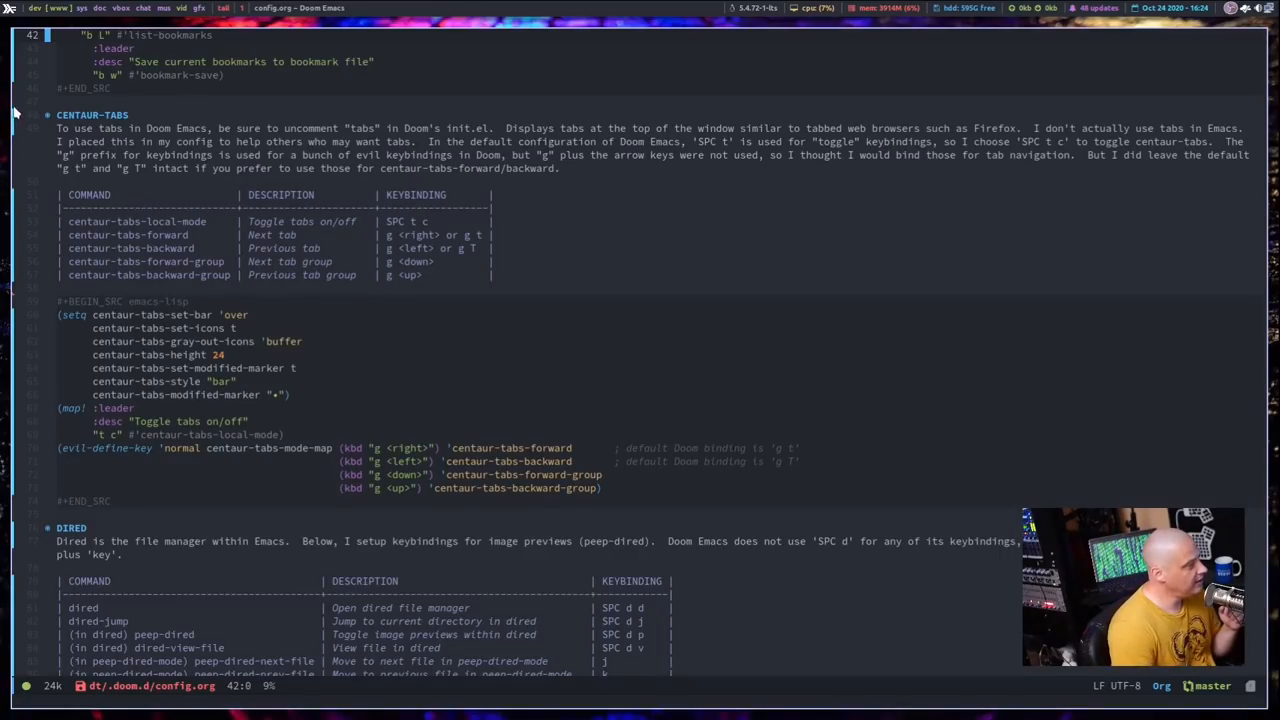
mouse_move(33, 186)
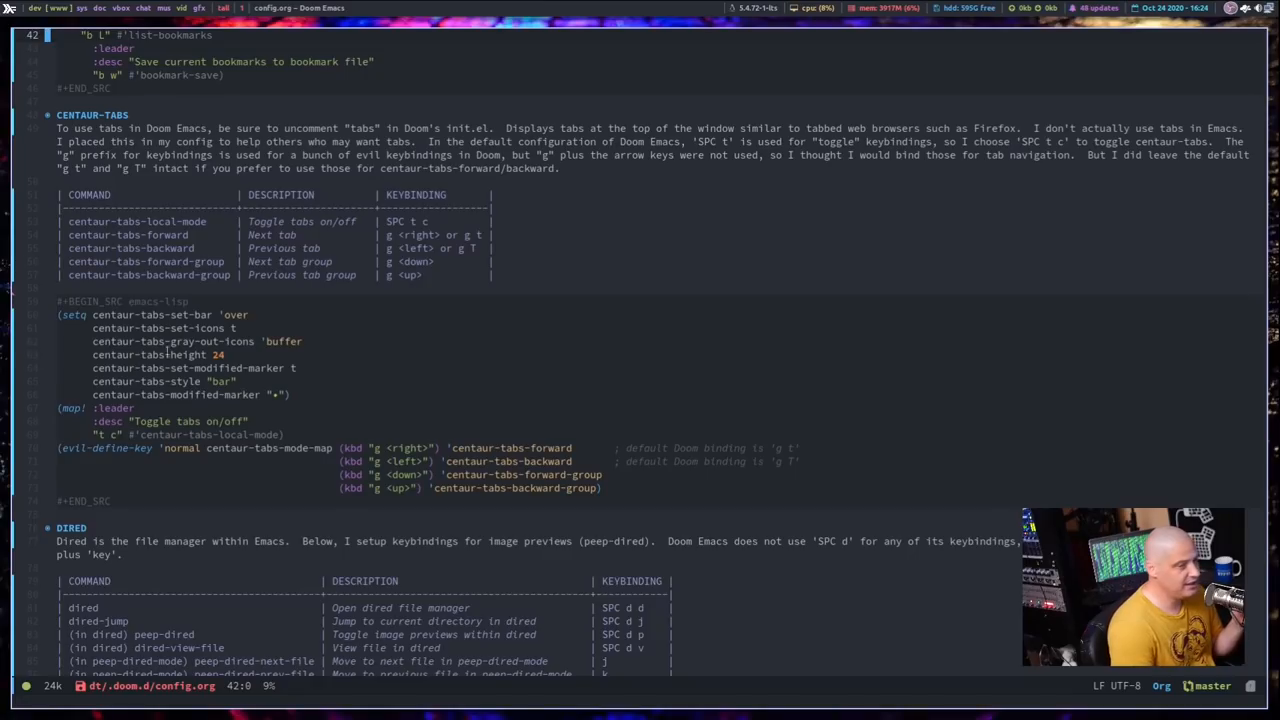
mouse_move(665, 398)
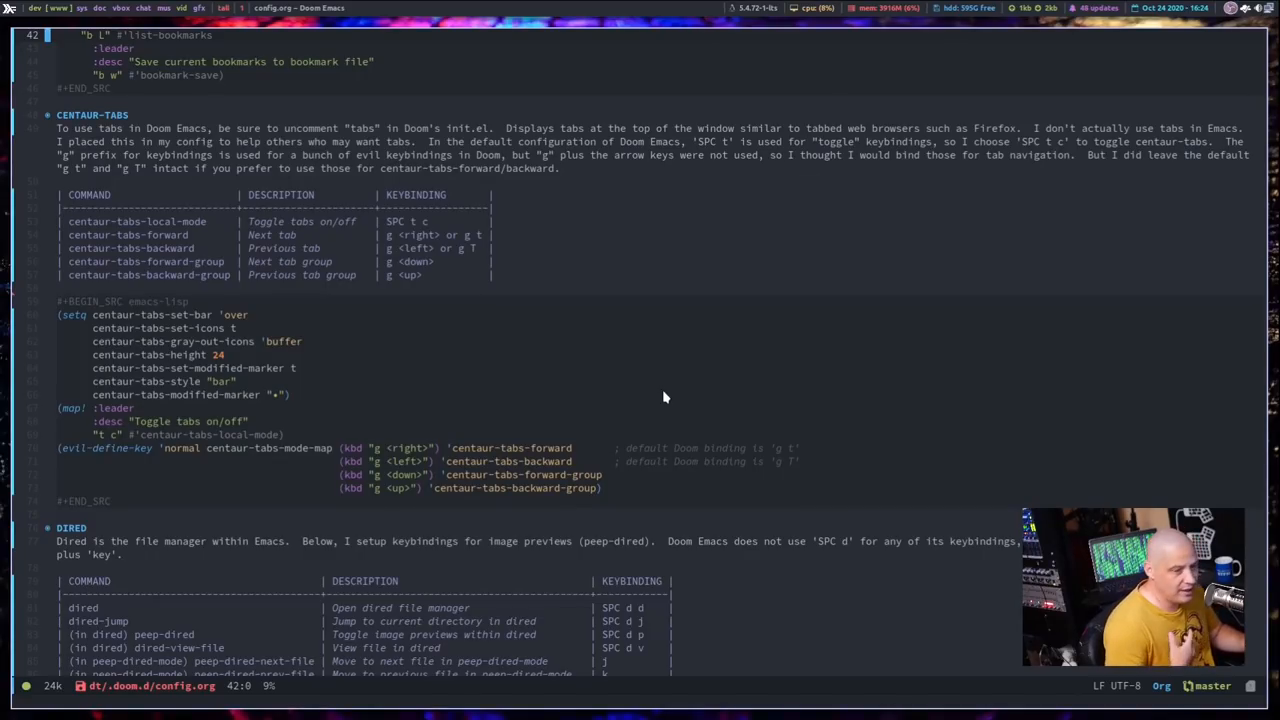
Step: Run fringe-mode from M-x and choose minimal for all frames
text(fringe-mode)
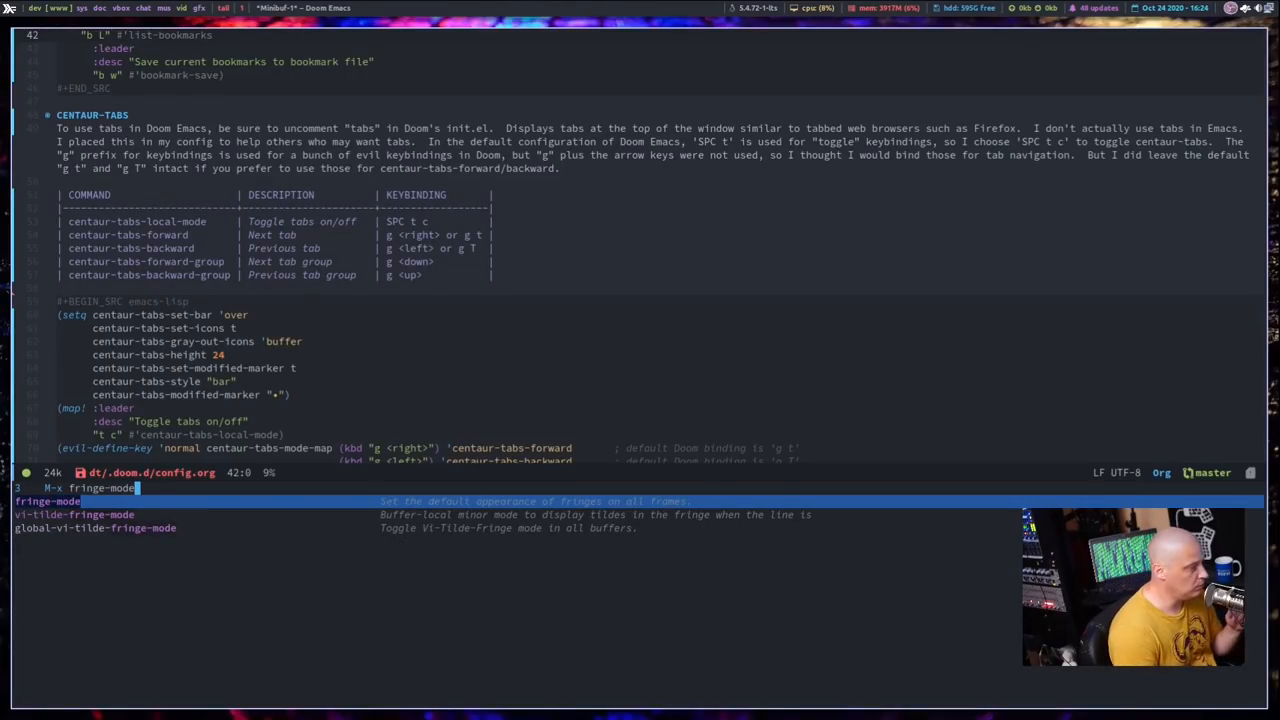
key(Return)
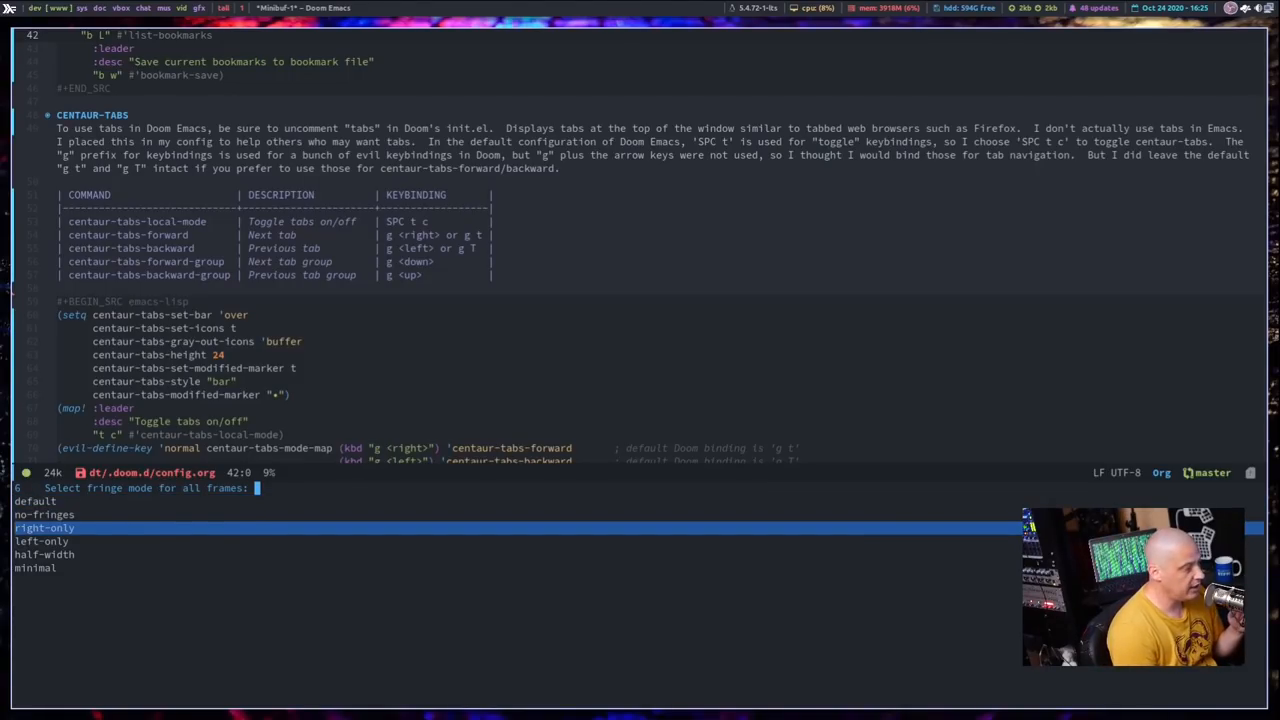
key(Down)
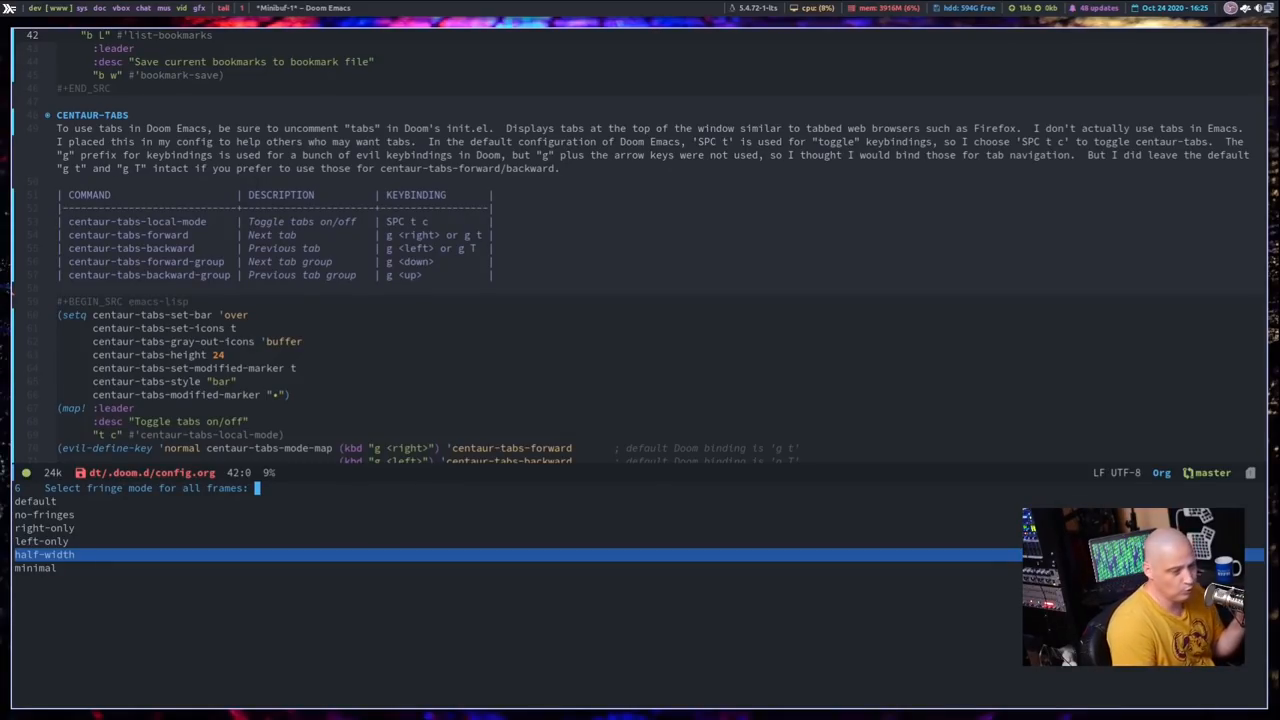
key(Down)
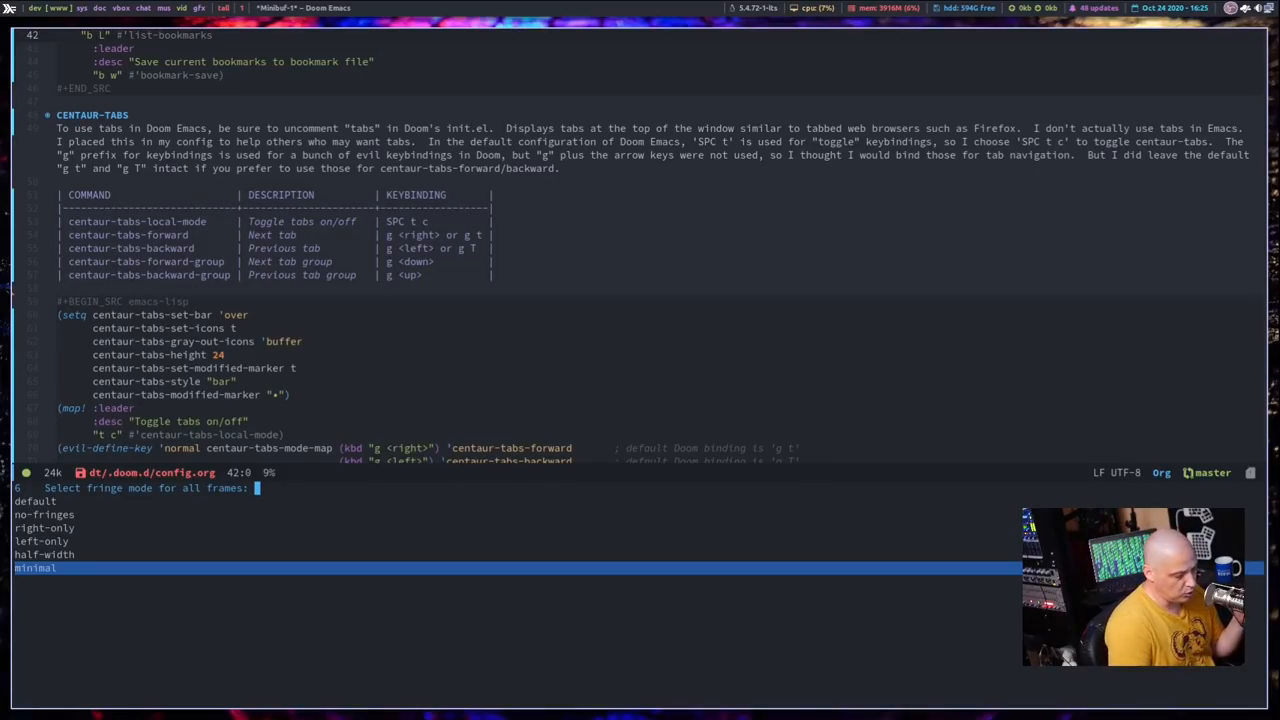
key(up)
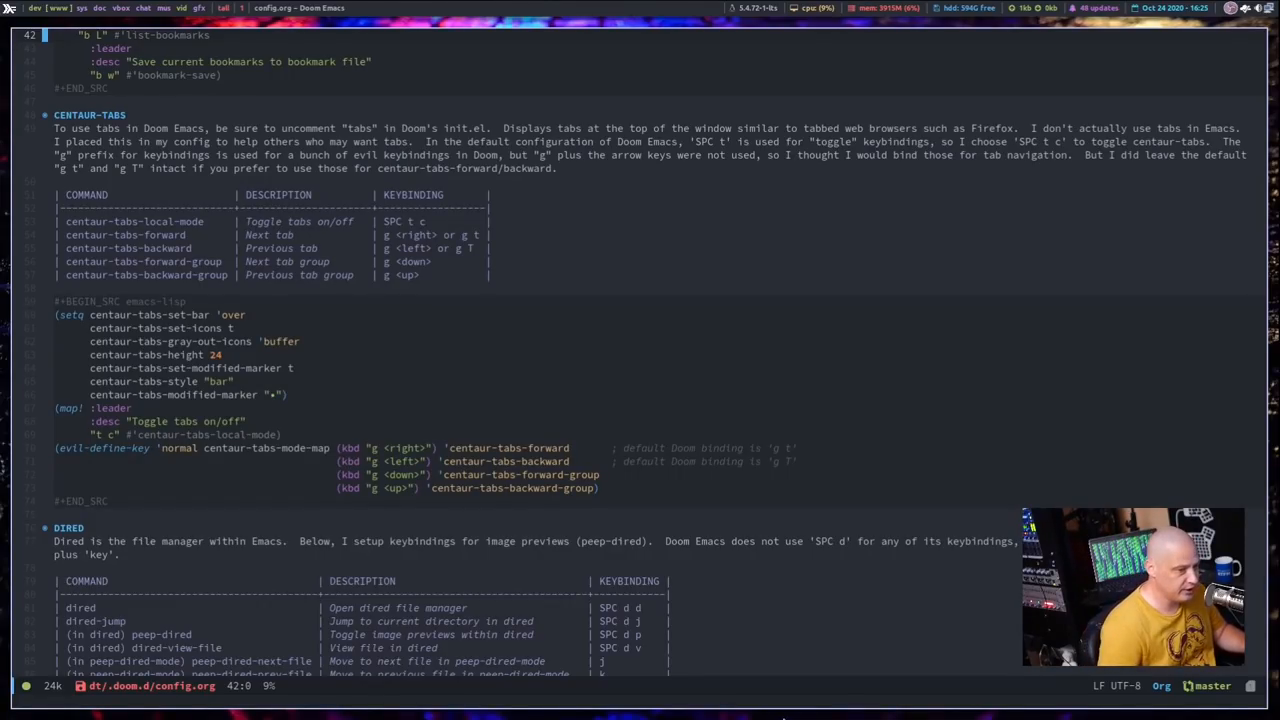
mouse_move(764, 590)
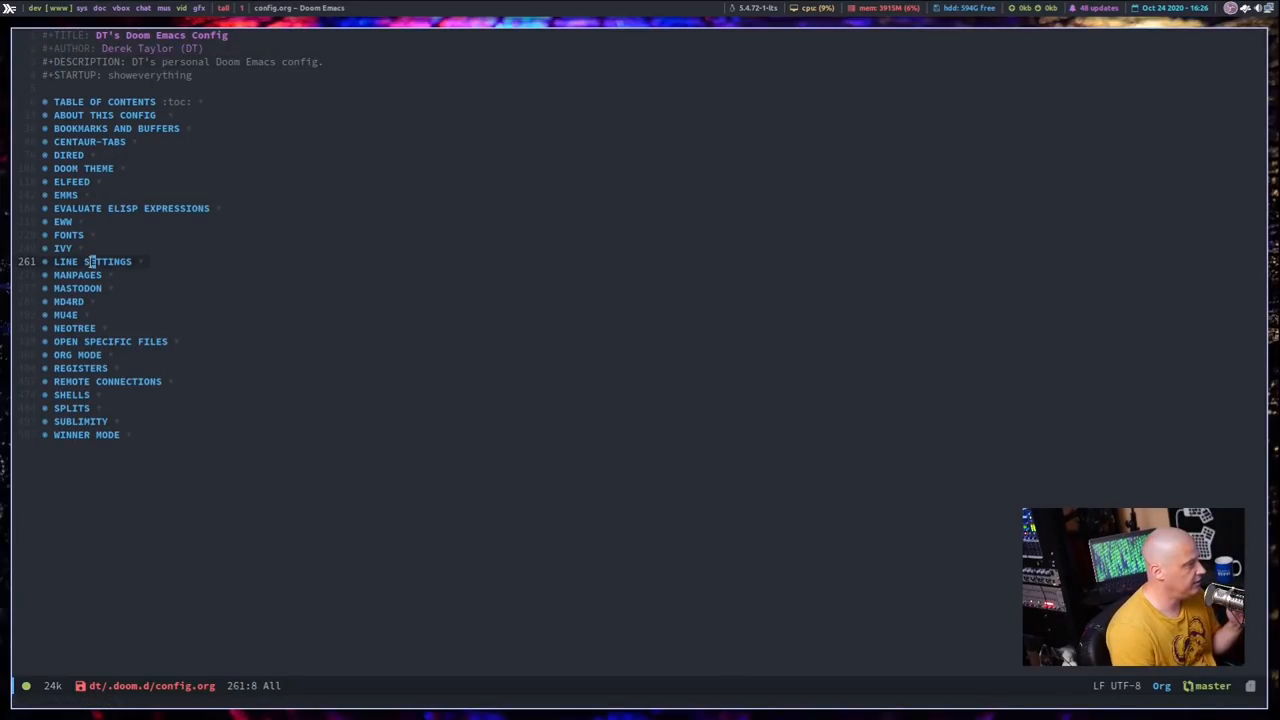
Step: Expand the LINE SETTINGS heading to show its line-numbers and toggle-truncate-lines code
click(92, 261)
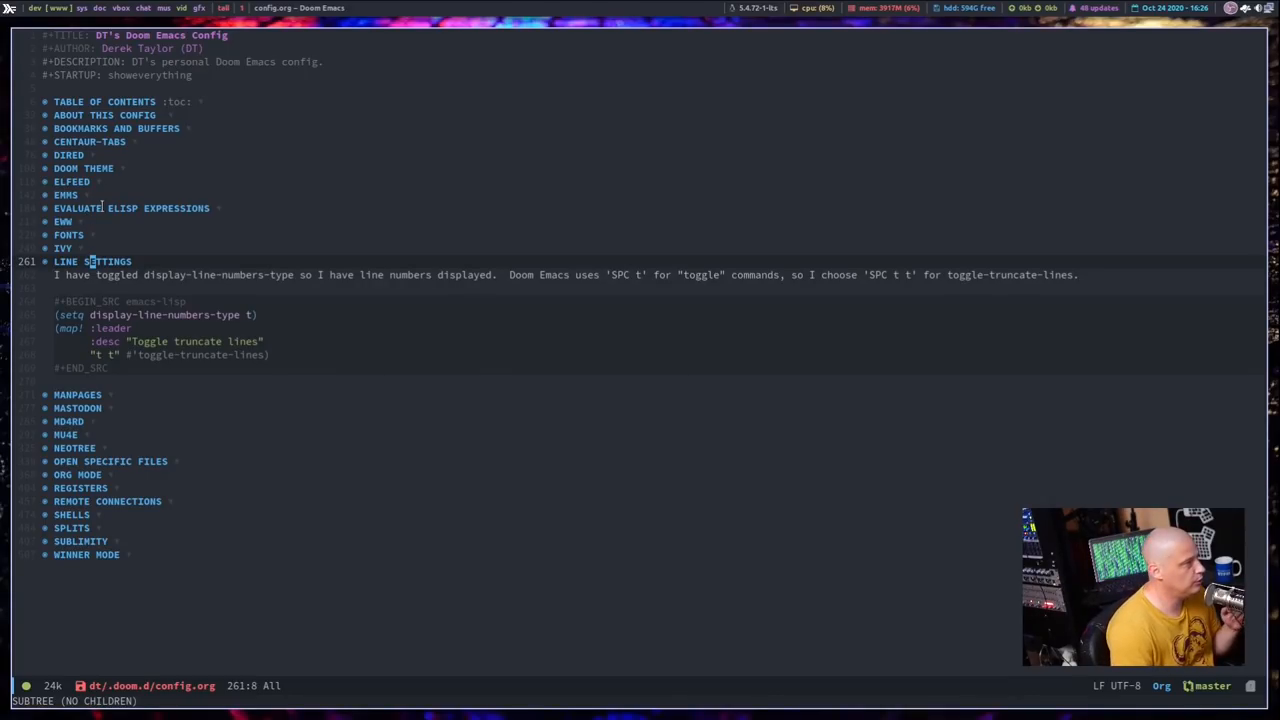
mouse_move(248, 332)
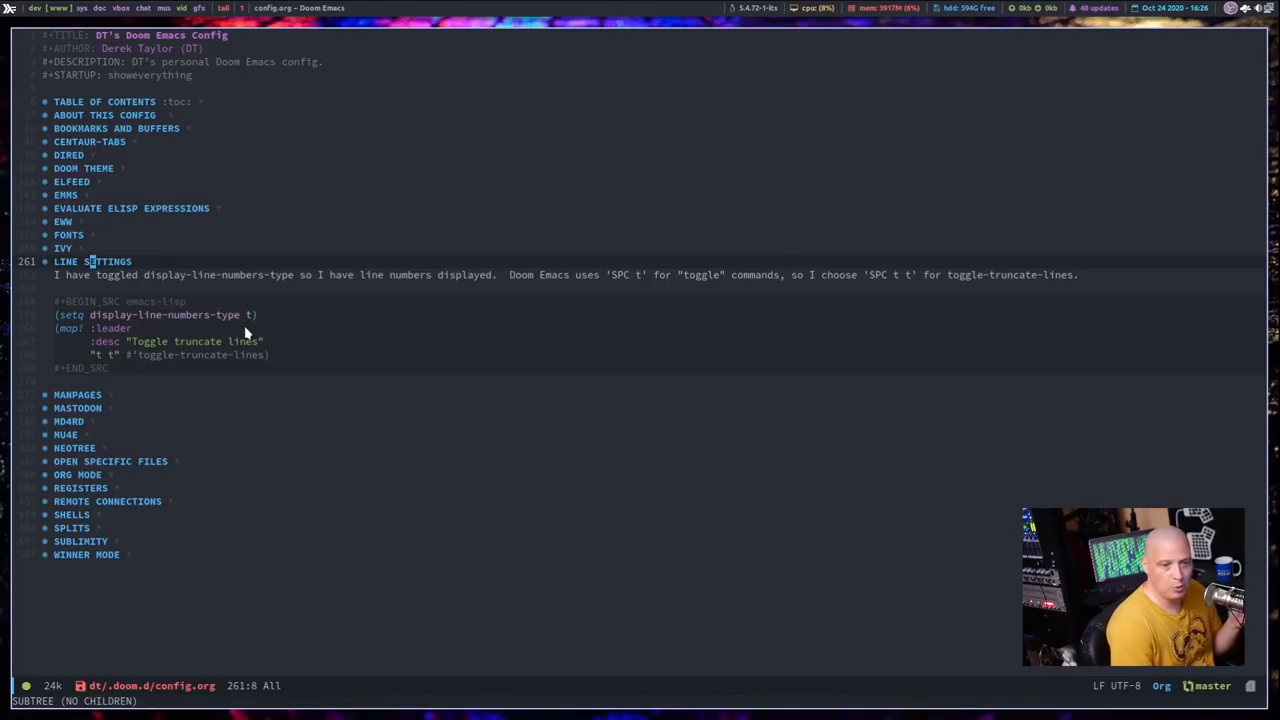
mouse_move(310, 372)
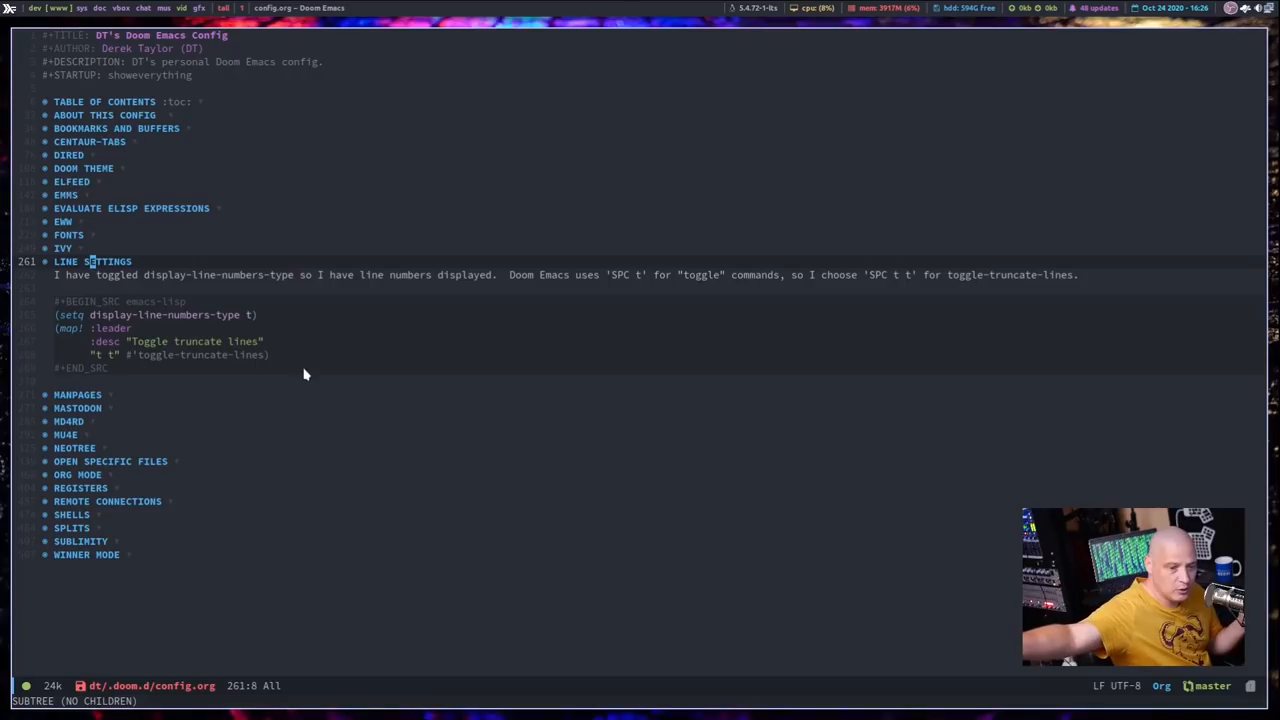
mouse_move(225, 261)
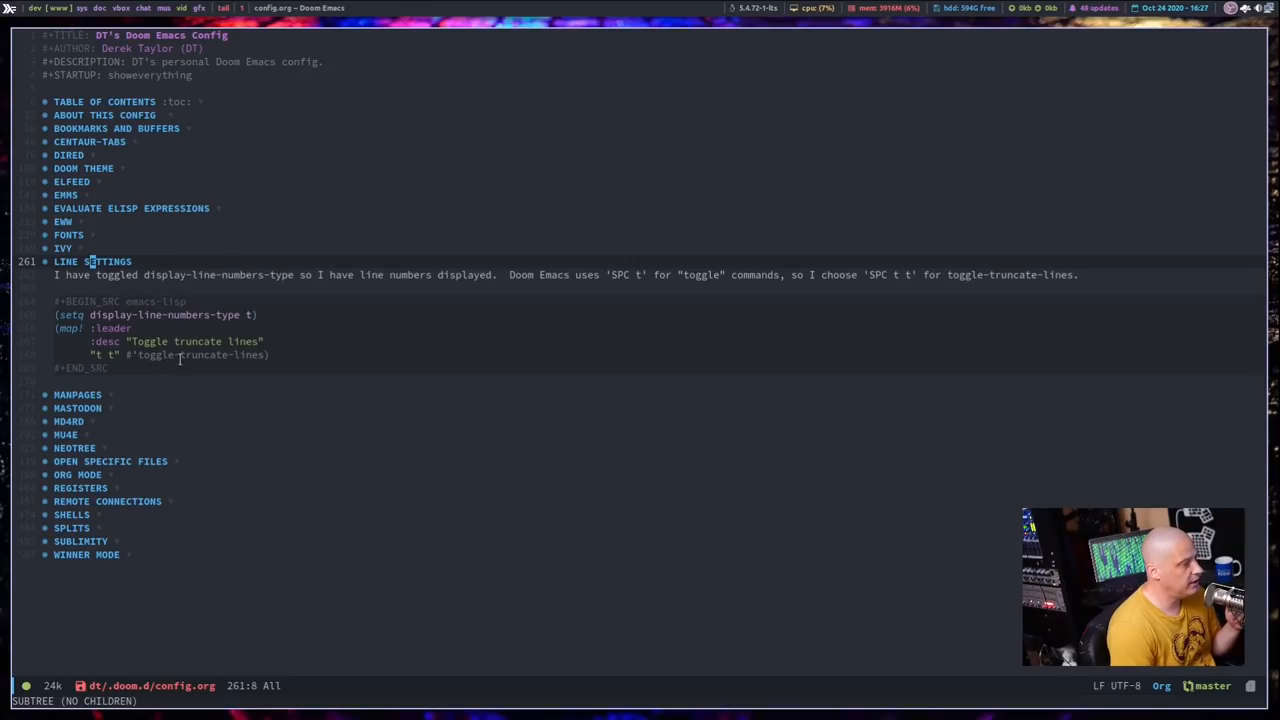
mouse_move(578, 416)
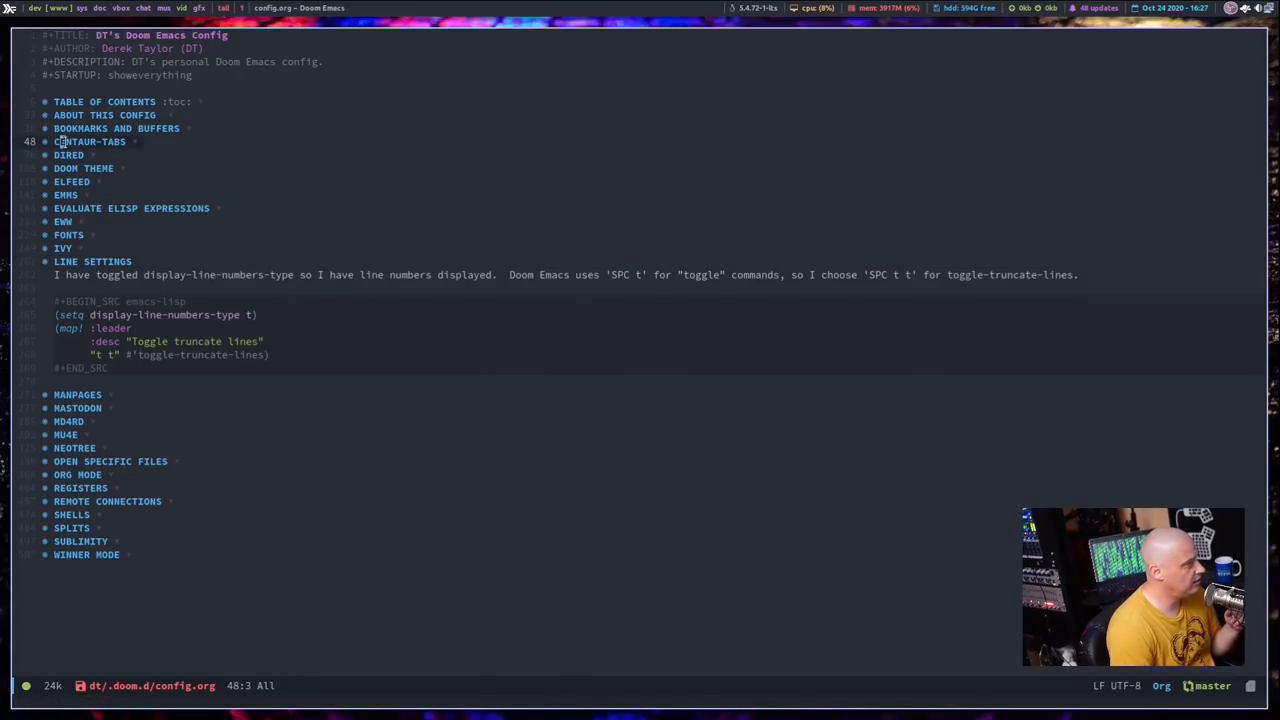
Step: Unfold CENTAUR-TABS and disable truncate-lines so its long description wraps
click(89, 141)
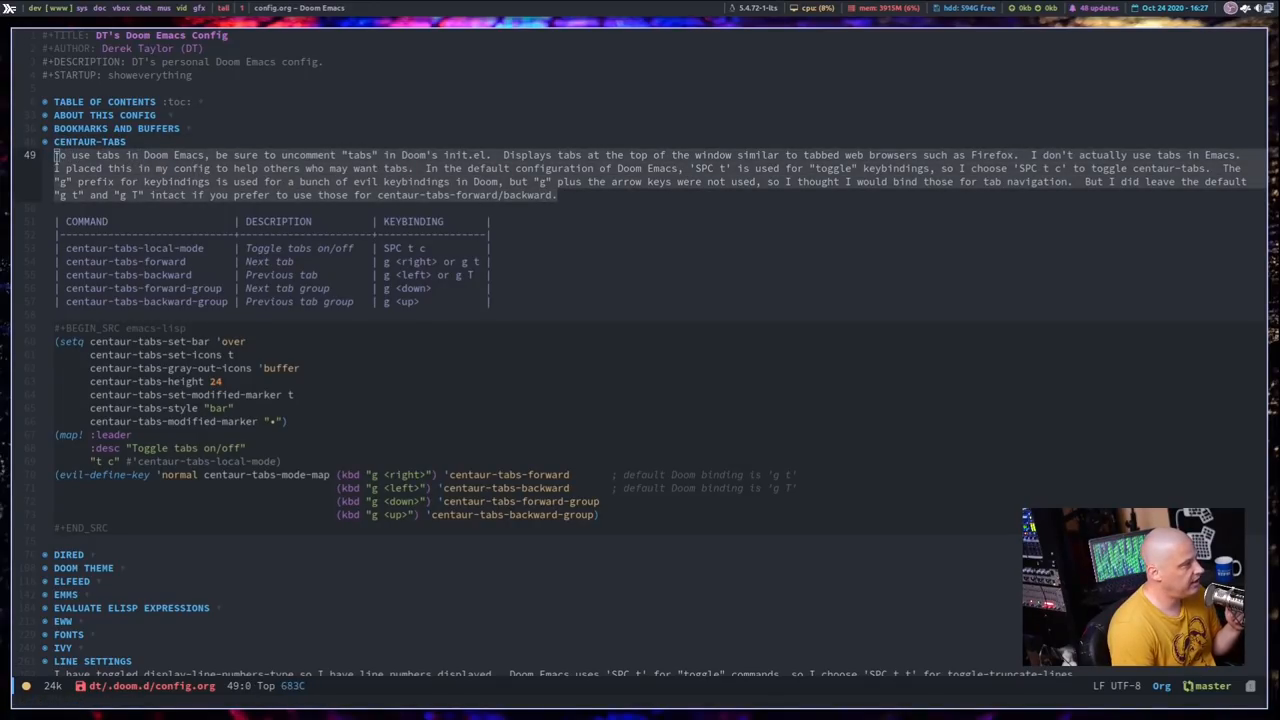
key(ctrl+space)
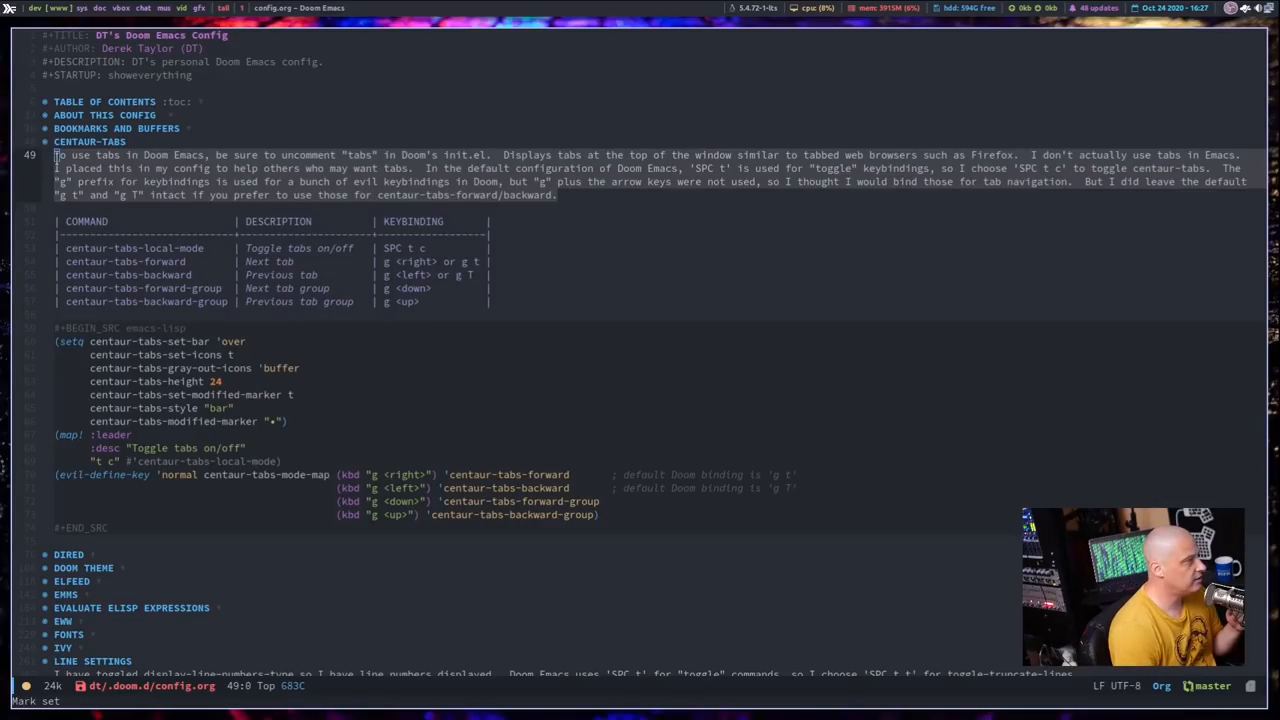
mouse_move(646, 203)
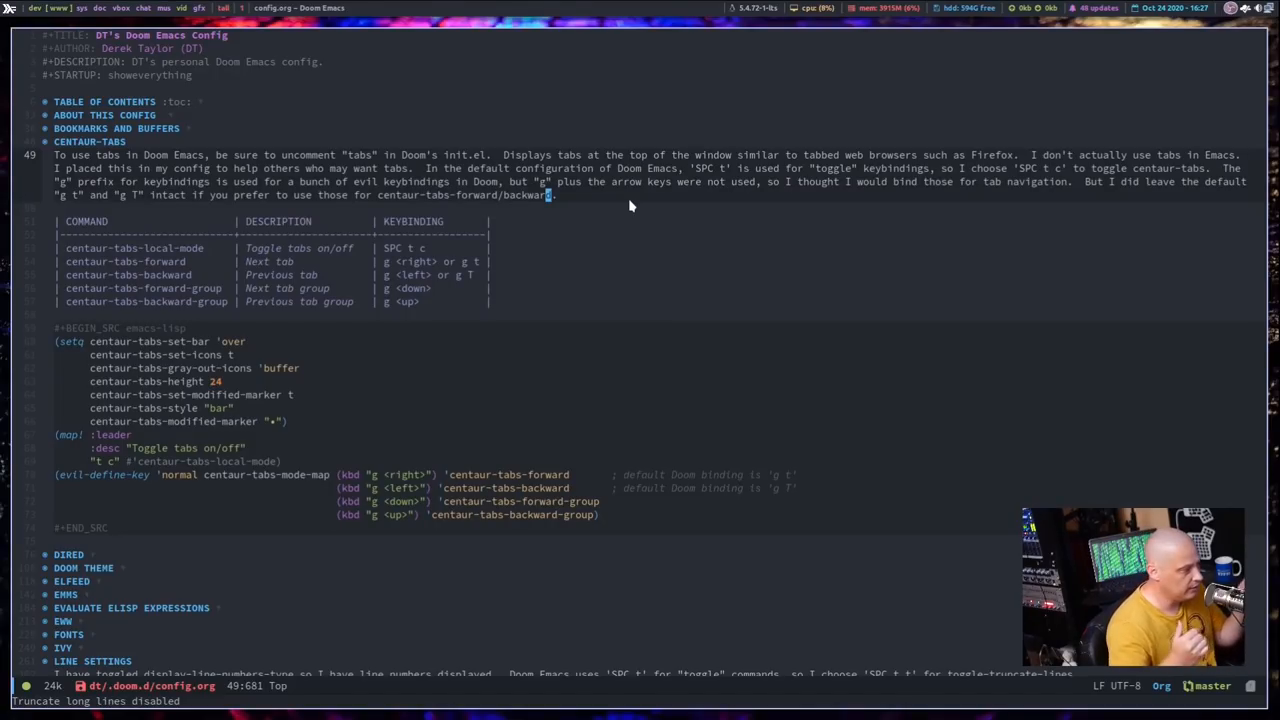
mouse_move(658, 364)
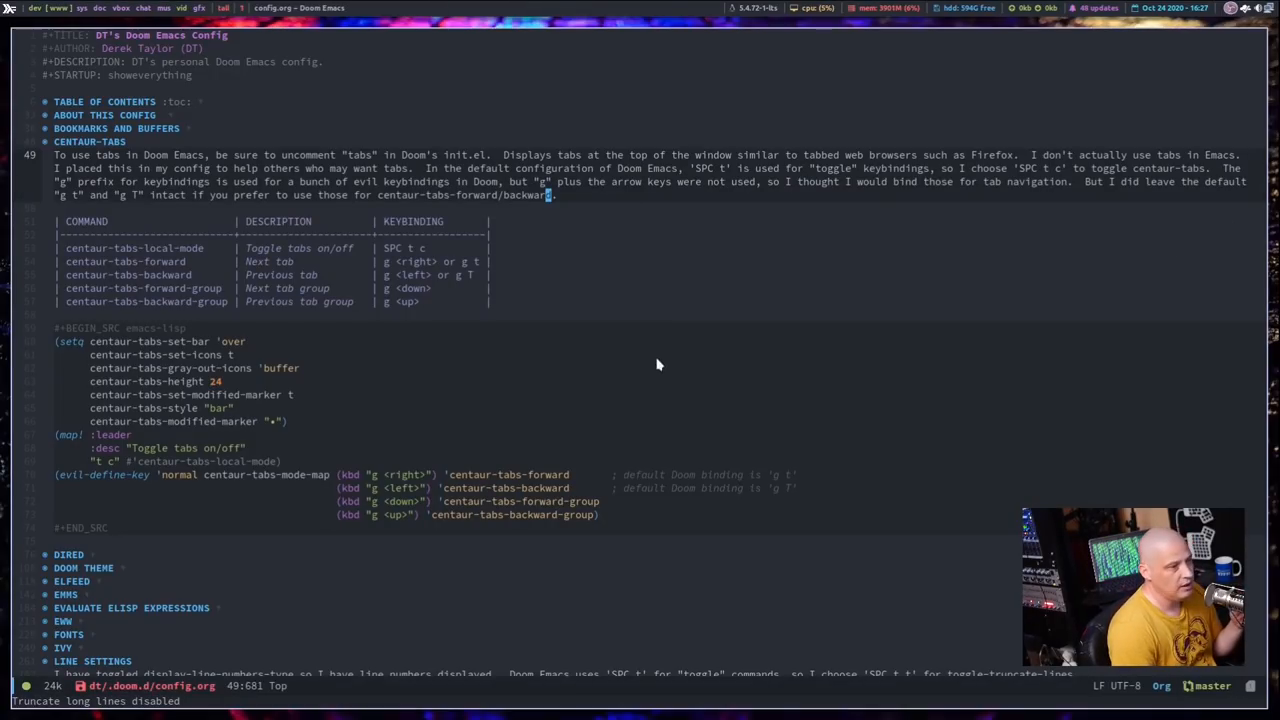
mouse_move(630, 375)
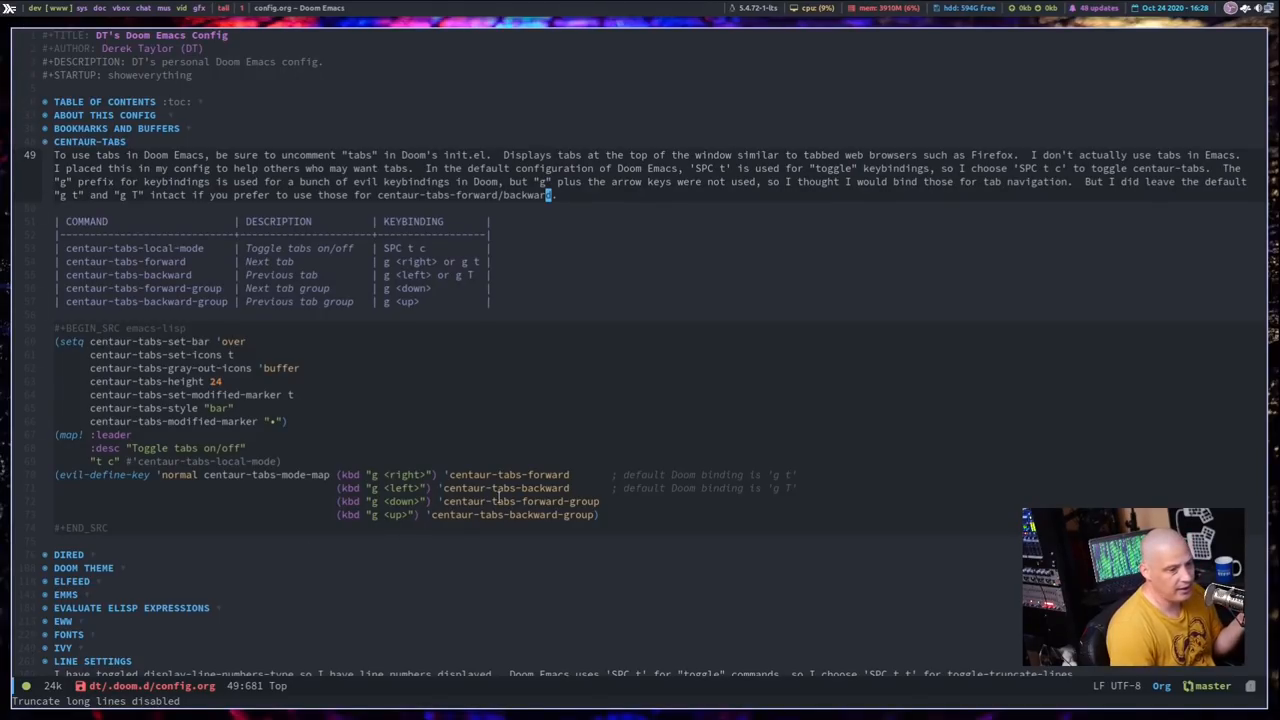
mouse_move(809, 325)
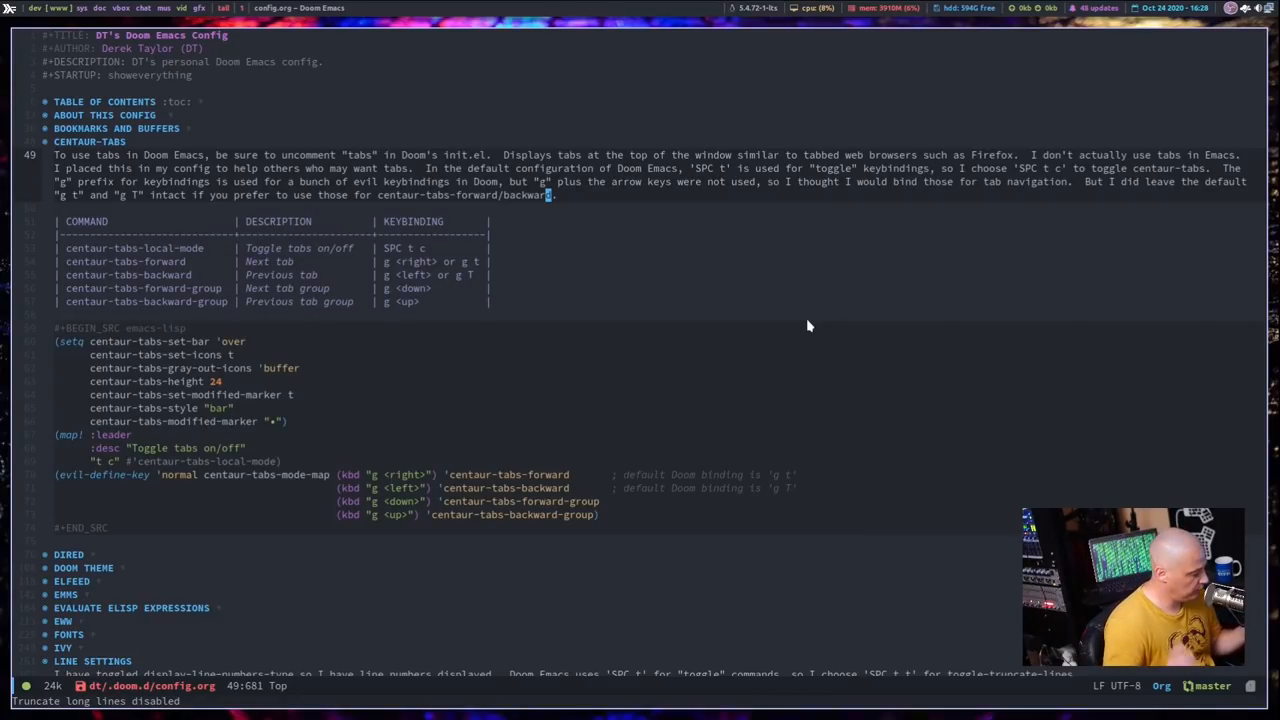
Step: Run a line-number command from M-x to show normal line numbers in the margin
key(alt+x)
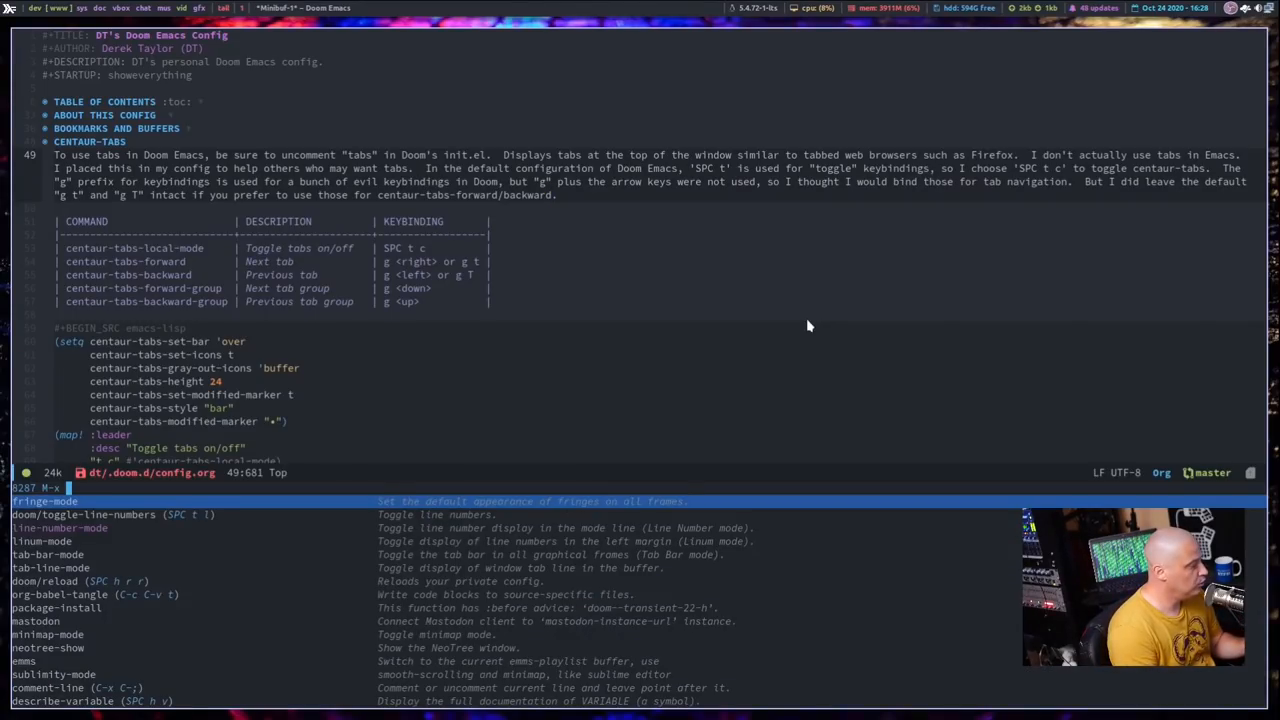
text(li)
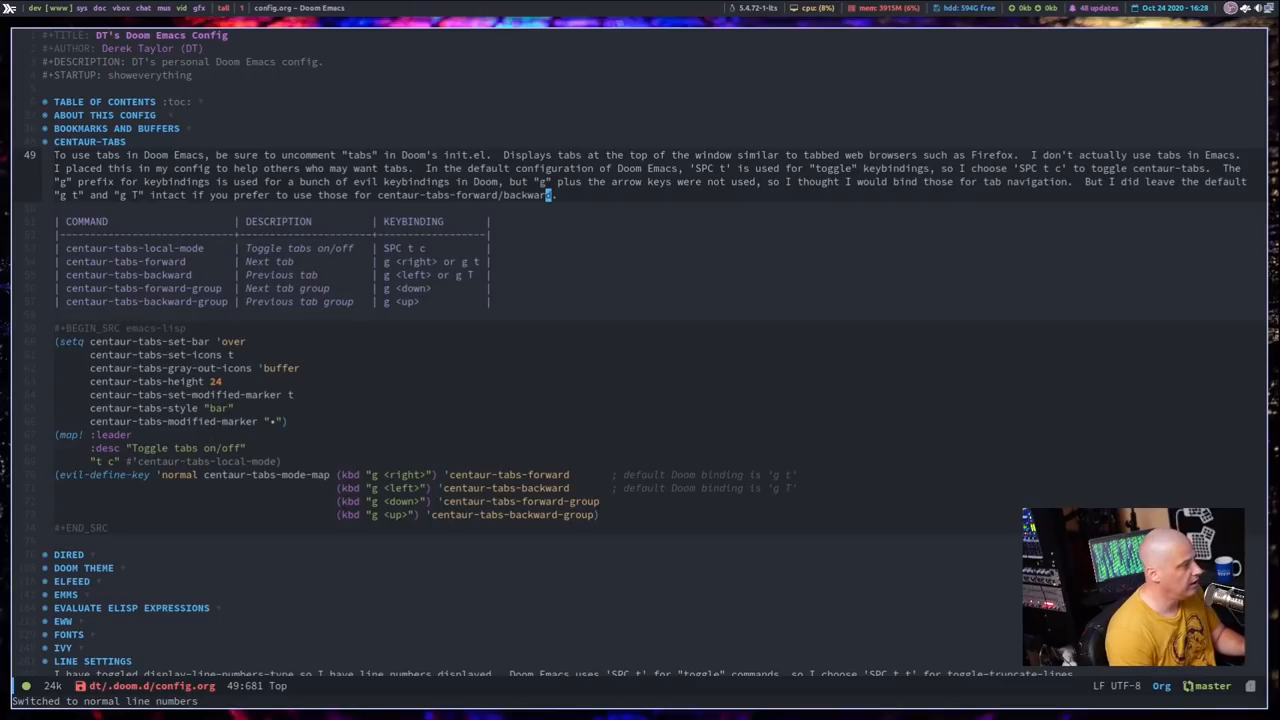
mouse_move(1065, 458)
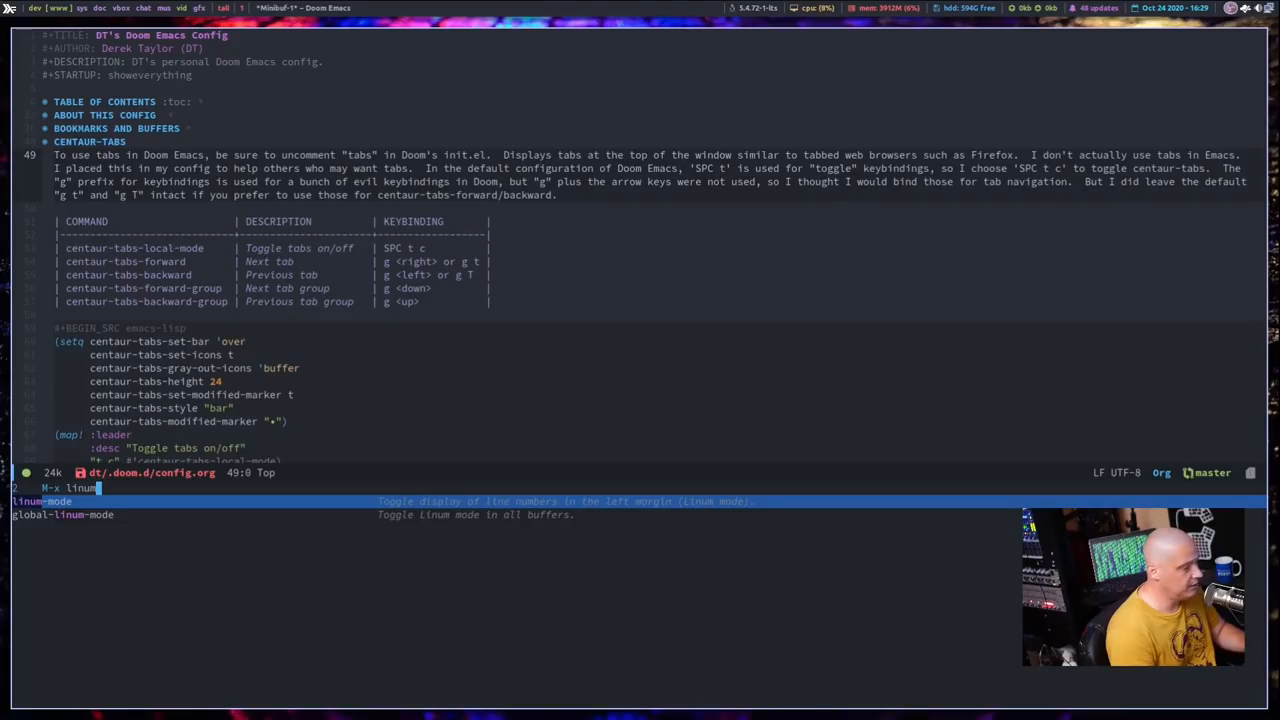
key(Return)
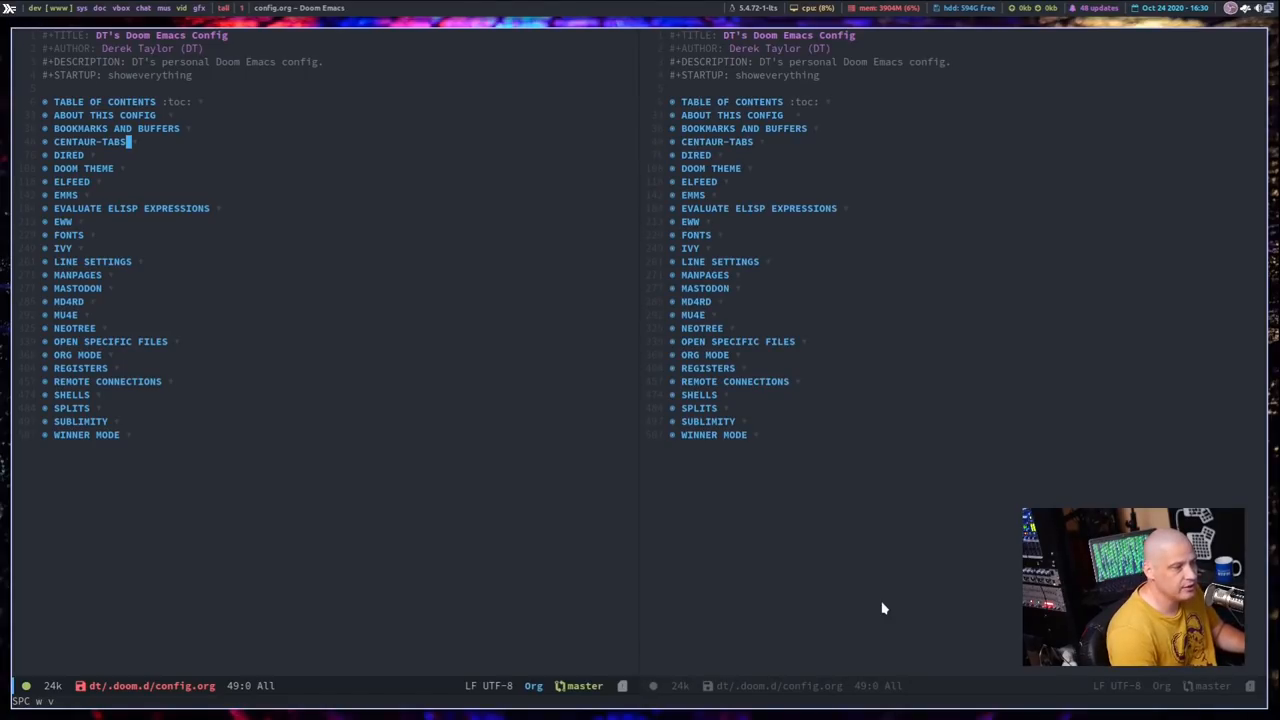
mouse_move(624, 419)
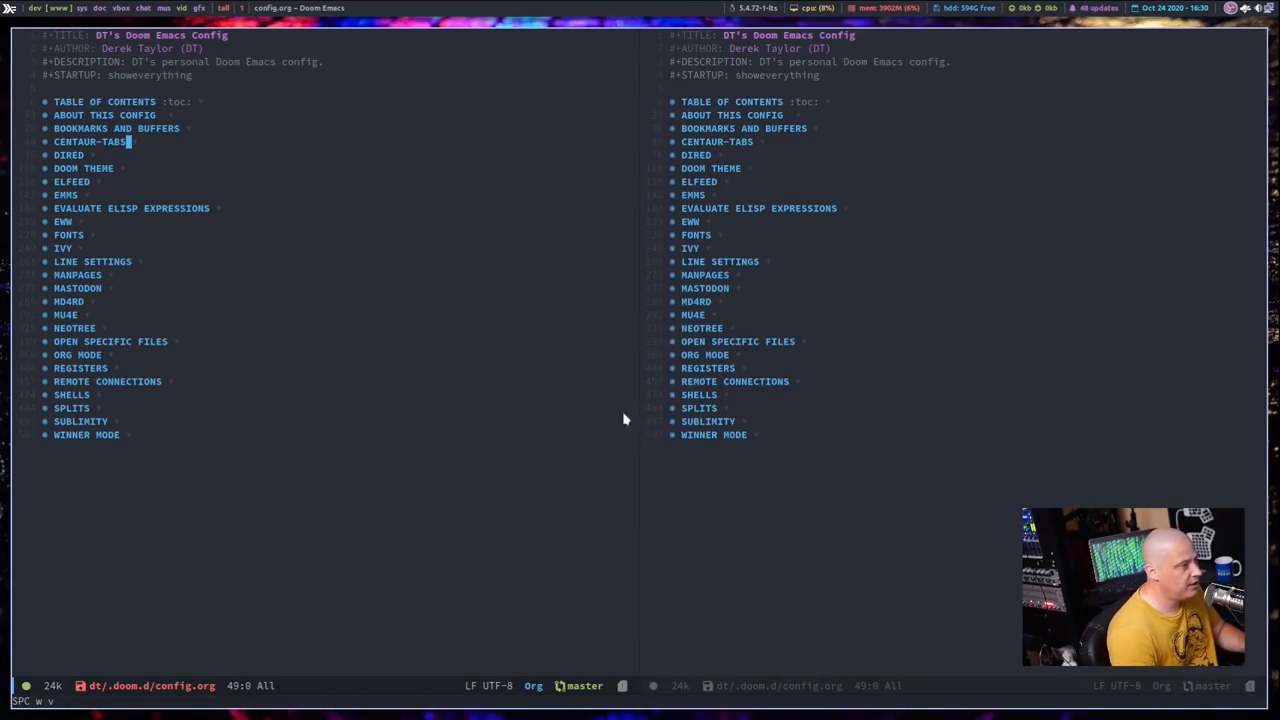
mouse_move(405, 425)
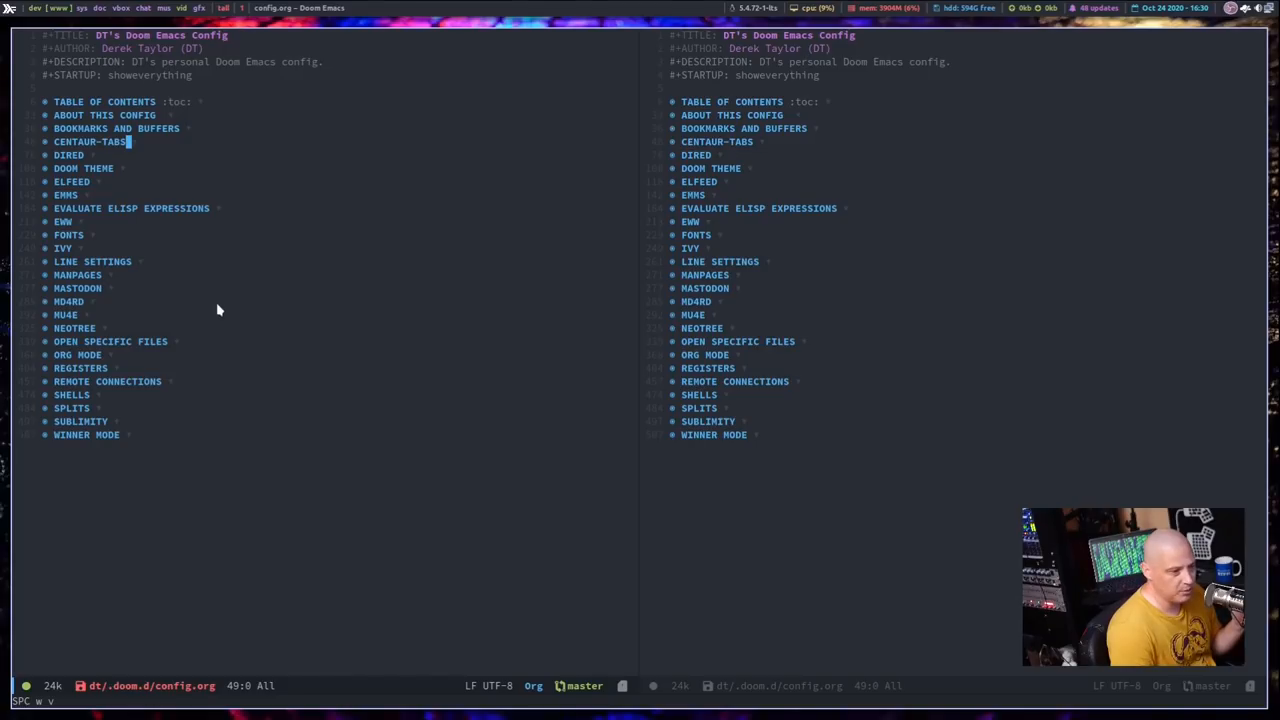
mouse_move(111, 395)
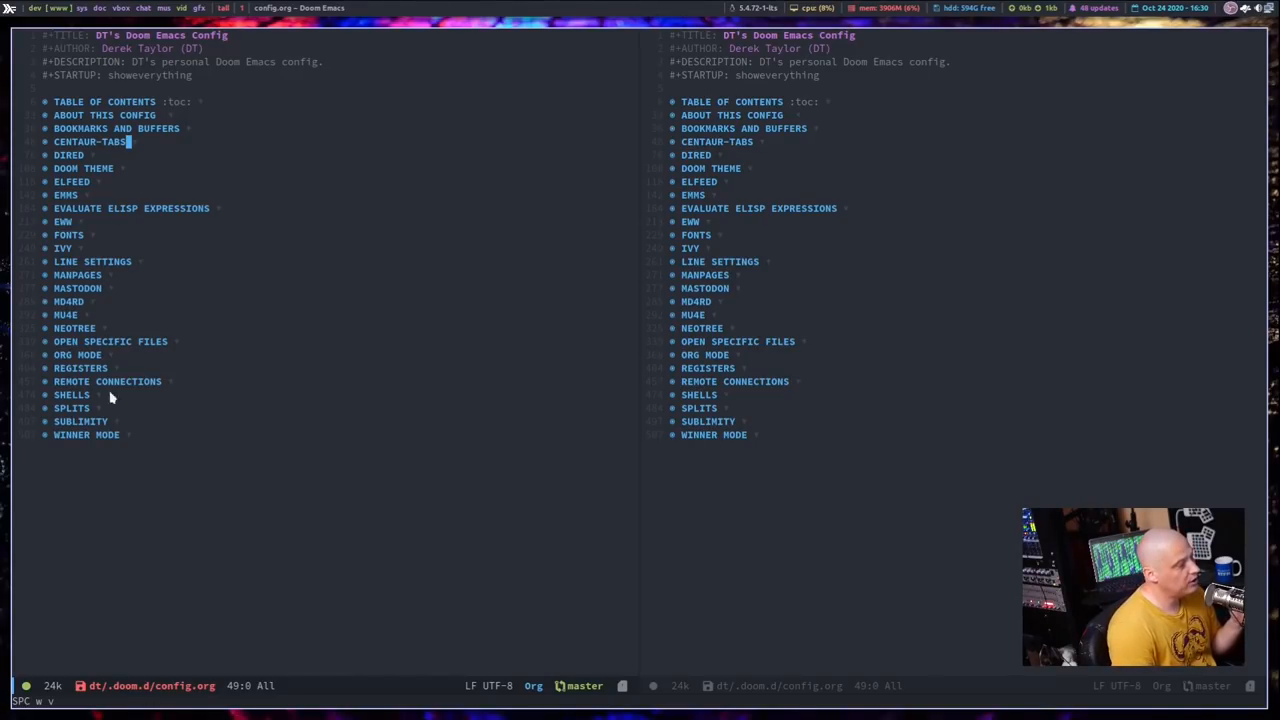
mouse_move(135, 525)
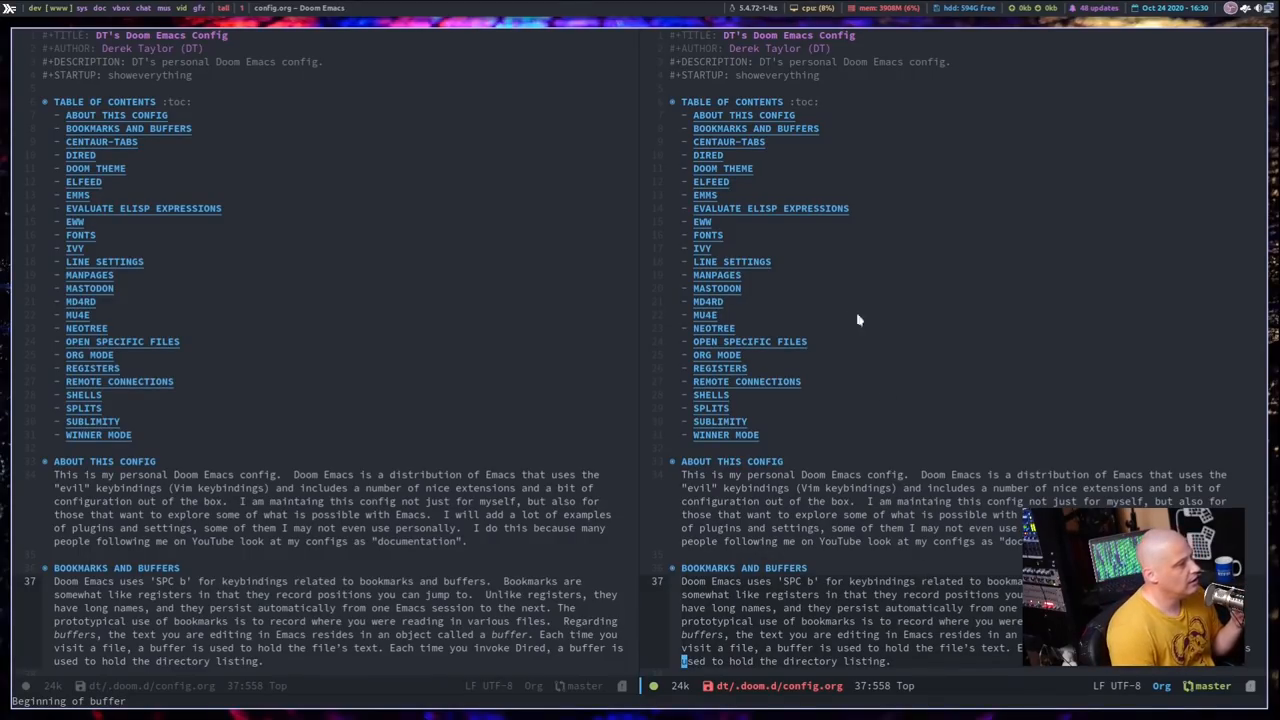
mouse_move(847, 303)
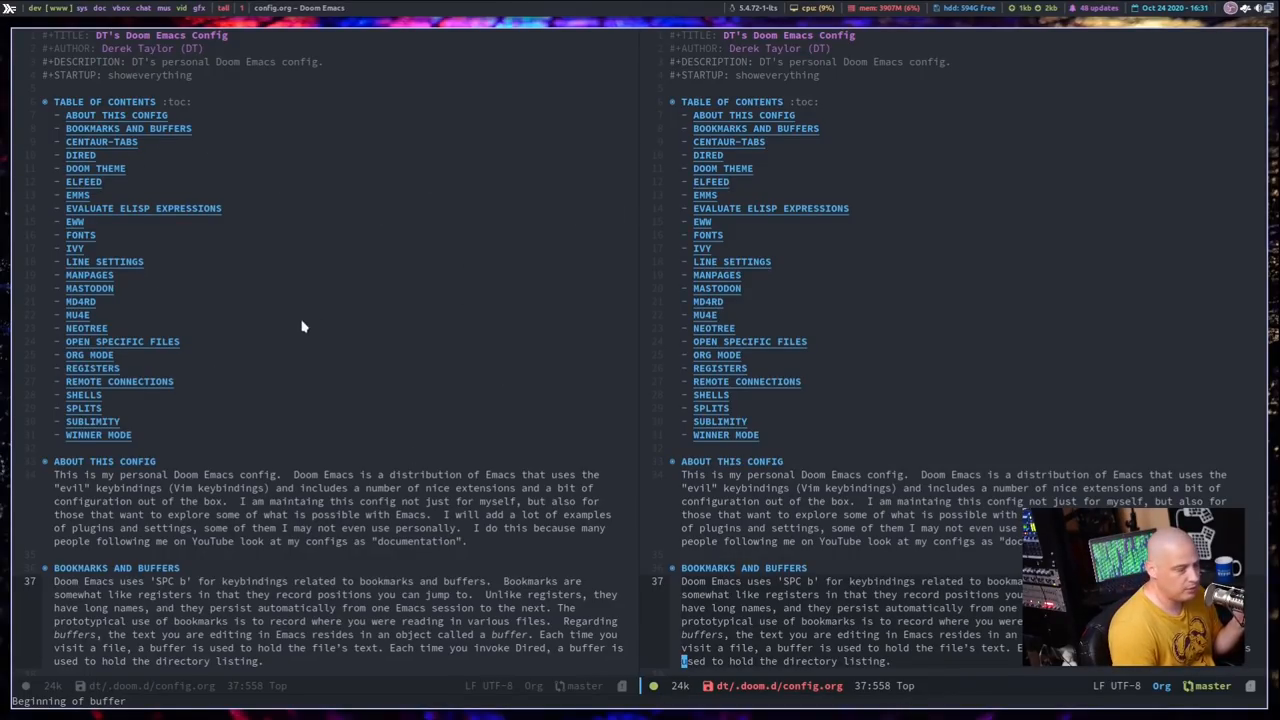
mouse_move(967, 351)
text(c)
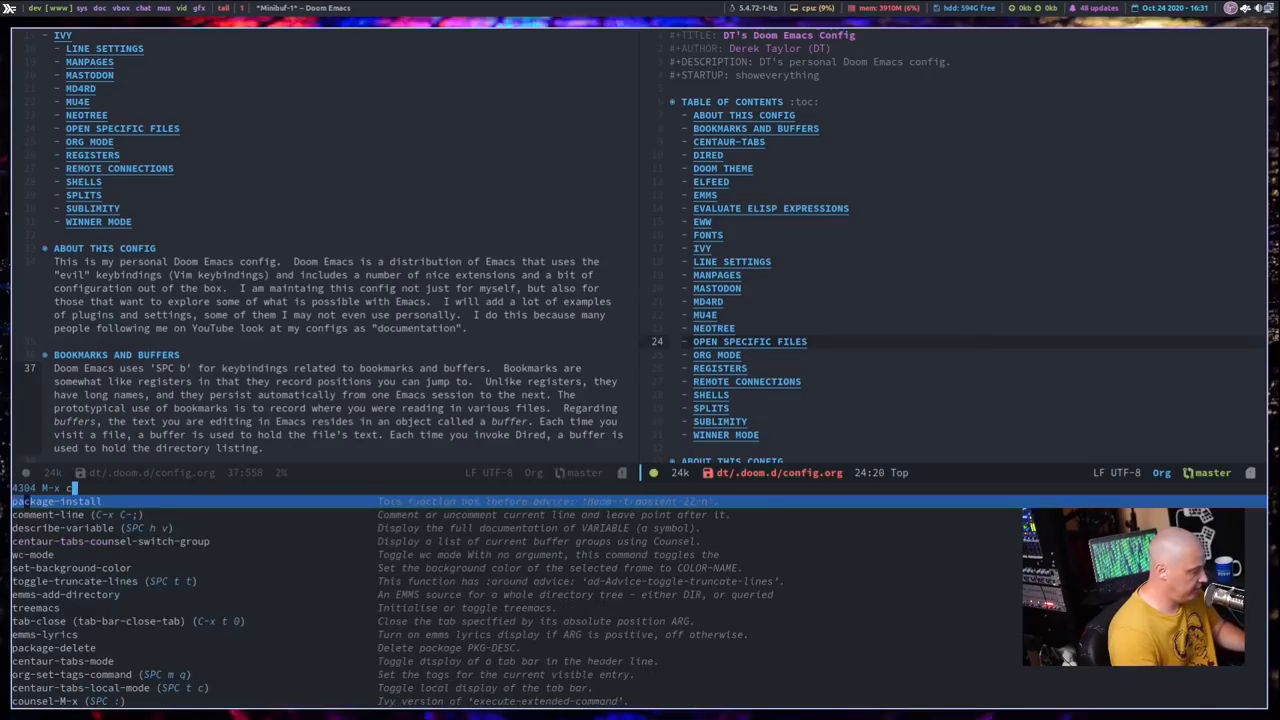
Step: Run clone-indirect-buffer-other-window to clone config.org, then scroll down the original
text(lone-)
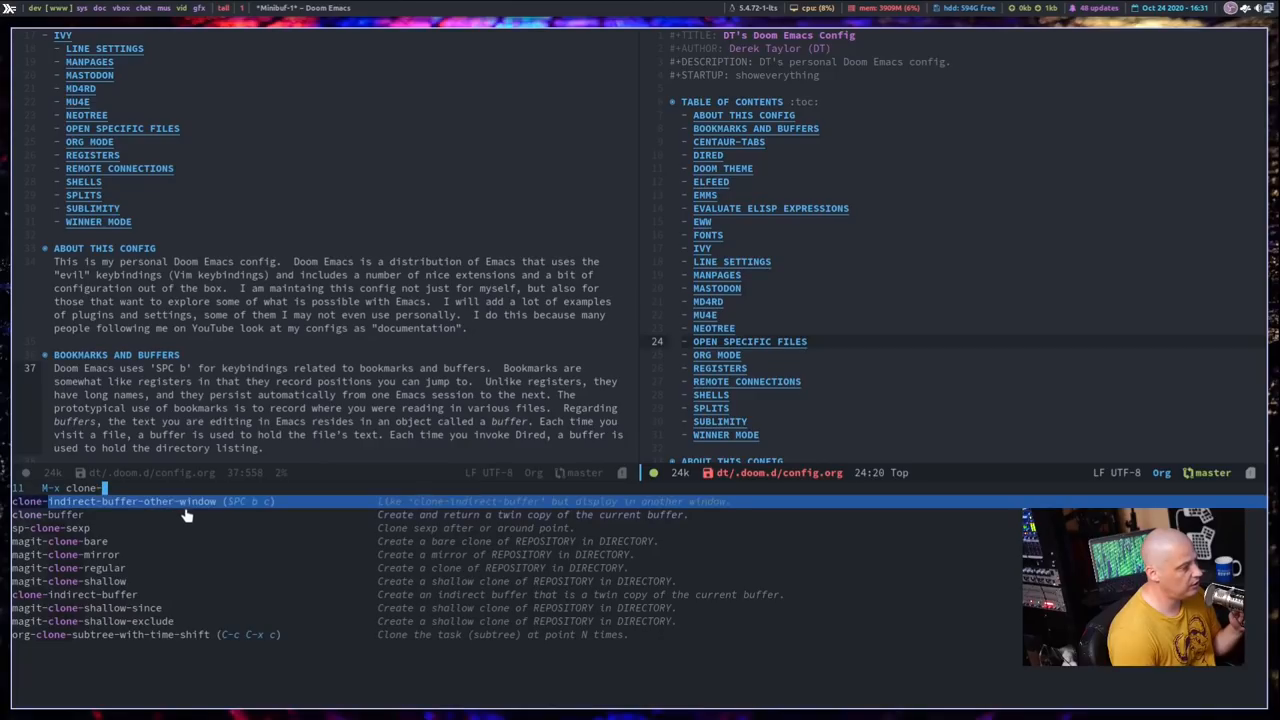
mouse_move(230, 548)
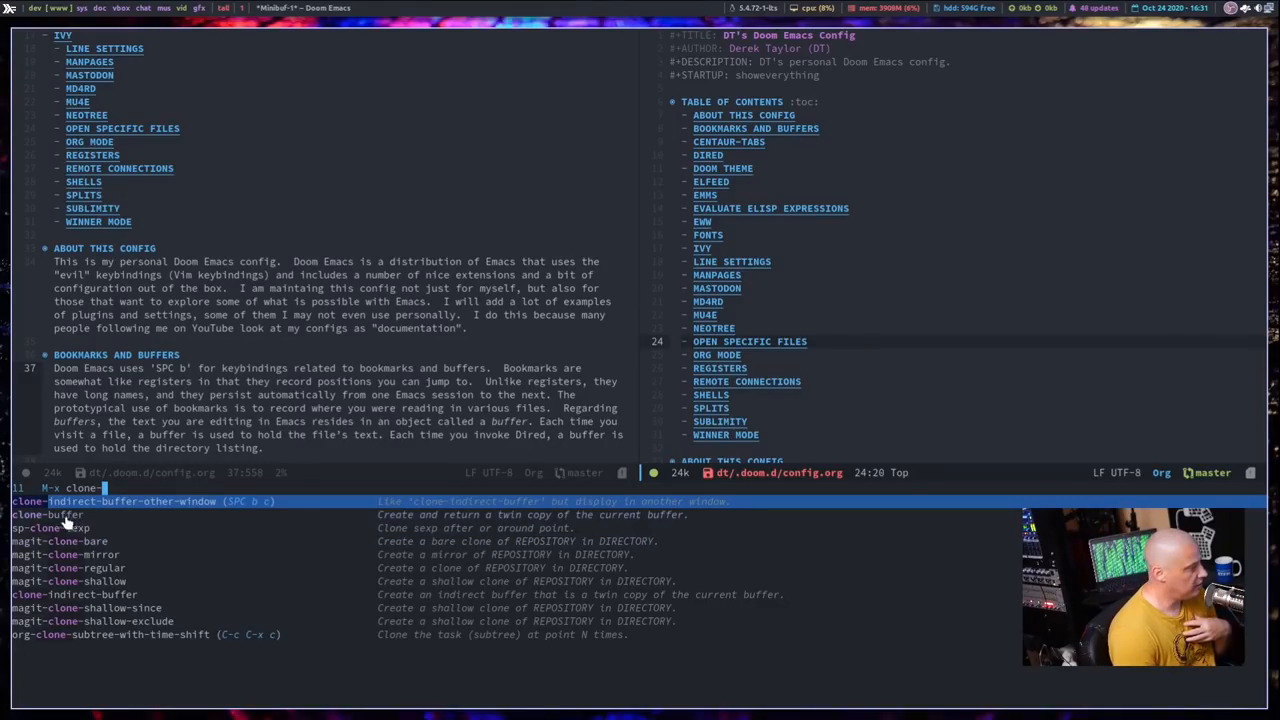
click(717, 275)
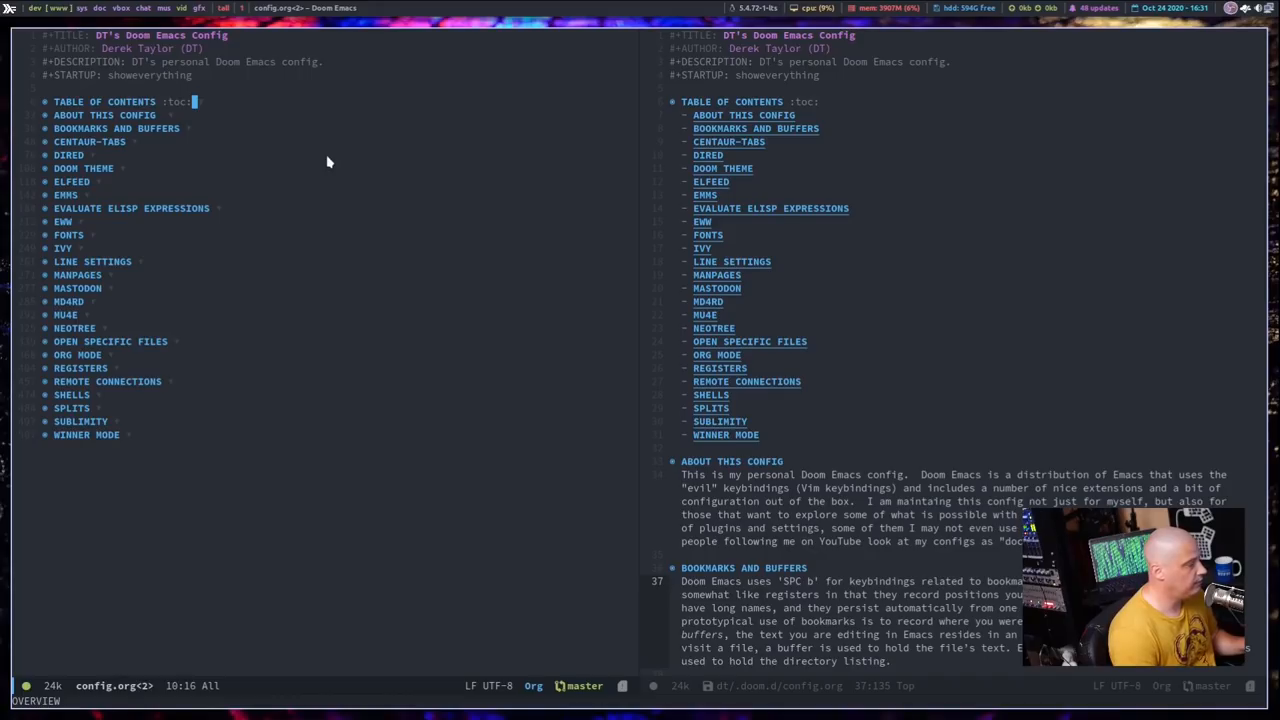
scroll(down, 3)
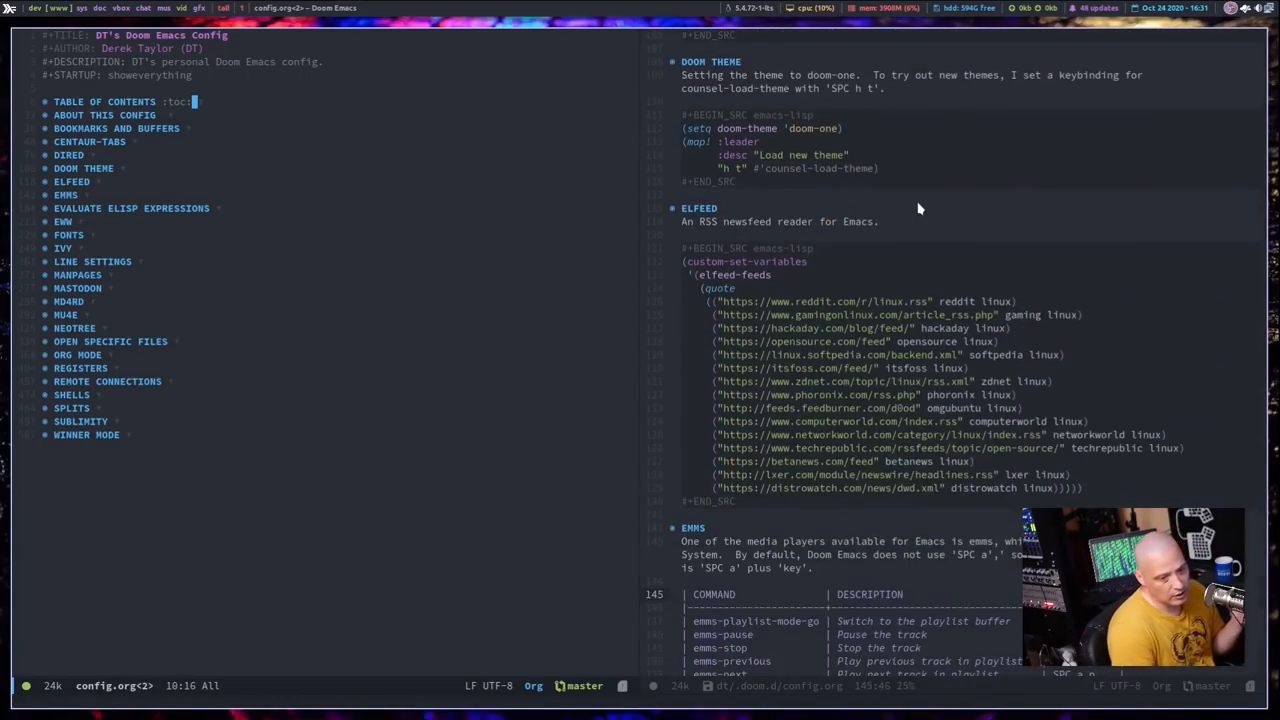
scroll(down, 3)
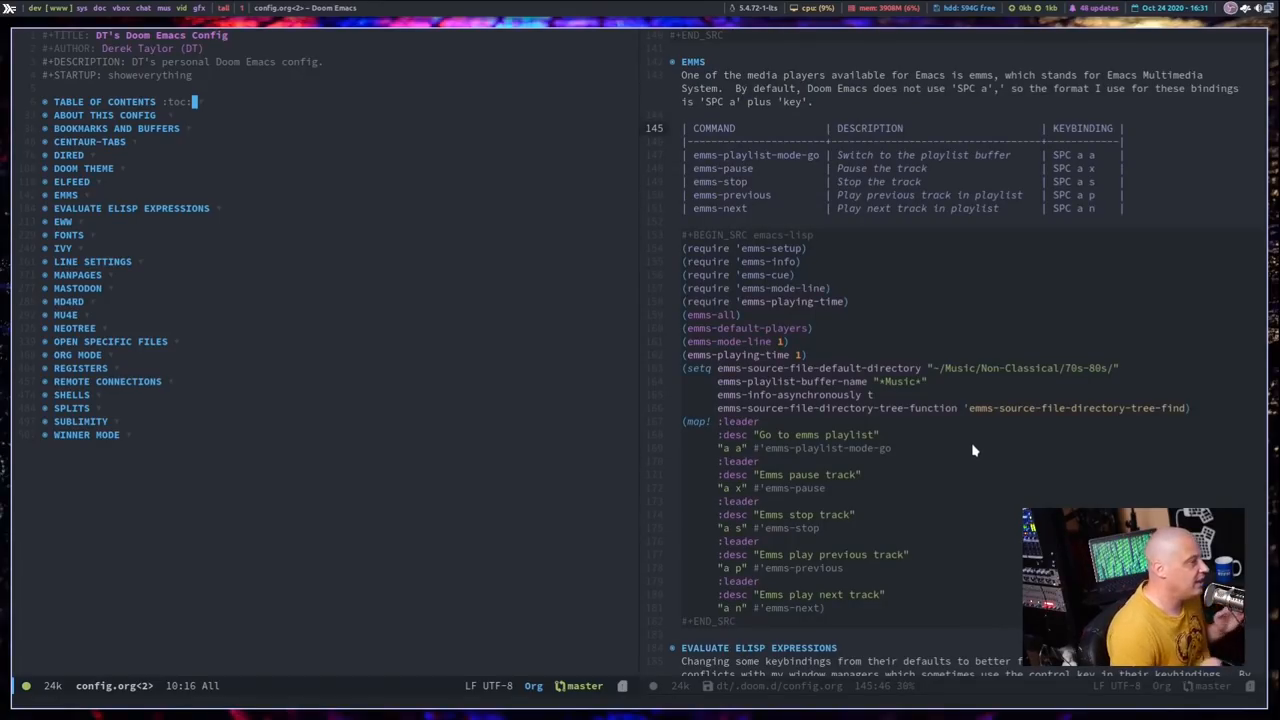